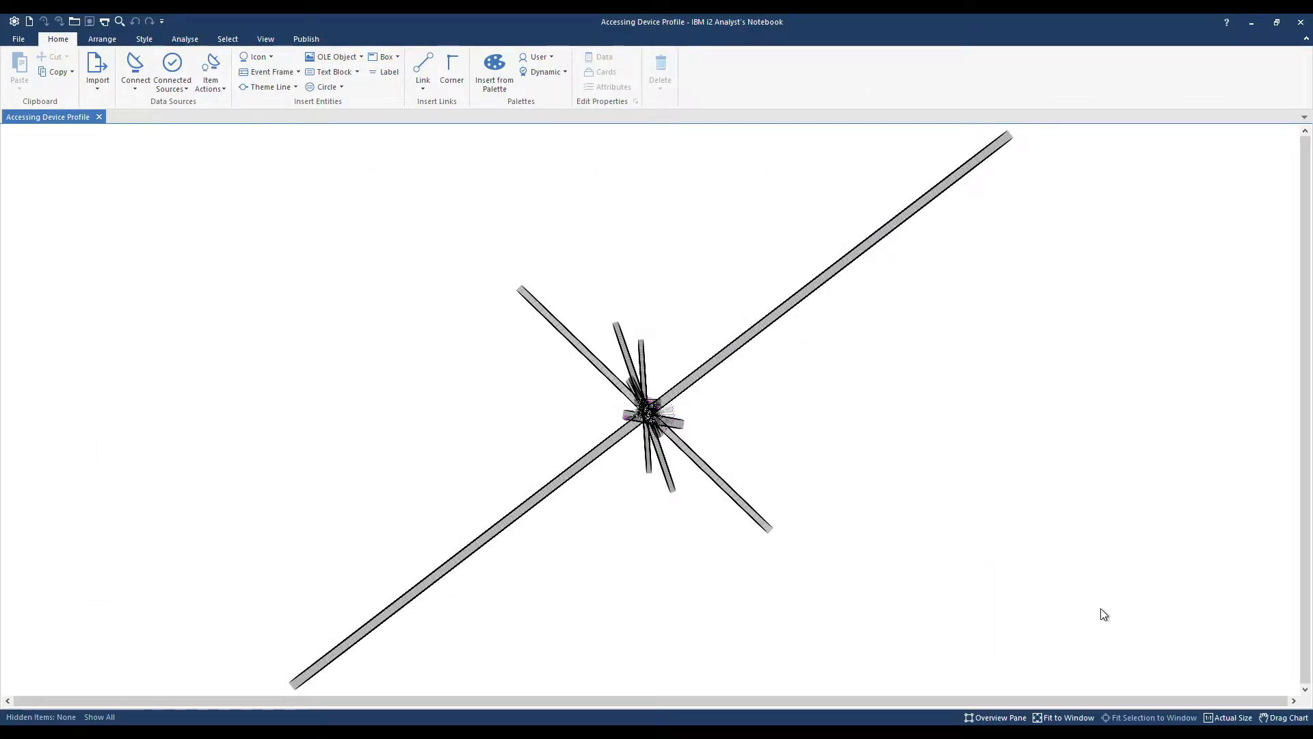
{"action": "mouse_move", "coordinate": [619, 403]}
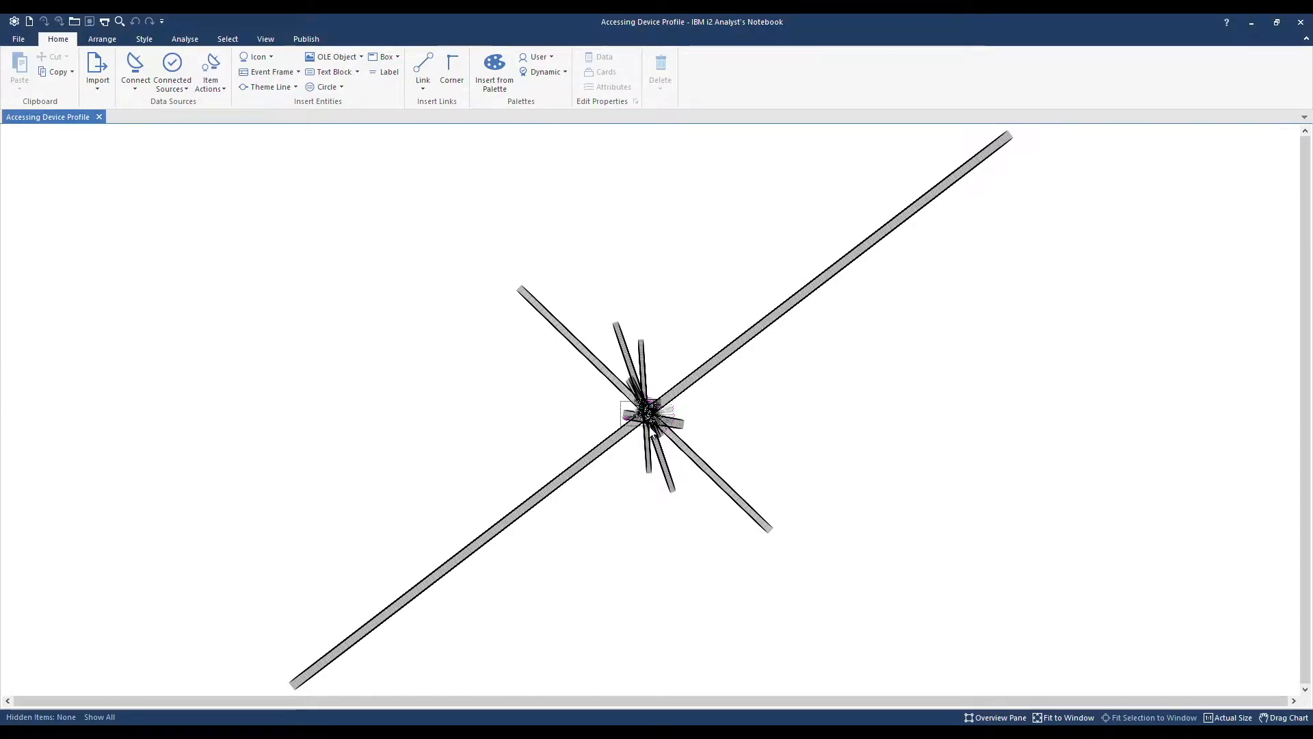
- Zoom the view into the dense central area of the chart
{"action": "right_click", "coordinate": [651, 423]}
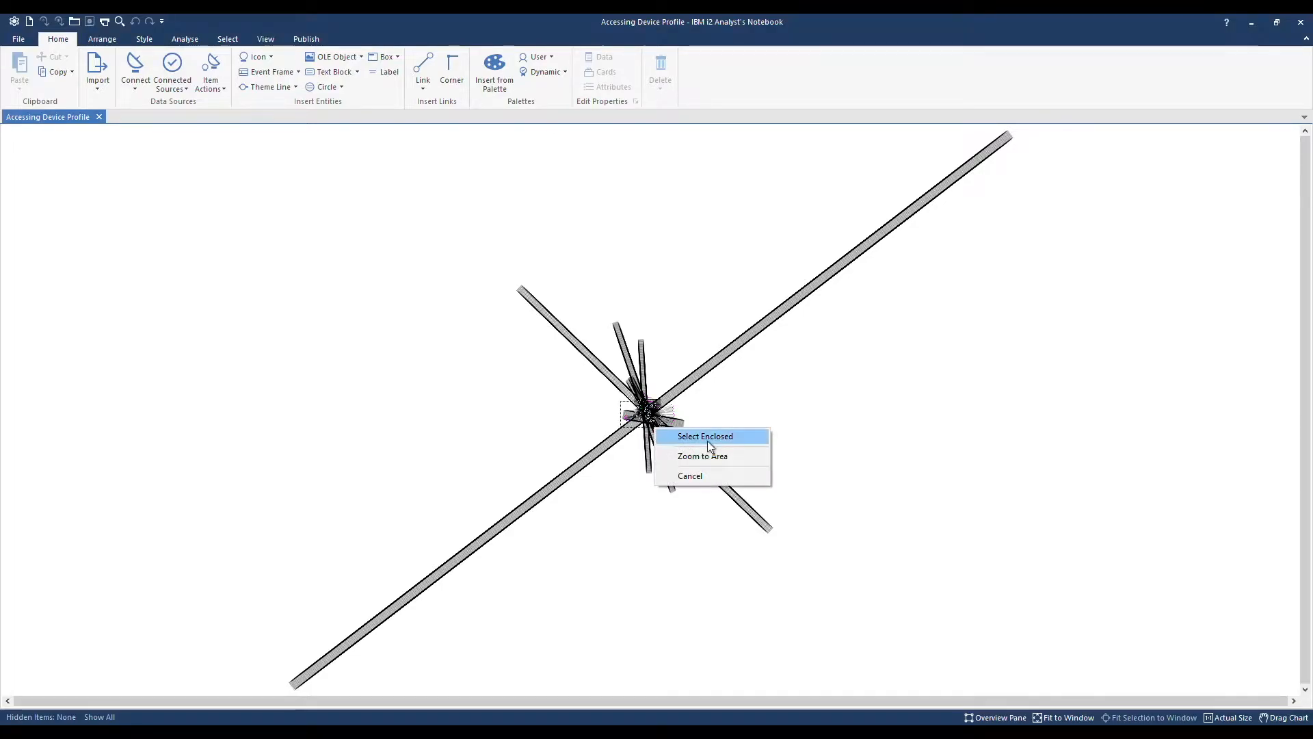
{"action": "left_click", "coordinate": [704, 436]}
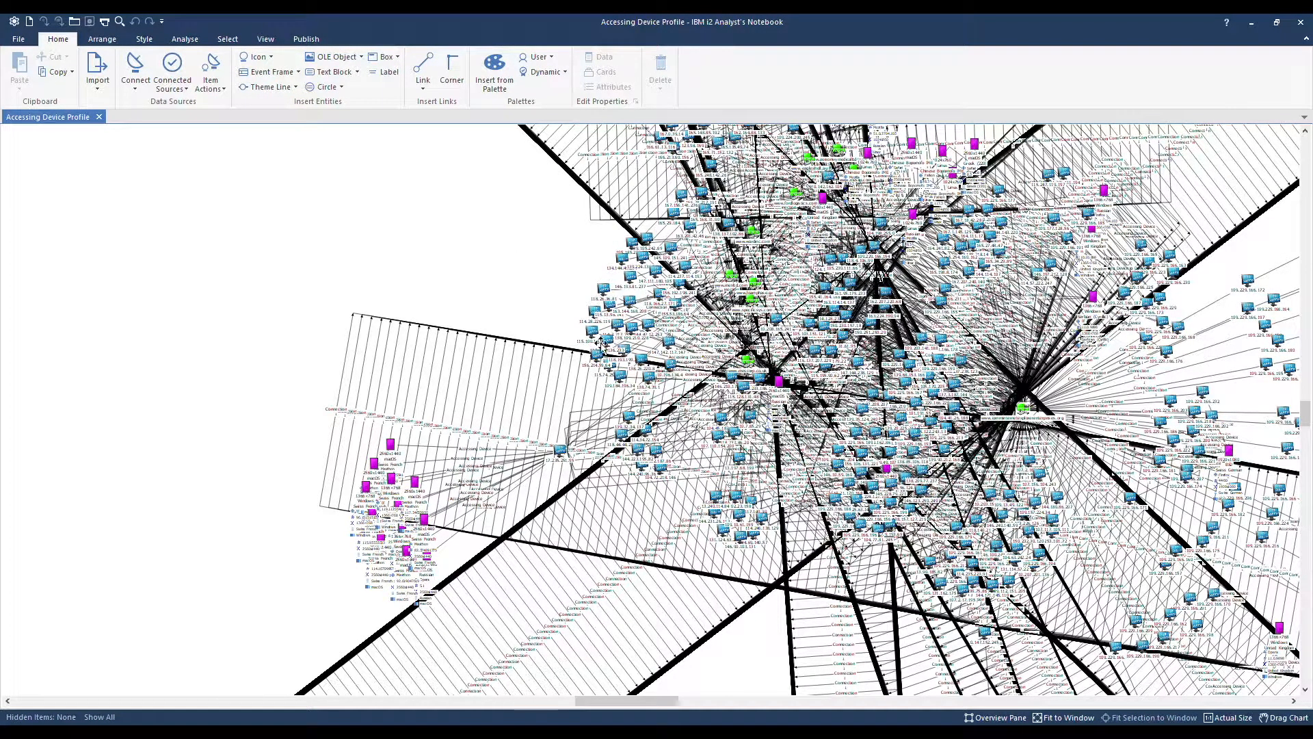
{"action": "mouse_move", "coordinate": [332, 493]}
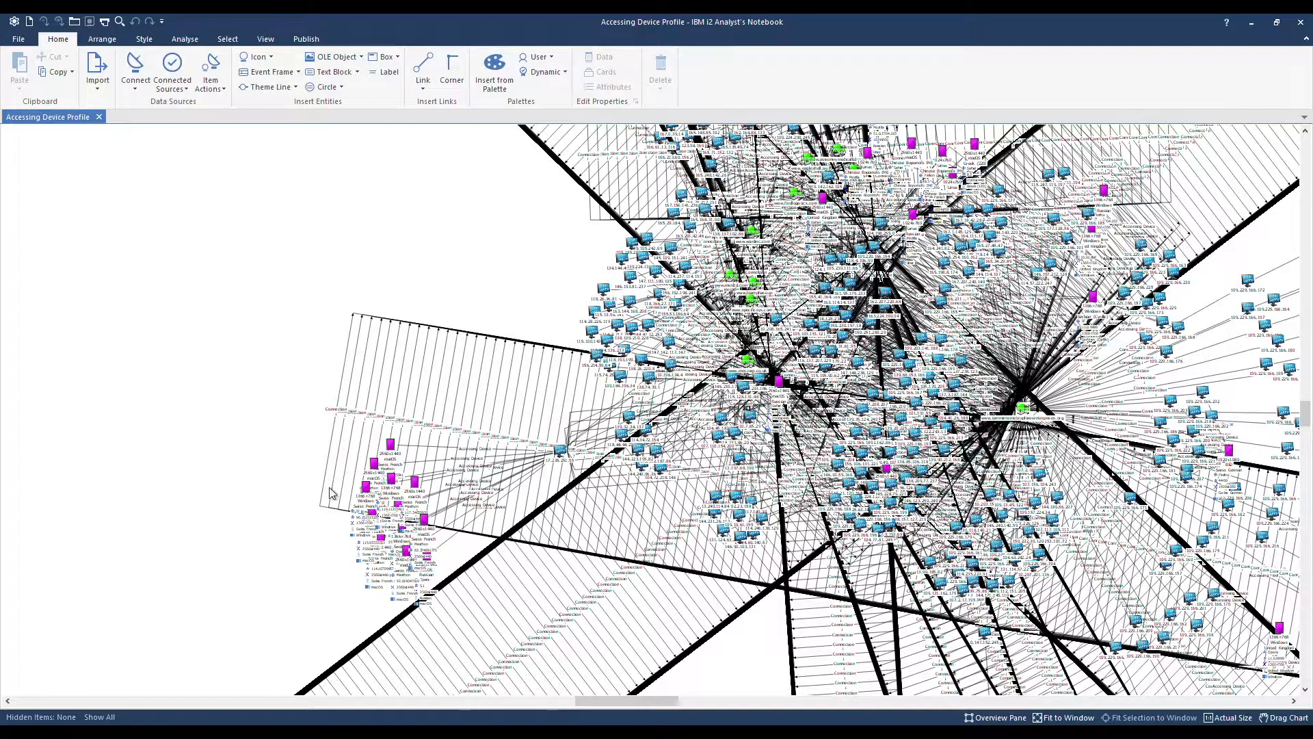
{"action": "mouse_move", "coordinate": [387, 528]}
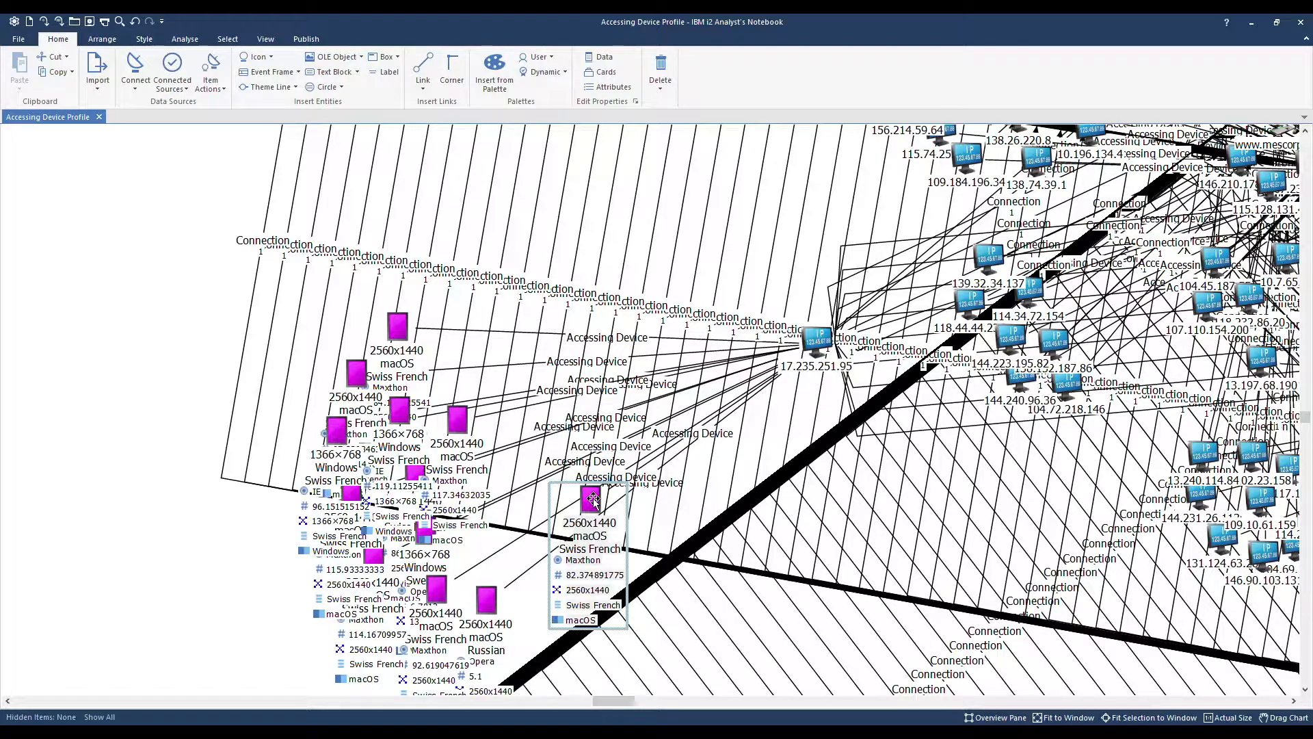
{"action": "mouse_move", "coordinate": [379, 288]}
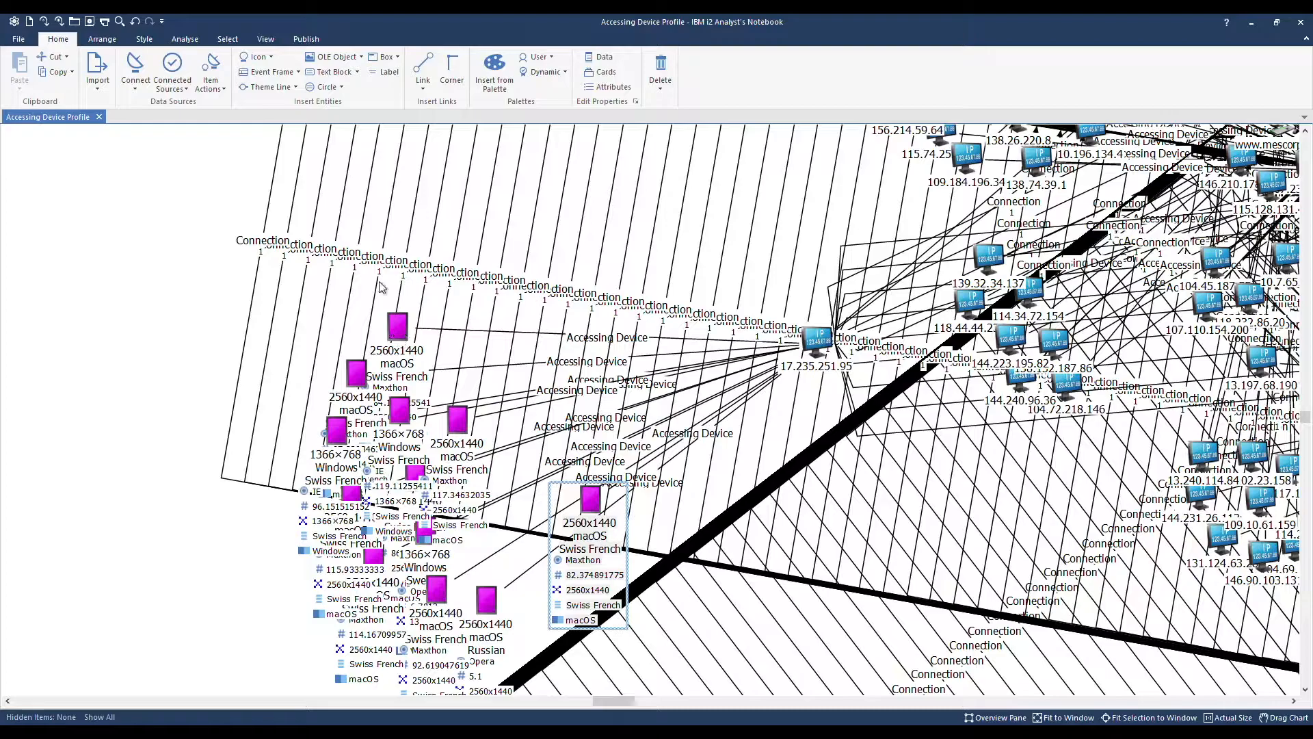
{"action": "mouse_move", "coordinate": [511, 317]}
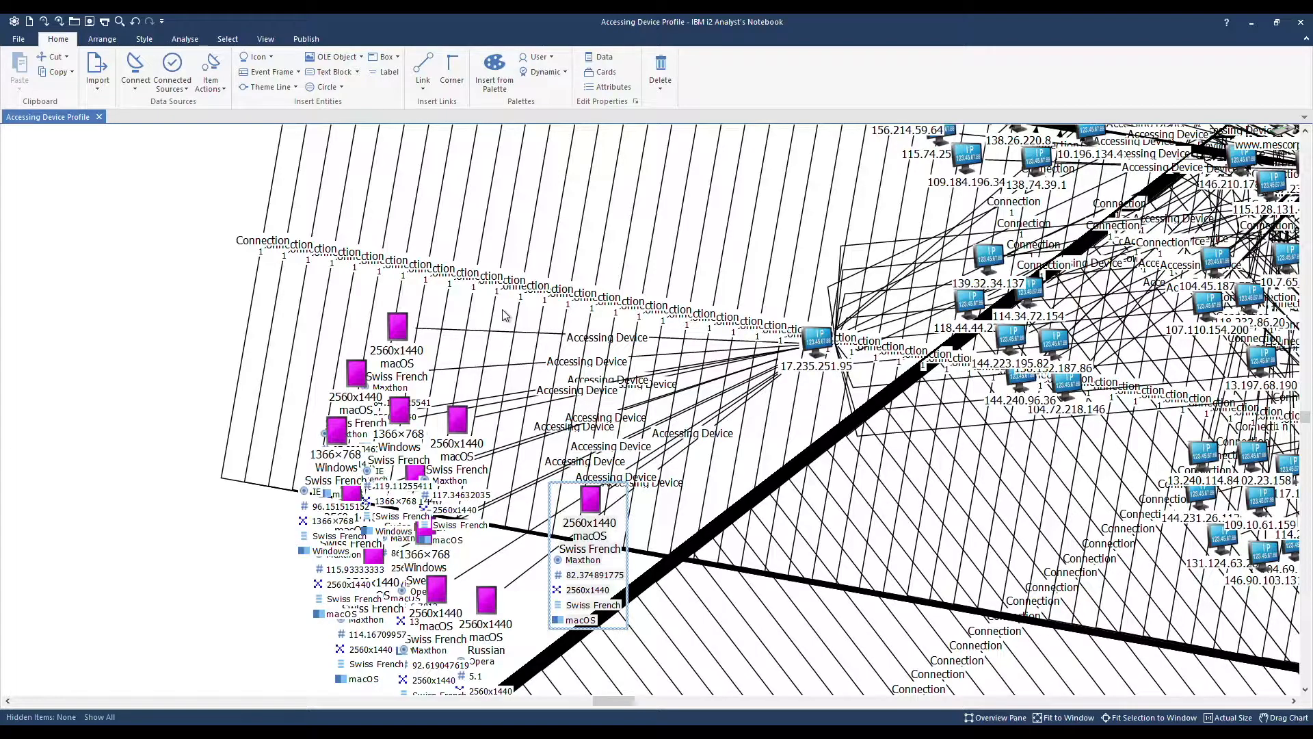
{"action": "mouse_move", "coordinate": [595, 280]}
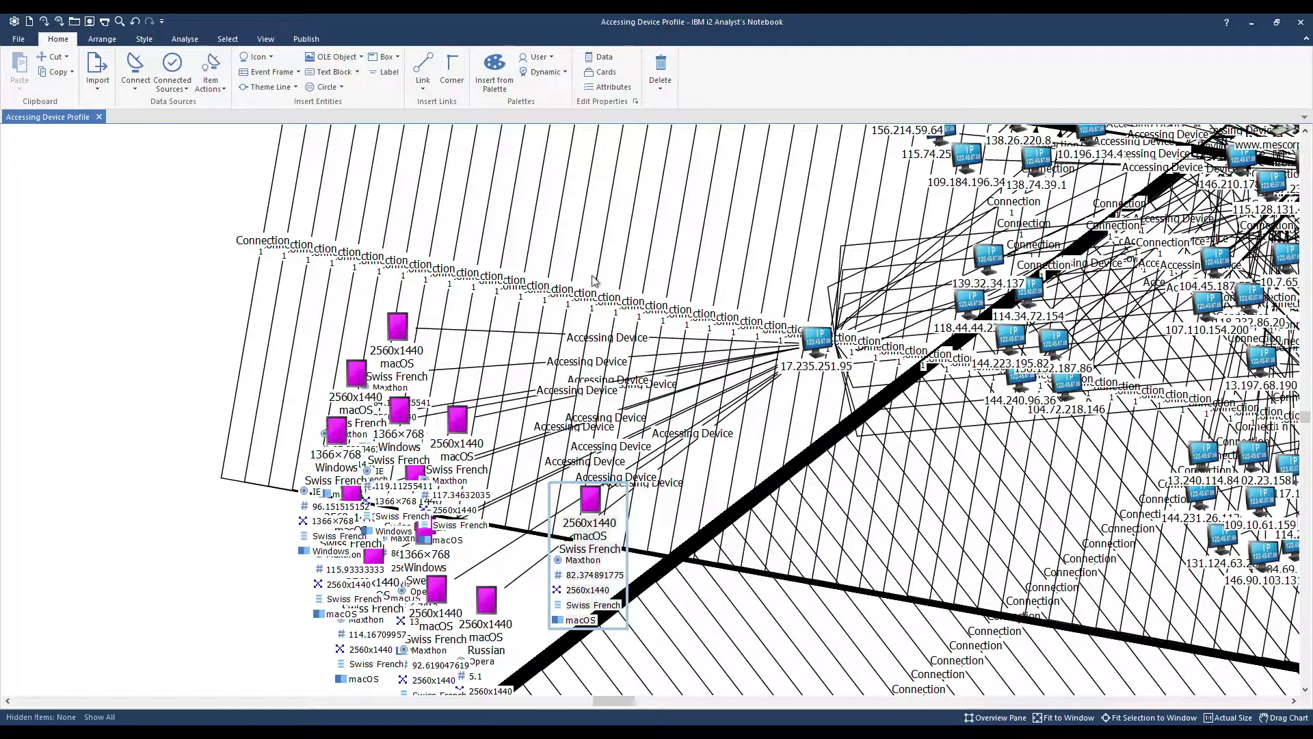
{"action": "mouse_move", "coordinate": [591, 275]}
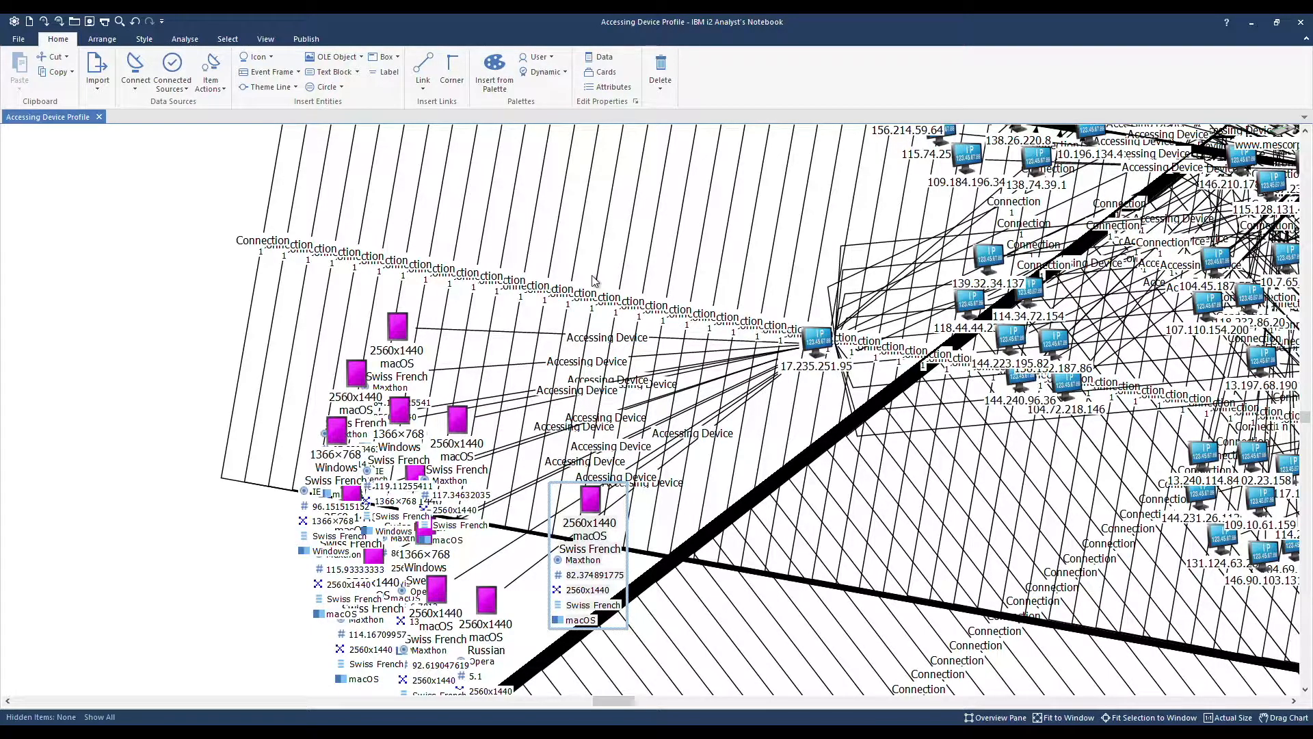
{"action": "mouse_move", "coordinate": [184, 38]}
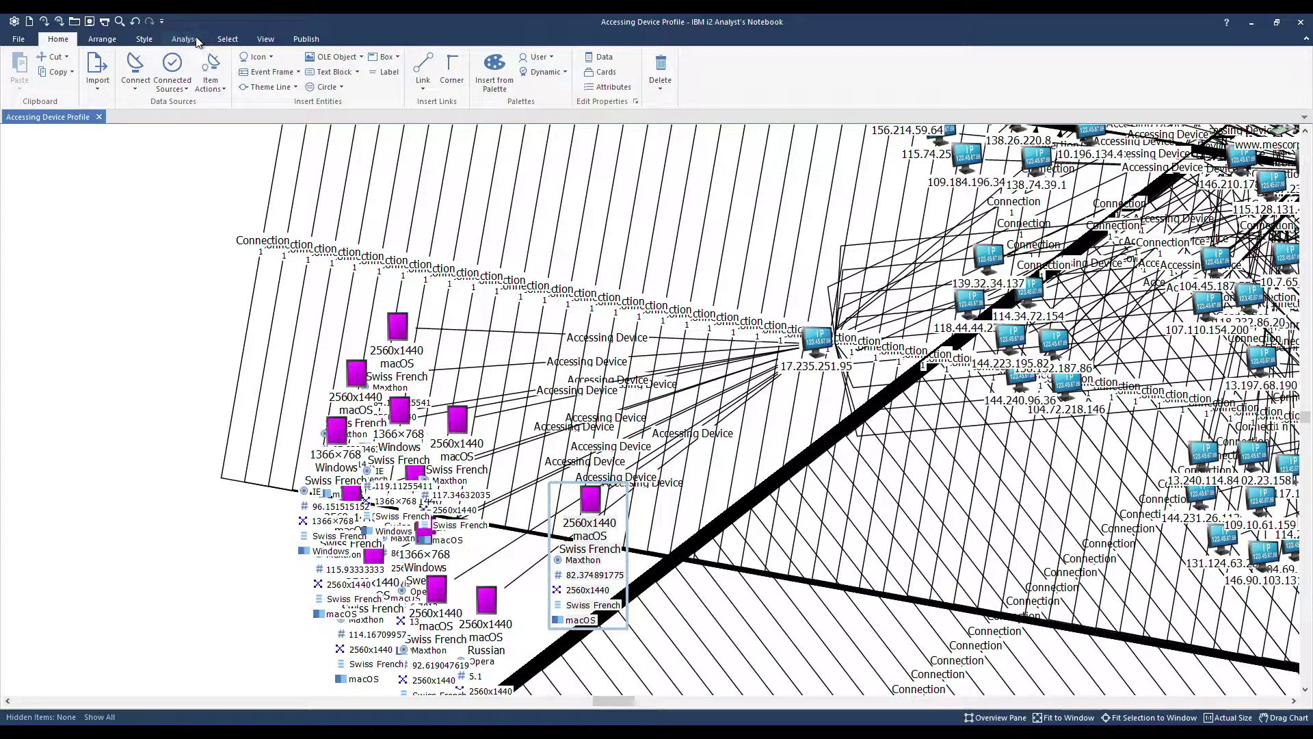
- Build a Browser bar chart and select the six devices in the Opera bar
{"action": "left_click", "coordinate": [184, 38]}
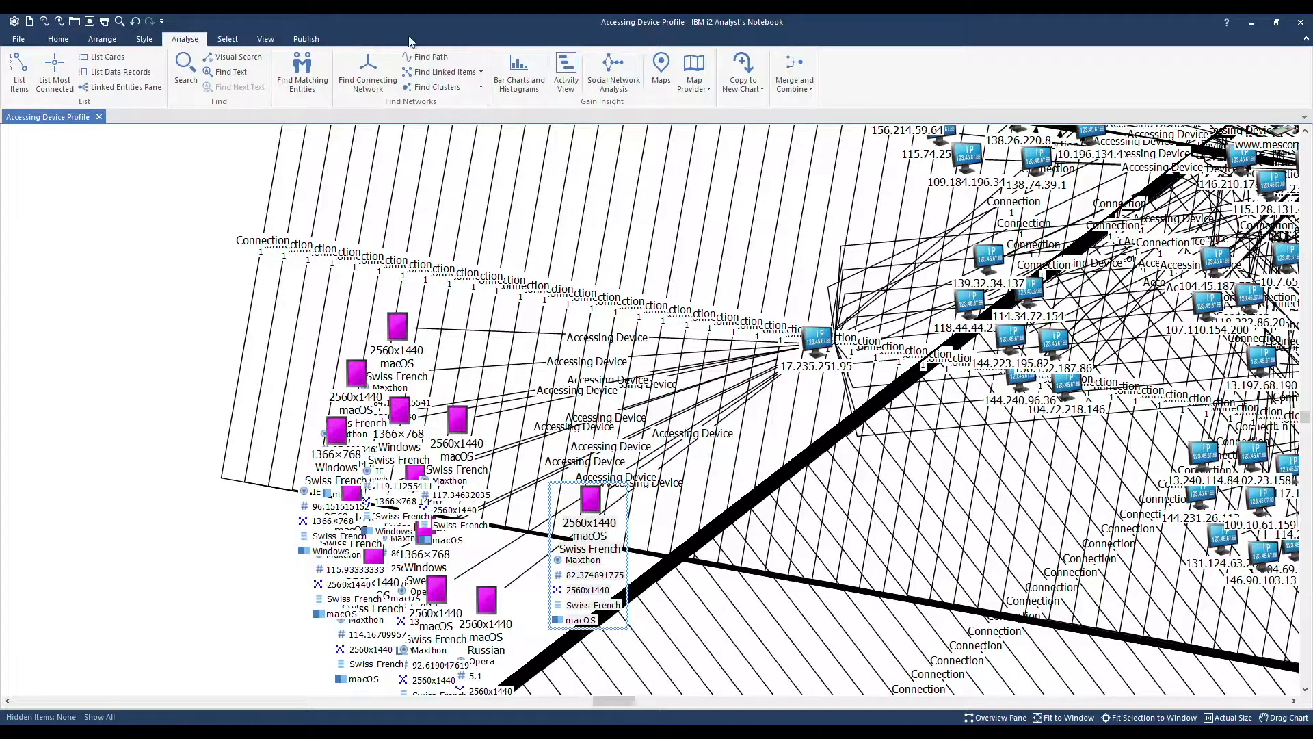
{"action": "left_click", "coordinate": [518, 71]}
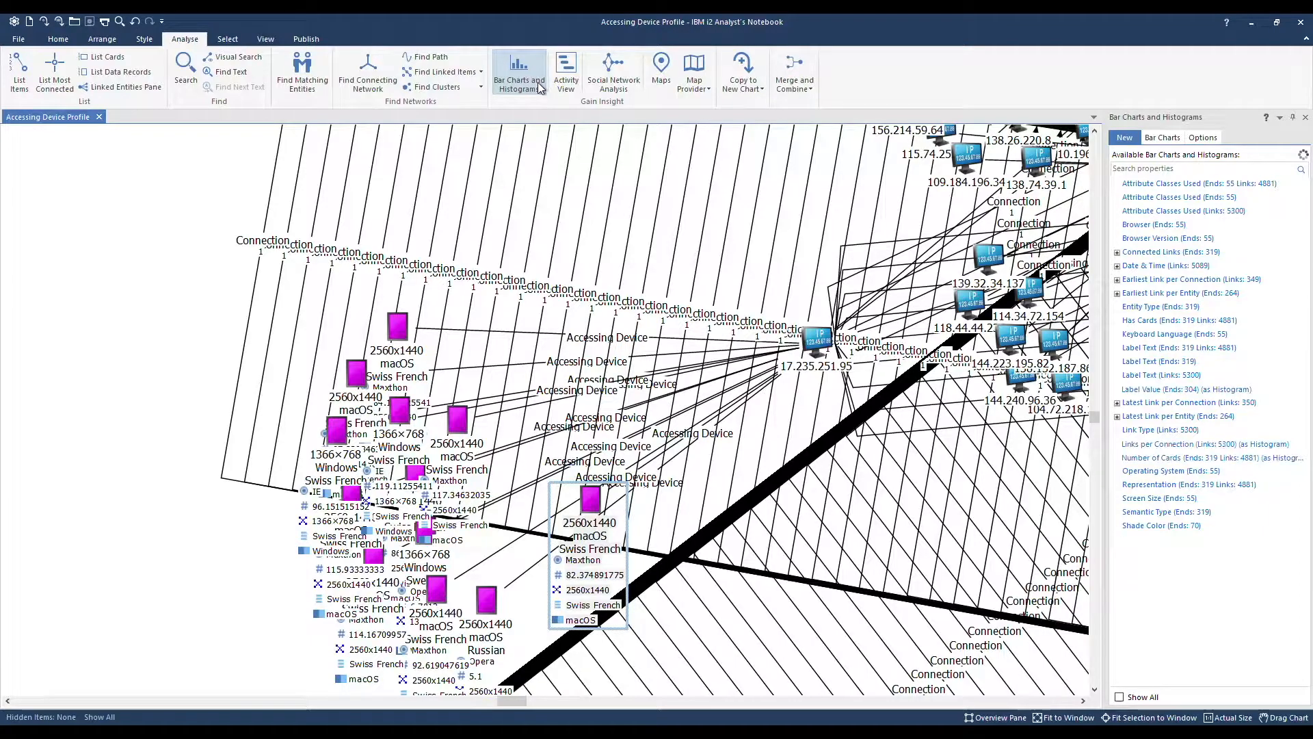
{"action": "left_click", "coordinate": [1154, 223]}
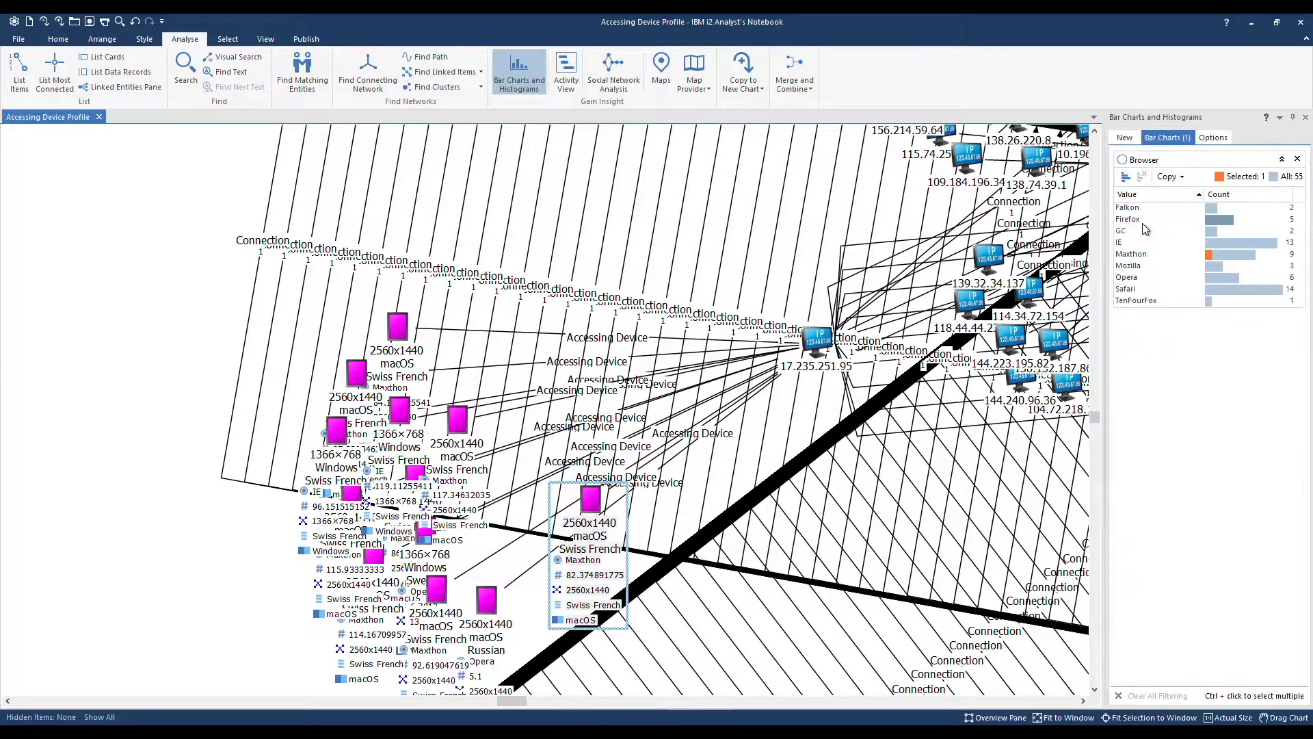
{"action": "mouse_move", "coordinate": [1231, 355]}
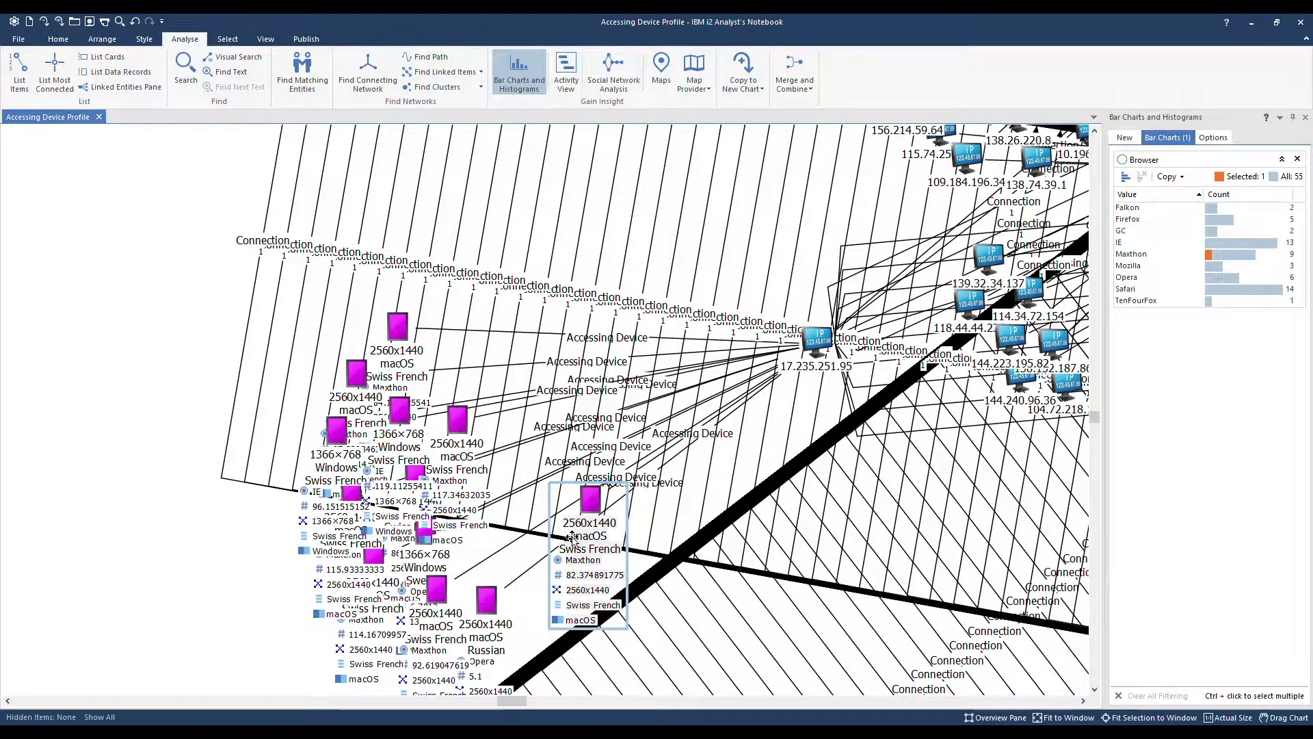
{"action": "mouse_move", "coordinate": [628, 515]}
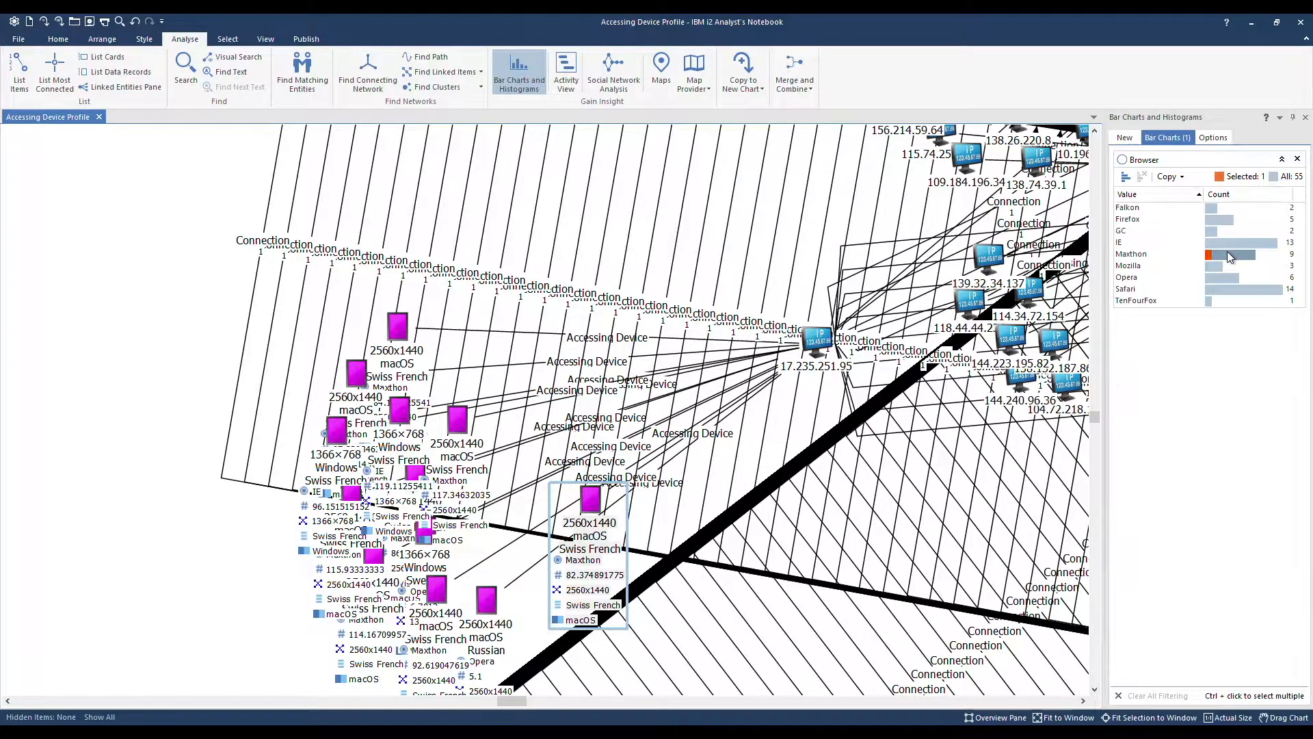
{"action": "left_click", "coordinate": [1231, 277]}
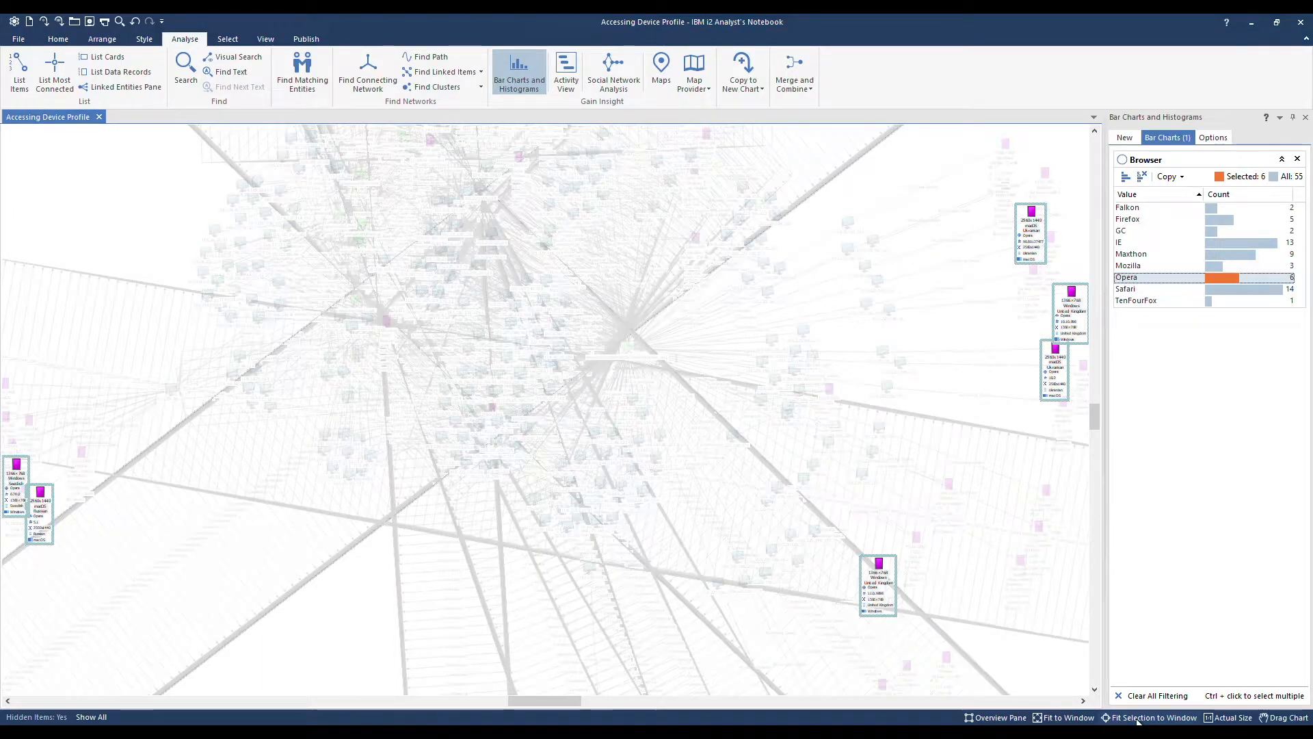
{"action": "mouse_move", "coordinate": [873, 382]}
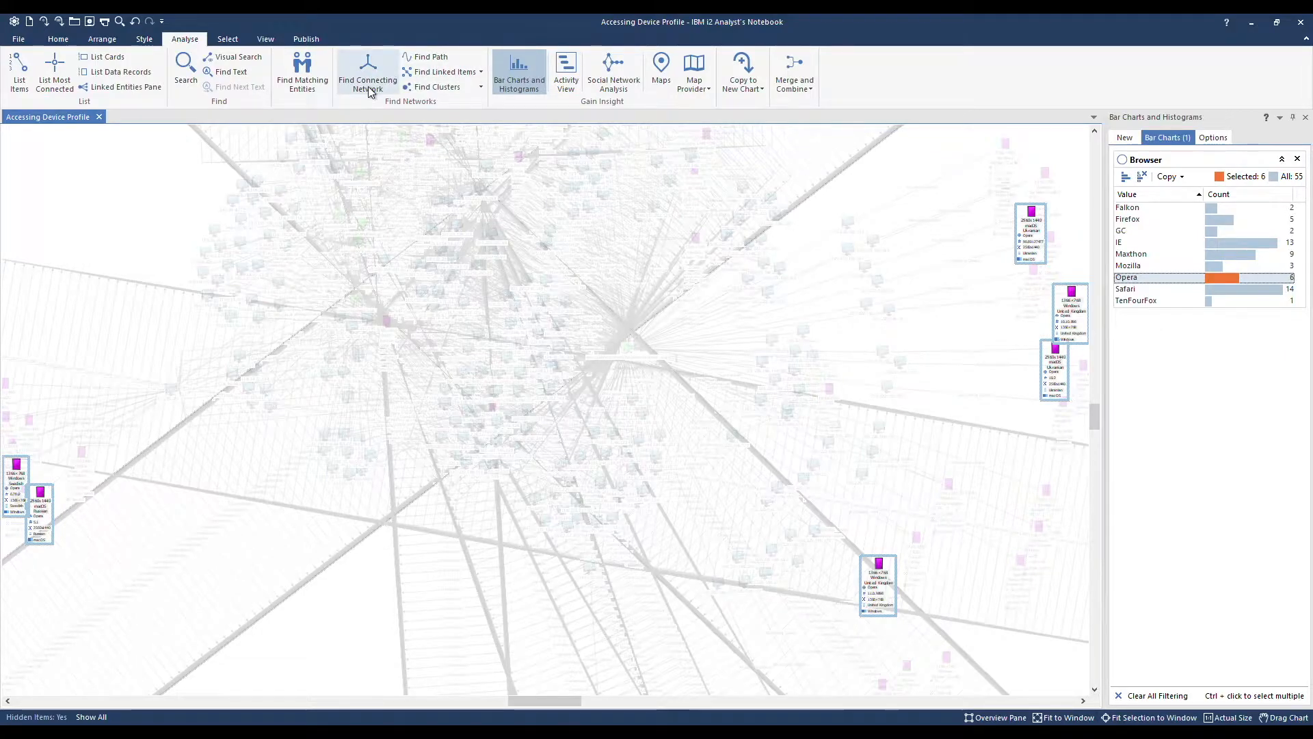
- Add the six selected Opera devices and find the network connecting them
{"action": "left_click", "coordinate": [367, 74]}
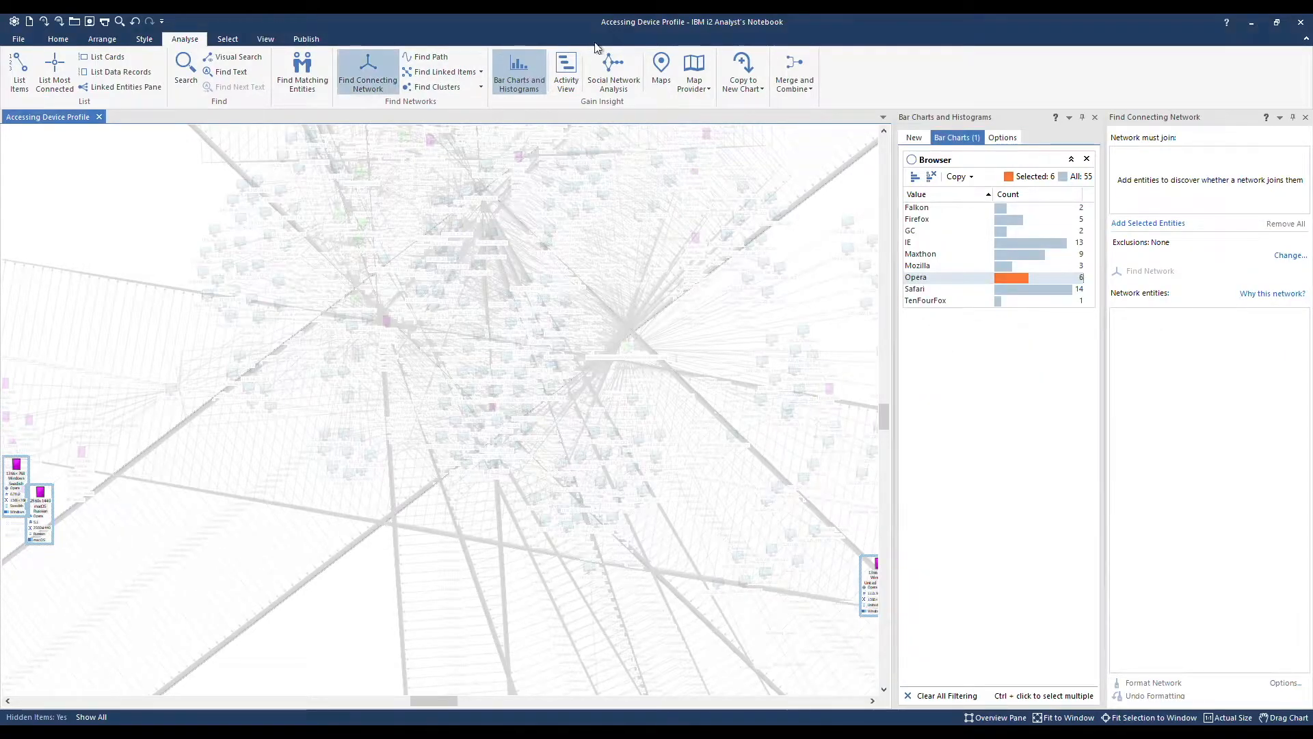
{"action": "mouse_move", "coordinate": [1148, 223]}
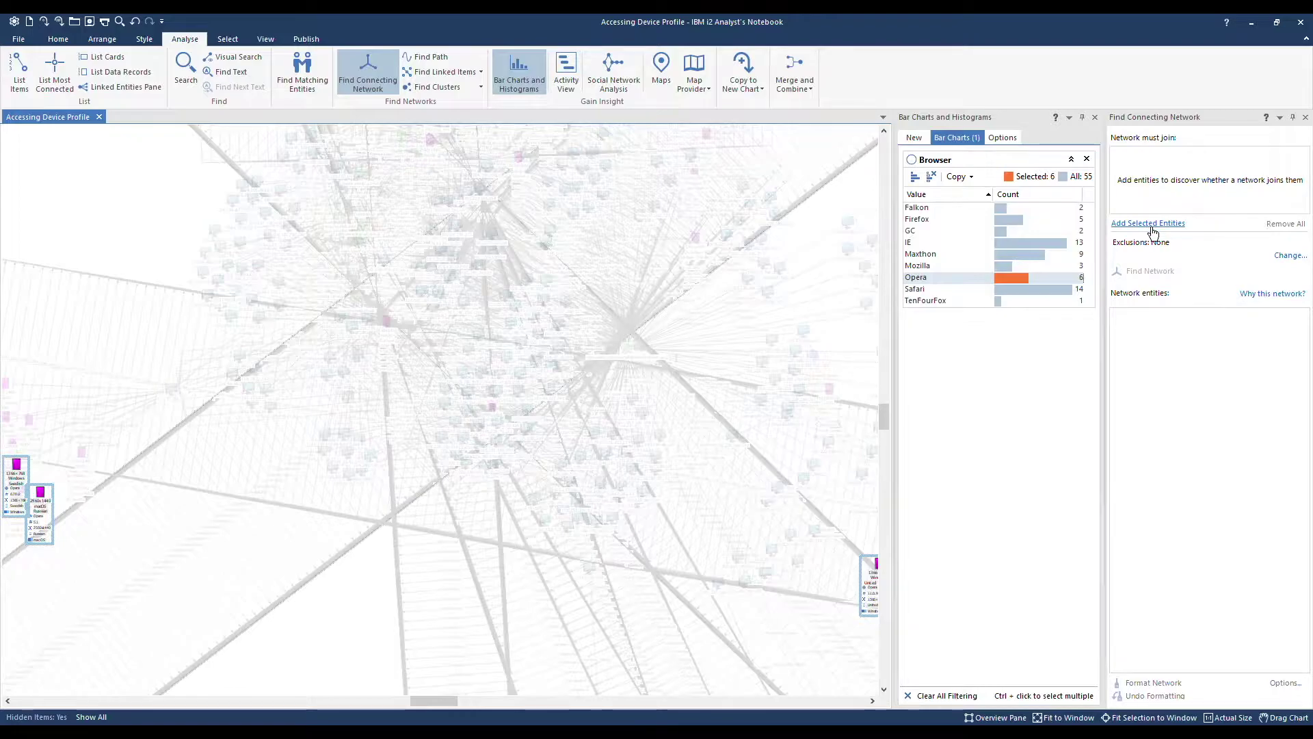
{"action": "left_click", "coordinate": [1149, 223]}
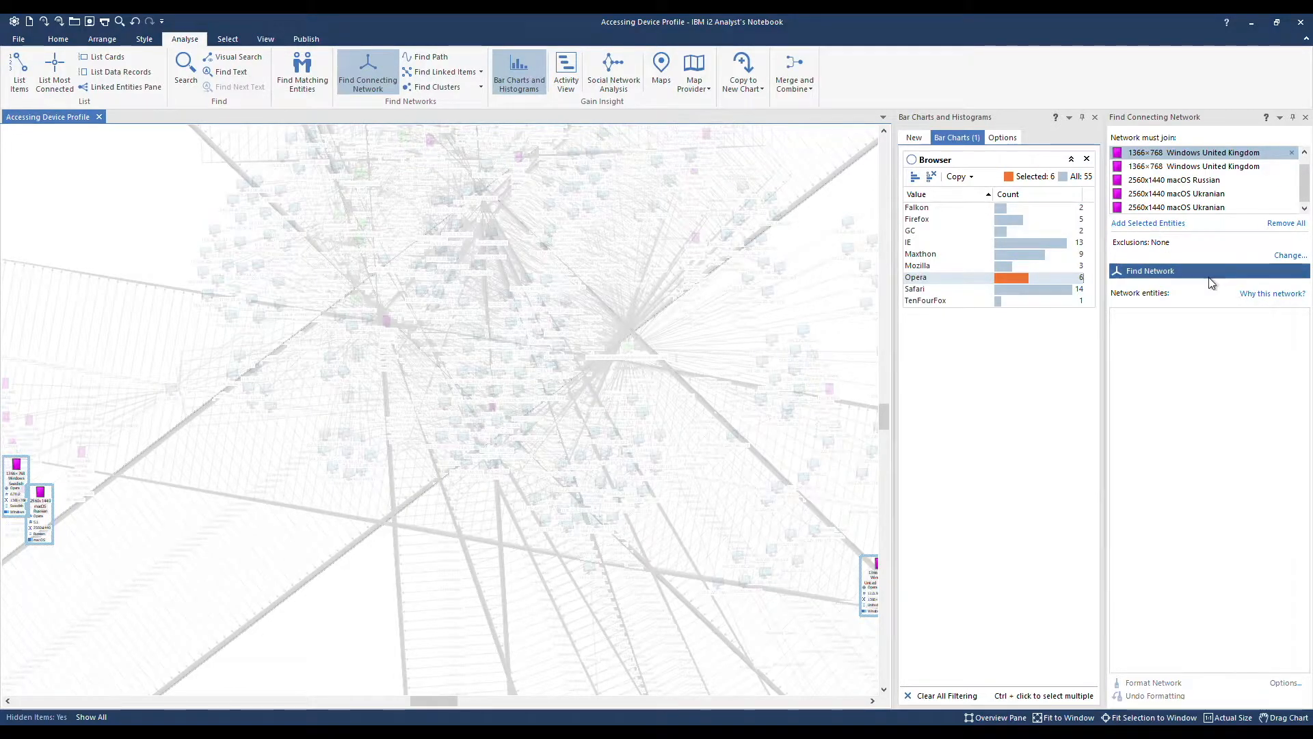
{"action": "left_click", "coordinate": [1148, 270]}
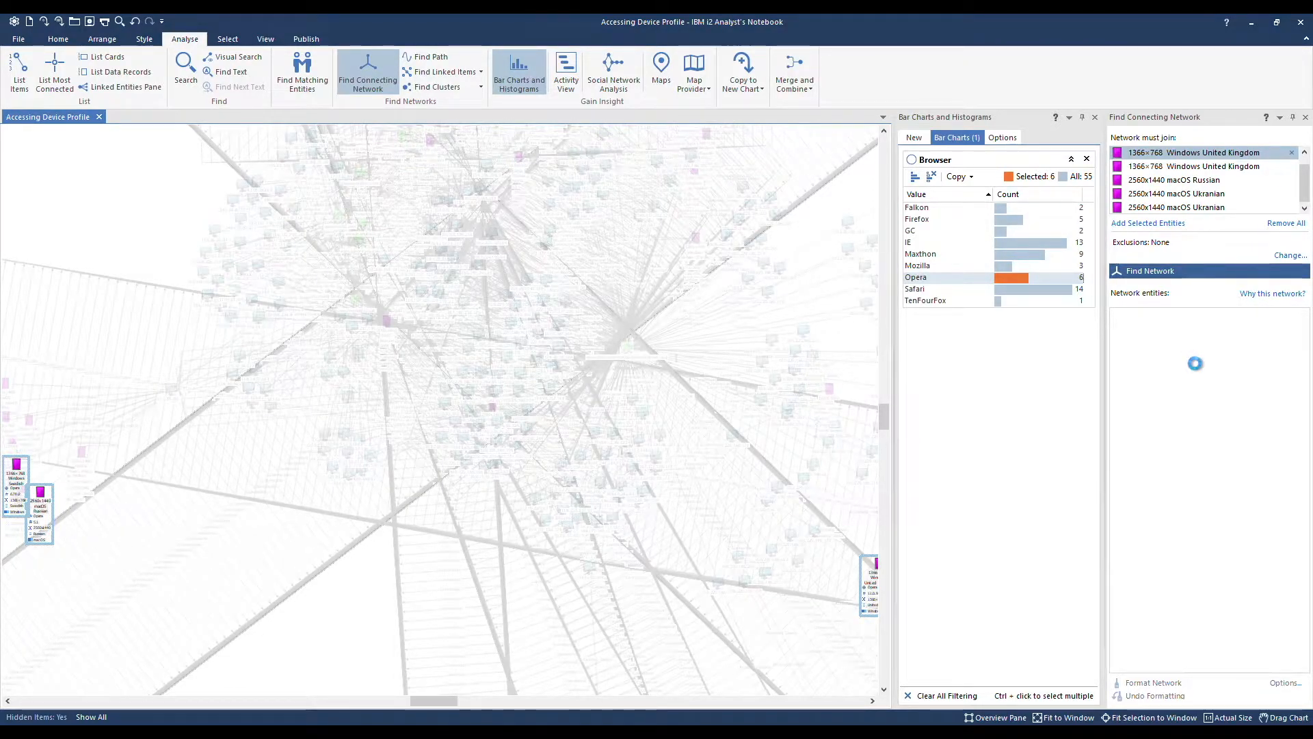
{"action": "left_click", "coordinate": [1150, 271]}
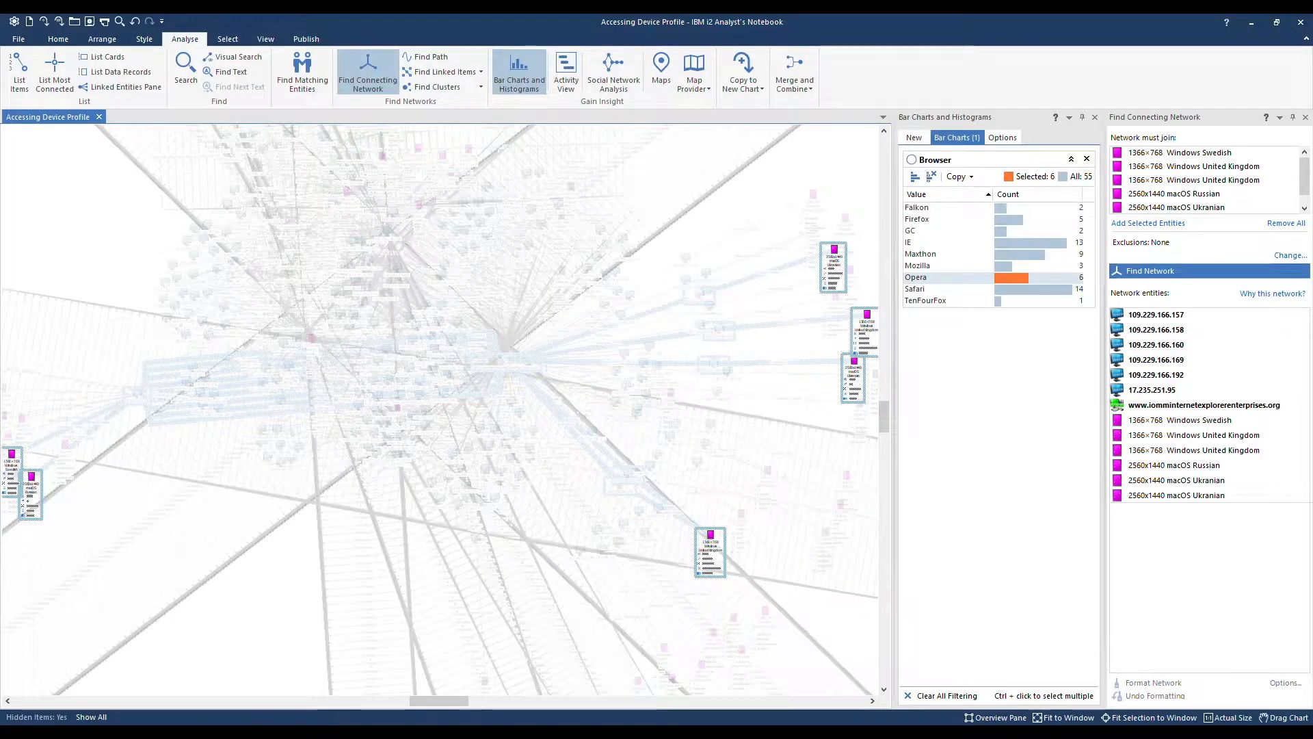
{"action": "mouse_move", "coordinate": [41, 21]}
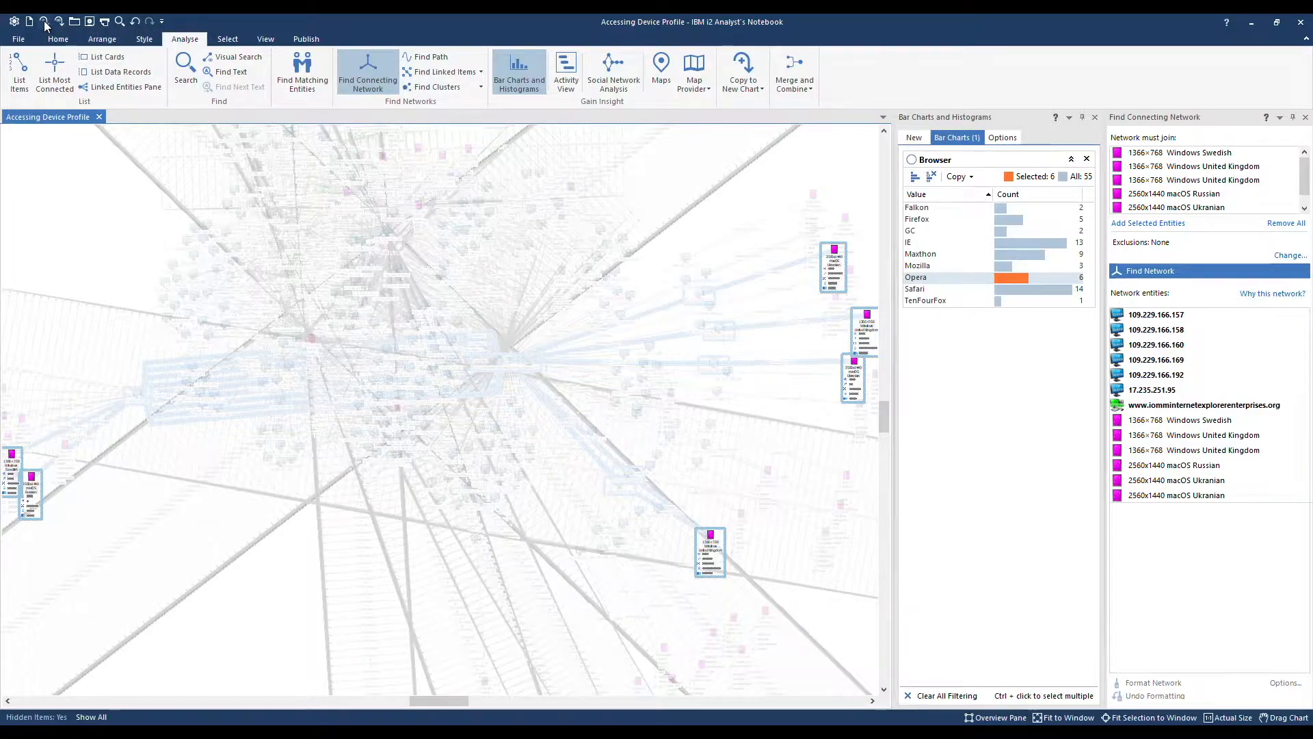
{"action": "mouse_move", "coordinate": [44, 21]}
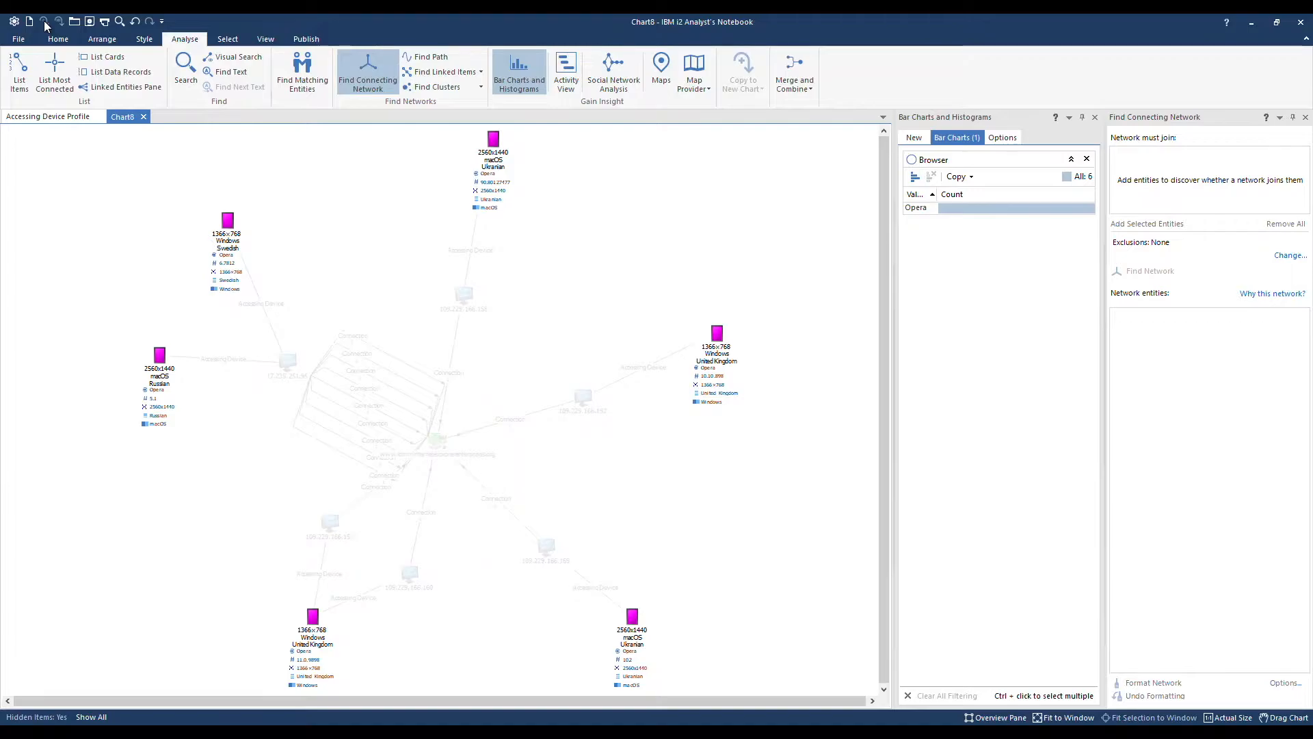
{"action": "mouse_move", "coordinate": [1305, 126]}
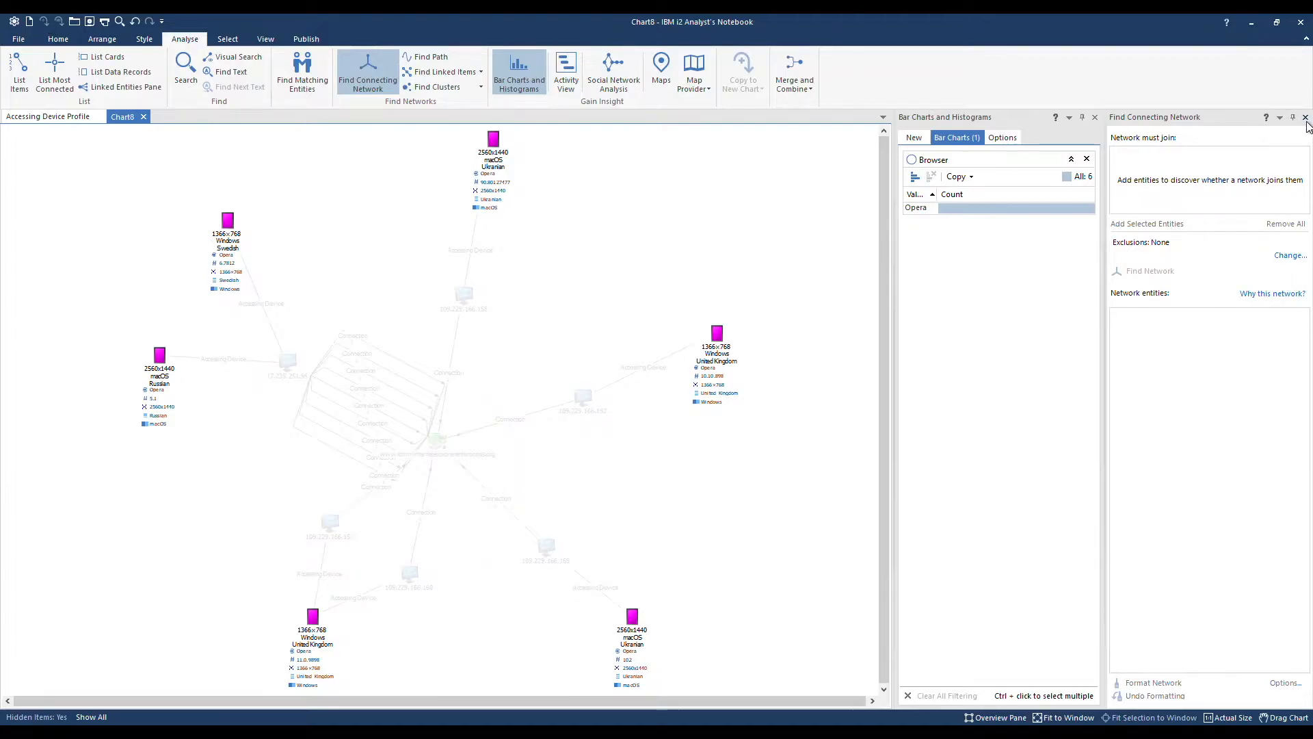
- Dismiss the connecting-network finder and reveal all hidden items in the new chart
{"action": "left_click", "coordinate": [1305, 117]}
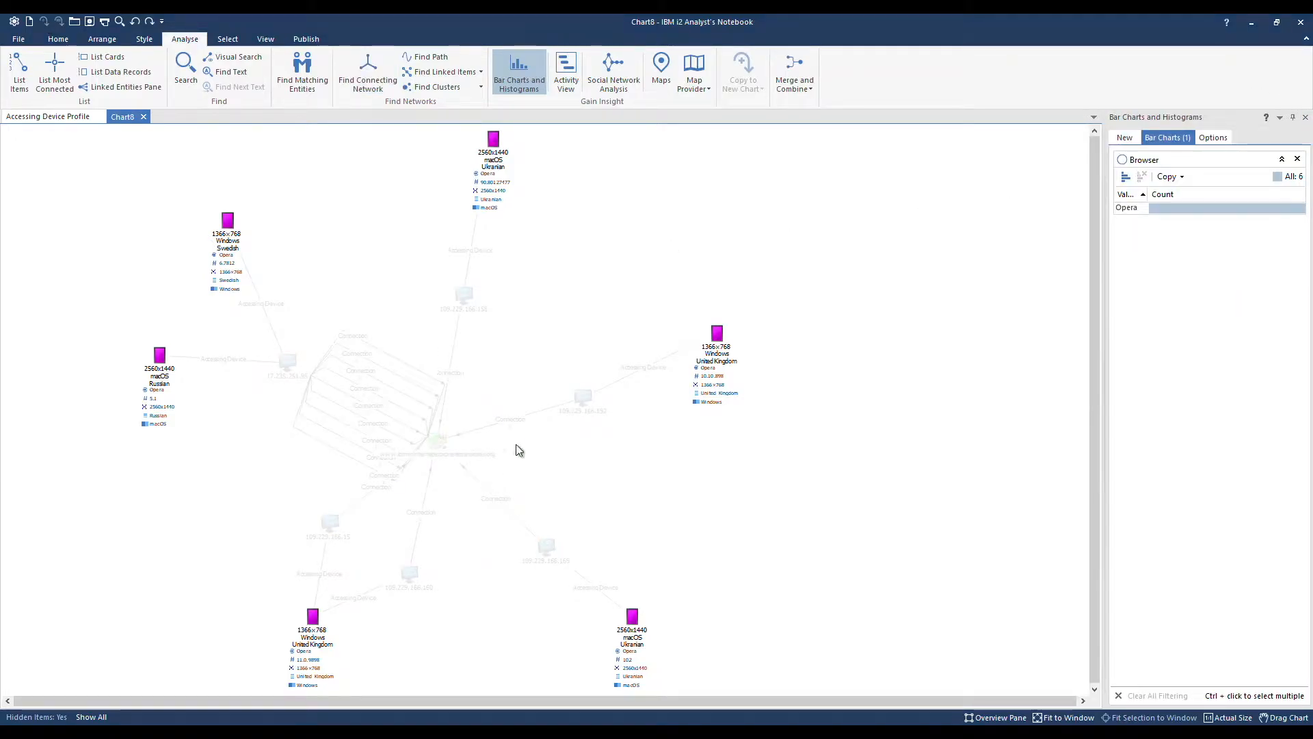
{"action": "mouse_move", "coordinate": [470, 413]}
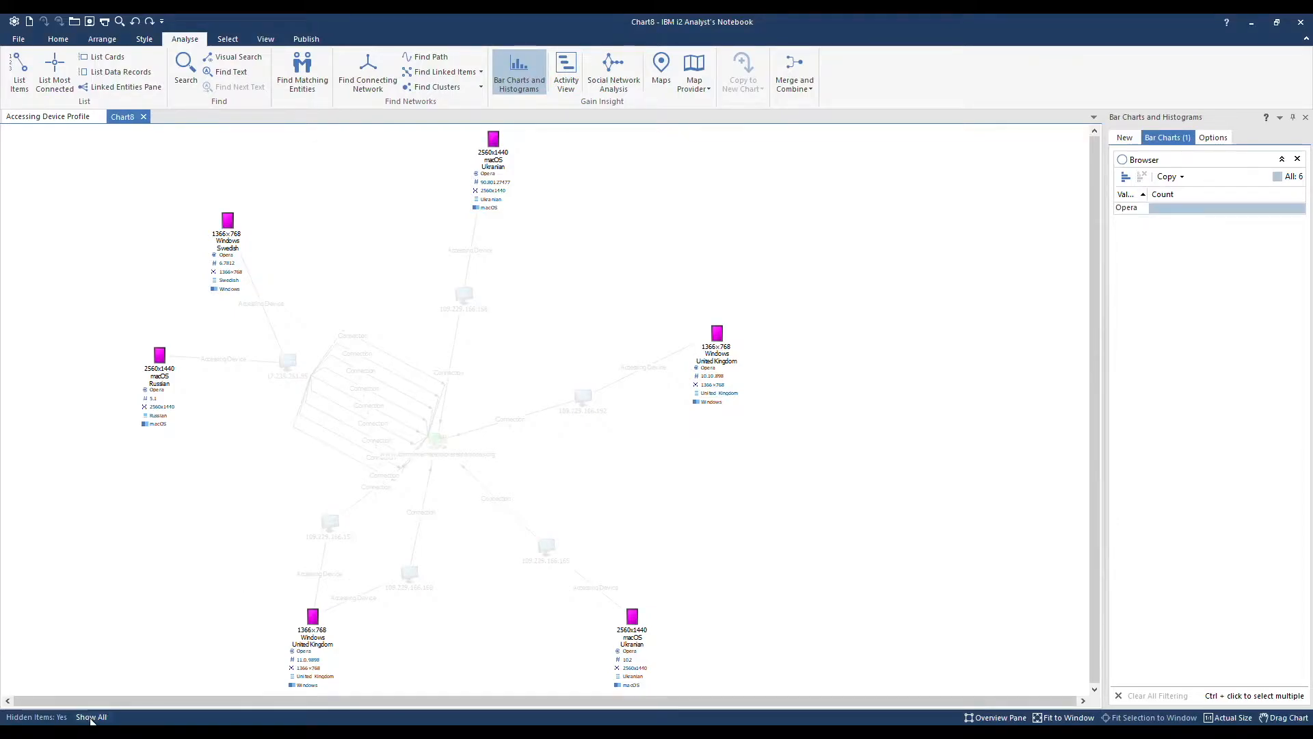
{"action": "left_click", "coordinate": [91, 716]}
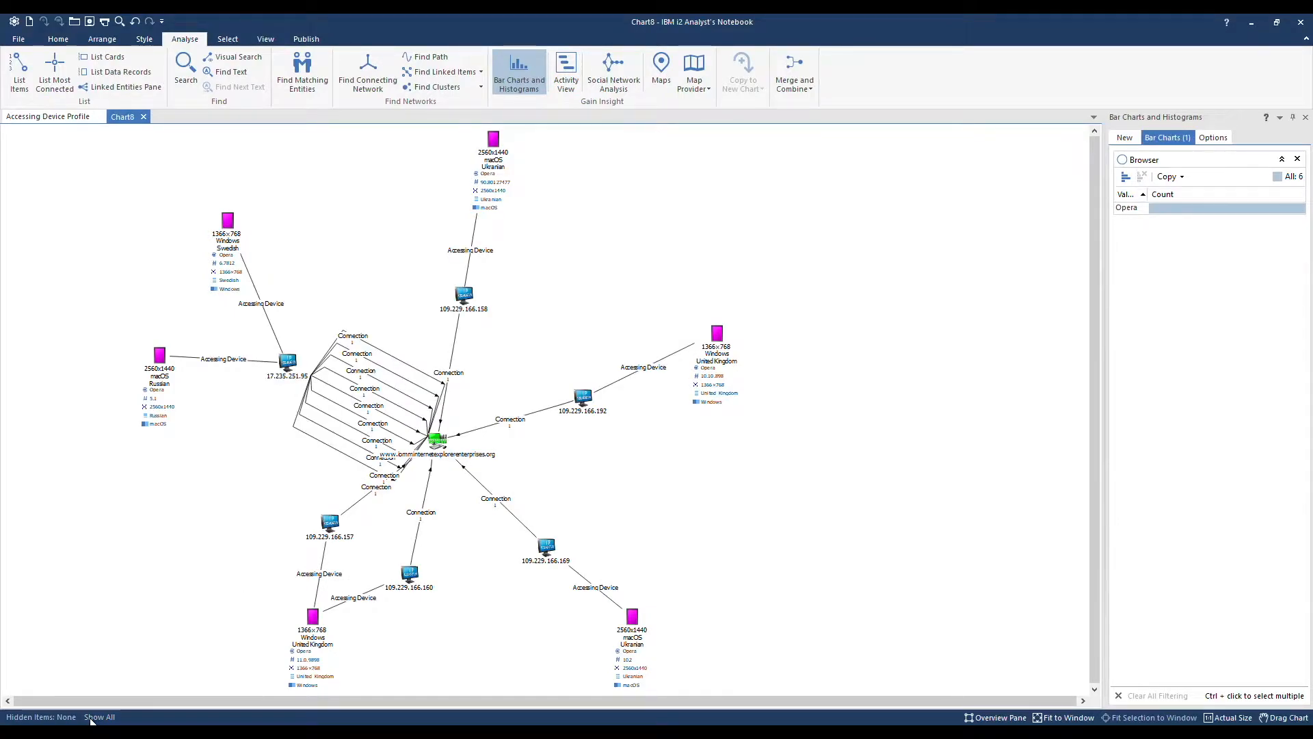
{"action": "mouse_move", "coordinate": [1004, 186]}
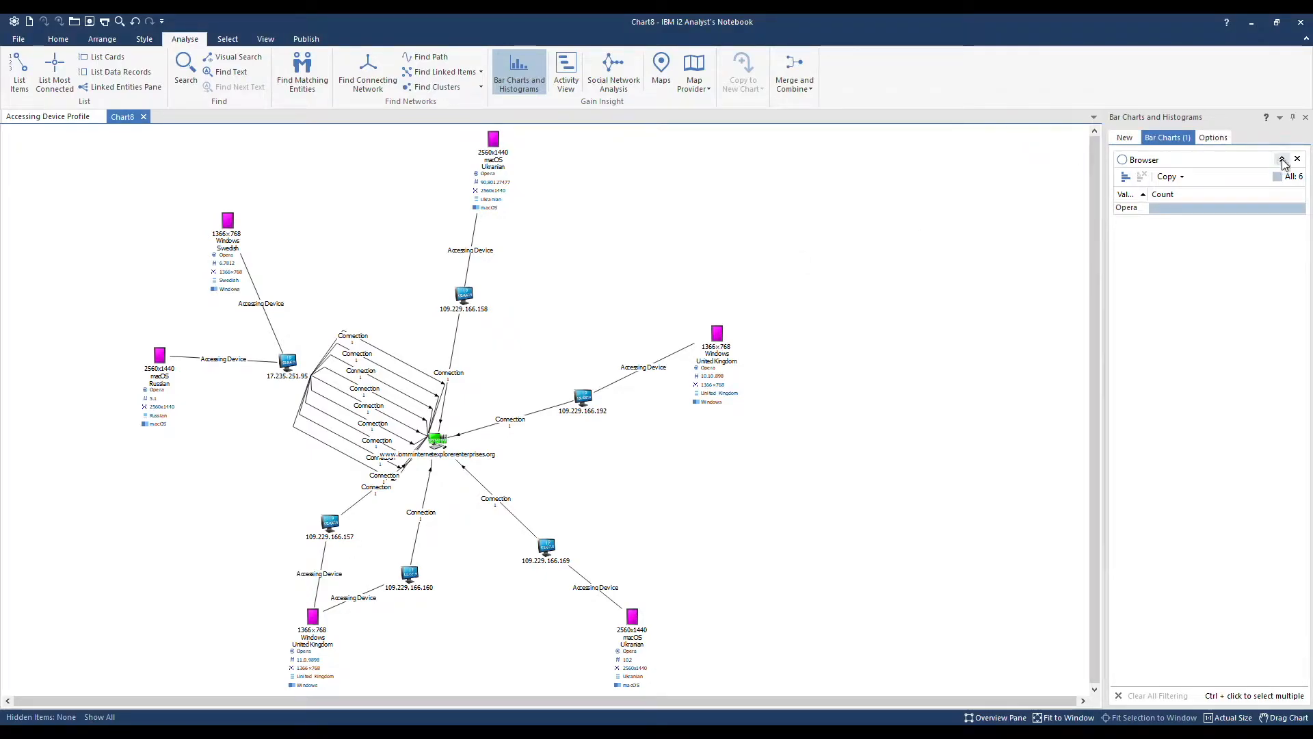
- Replace the Browser chart with a Date & Time hour-of-day histogram and copy it for pasting
{"action": "left_click", "coordinate": [1297, 158]}
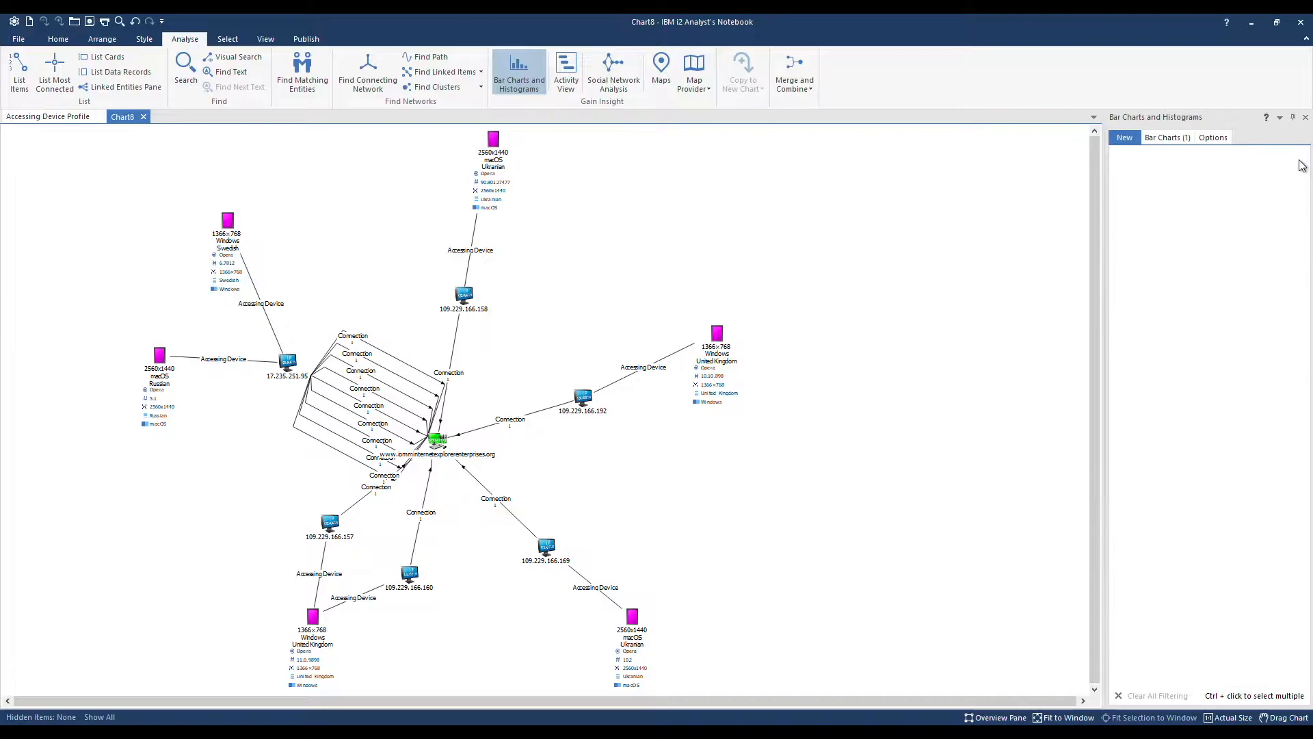
{"action": "left_click", "coordinate": [1123, 136]}
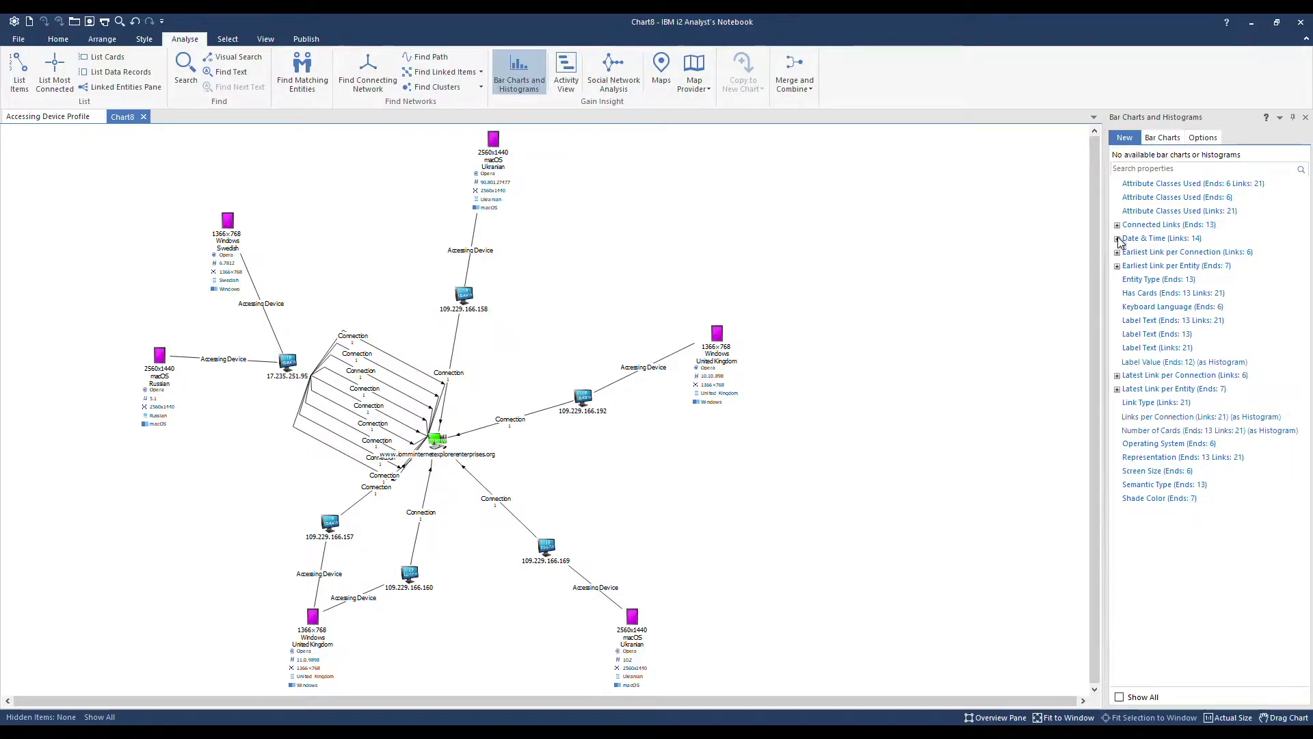
{"action": "left_click", "coordinate": [1117, 242]}
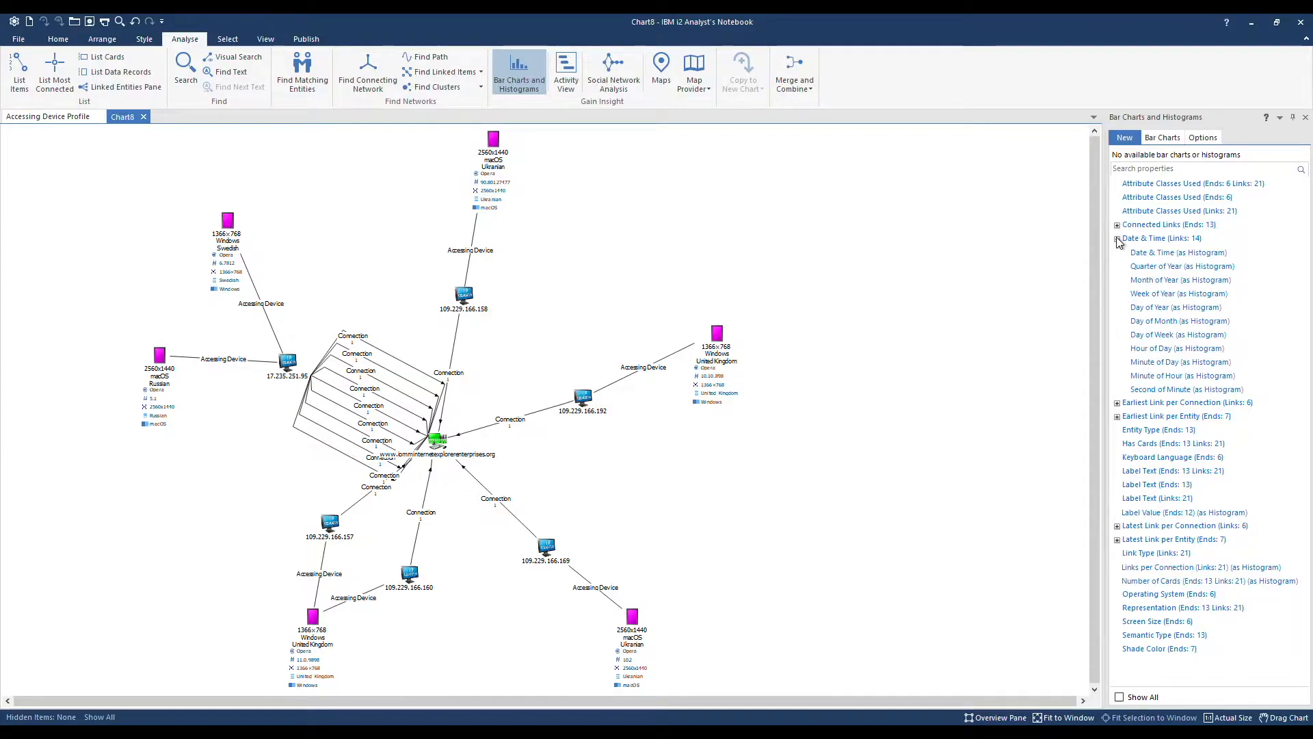
{"action": "left_click", "coordinate": [1176, 347]}
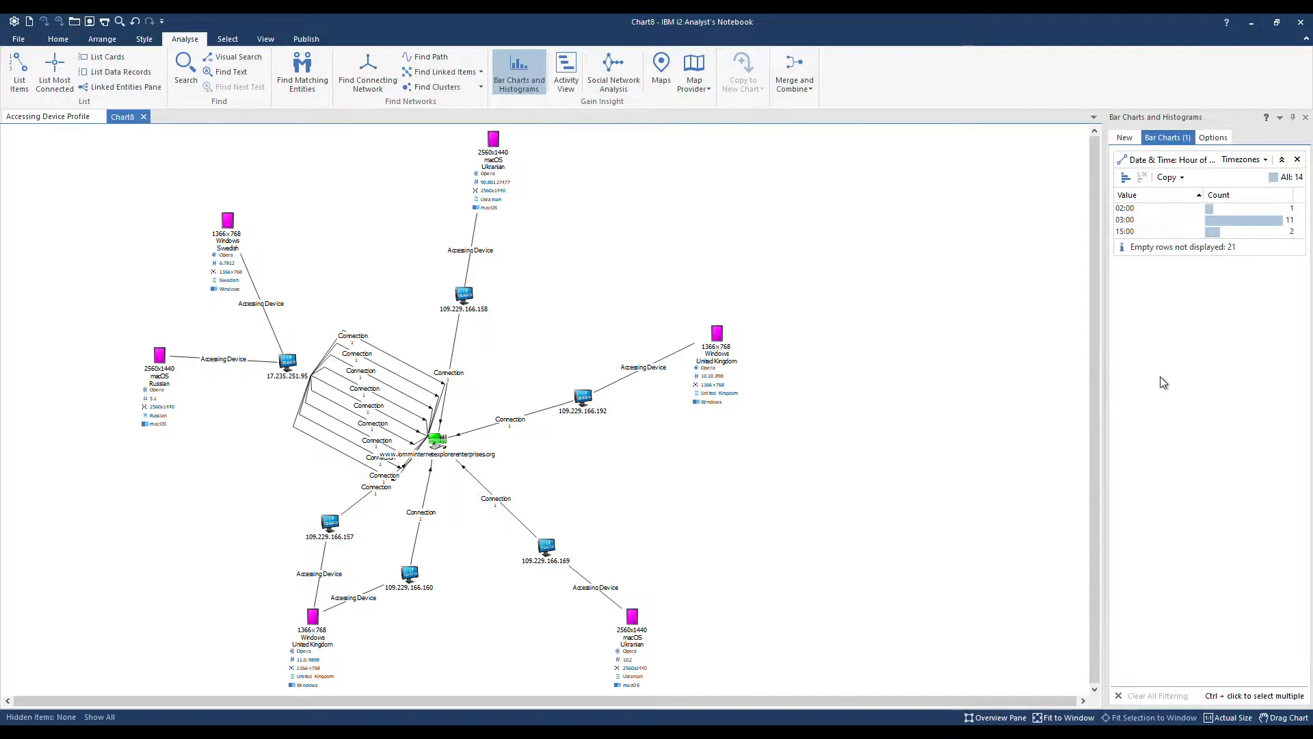
{"action": "left_click", "coordinate": [1169, 177]}
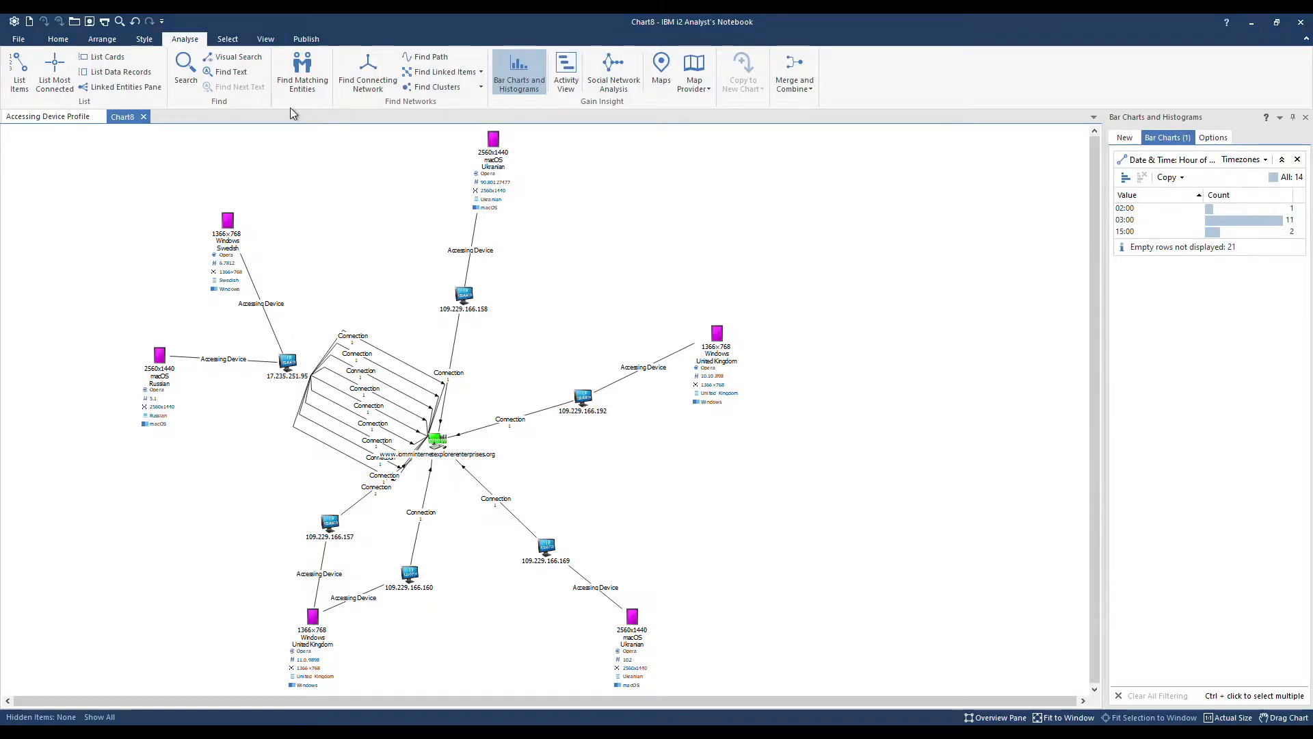
{"action": "left_click", "coordinate": [57, 39]}
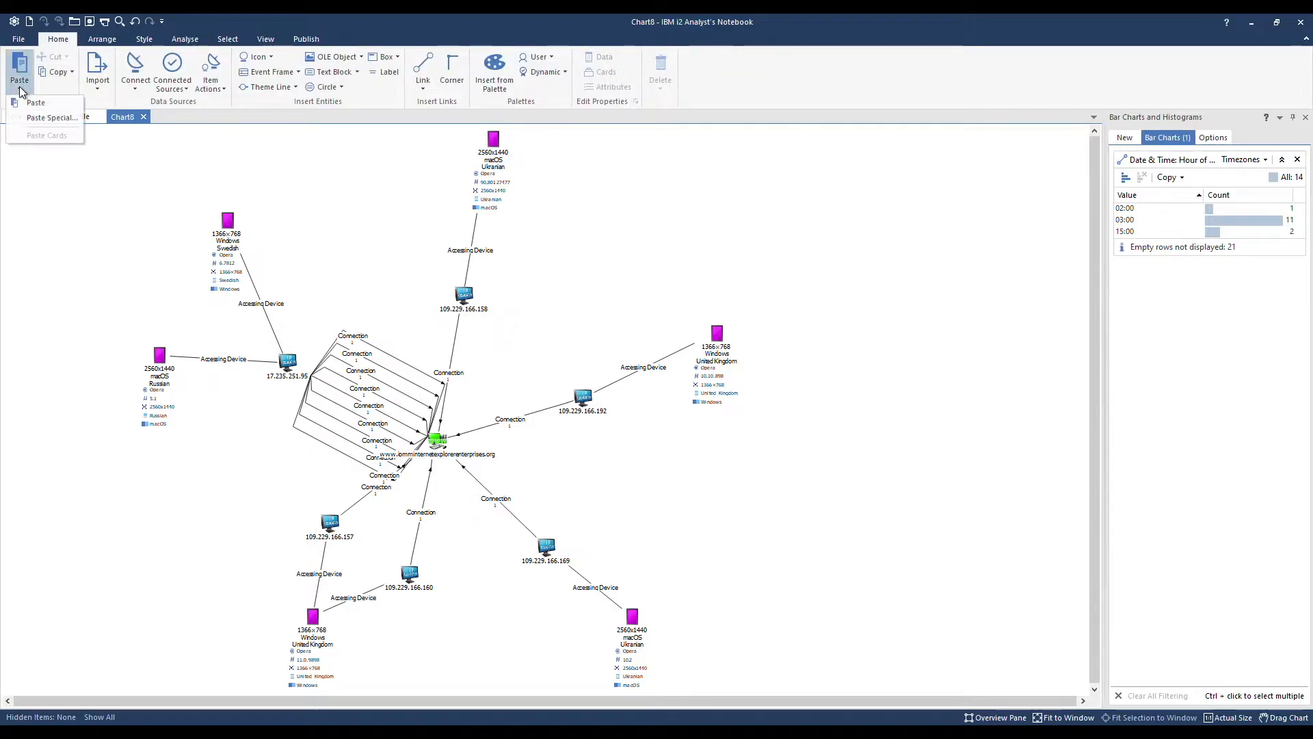
{"action": "mouse_move", "coordinate": [36, 102]}
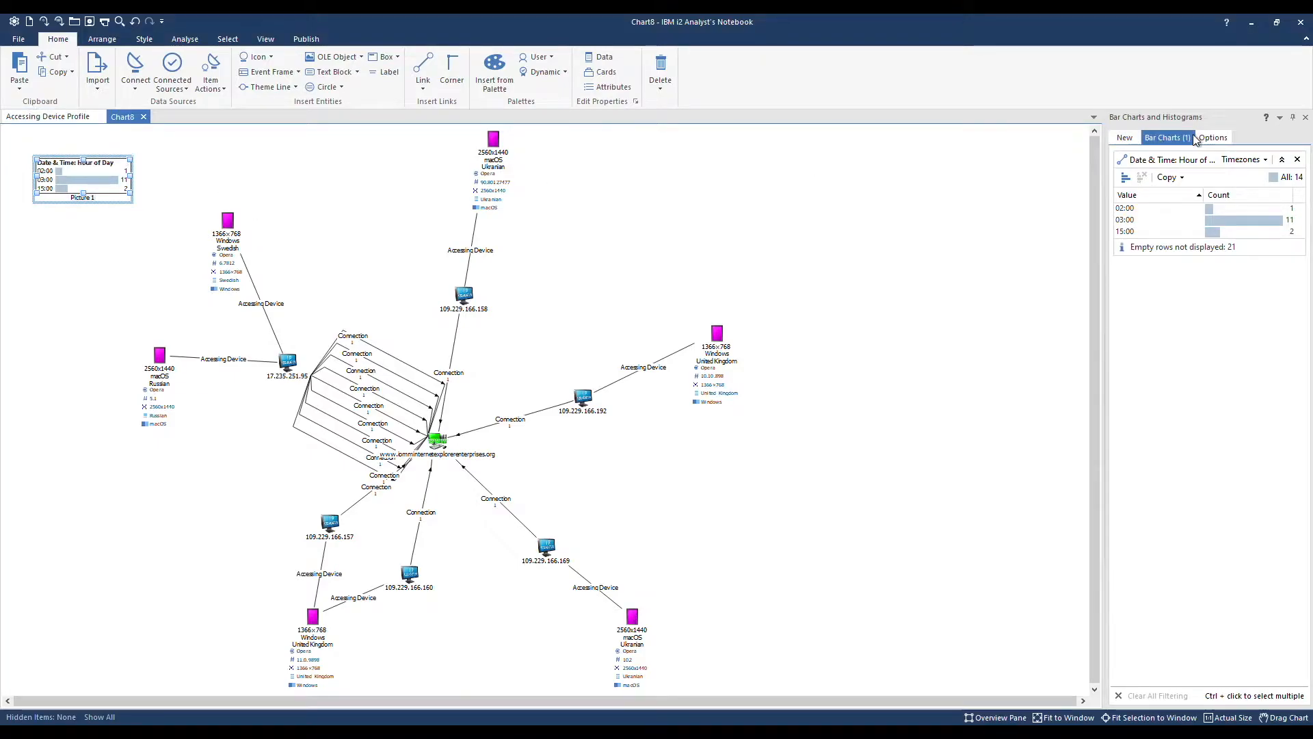
- Chart the device counts by Keyboard Language
{"action": "left_click", "coordinate": [1123, 137]}
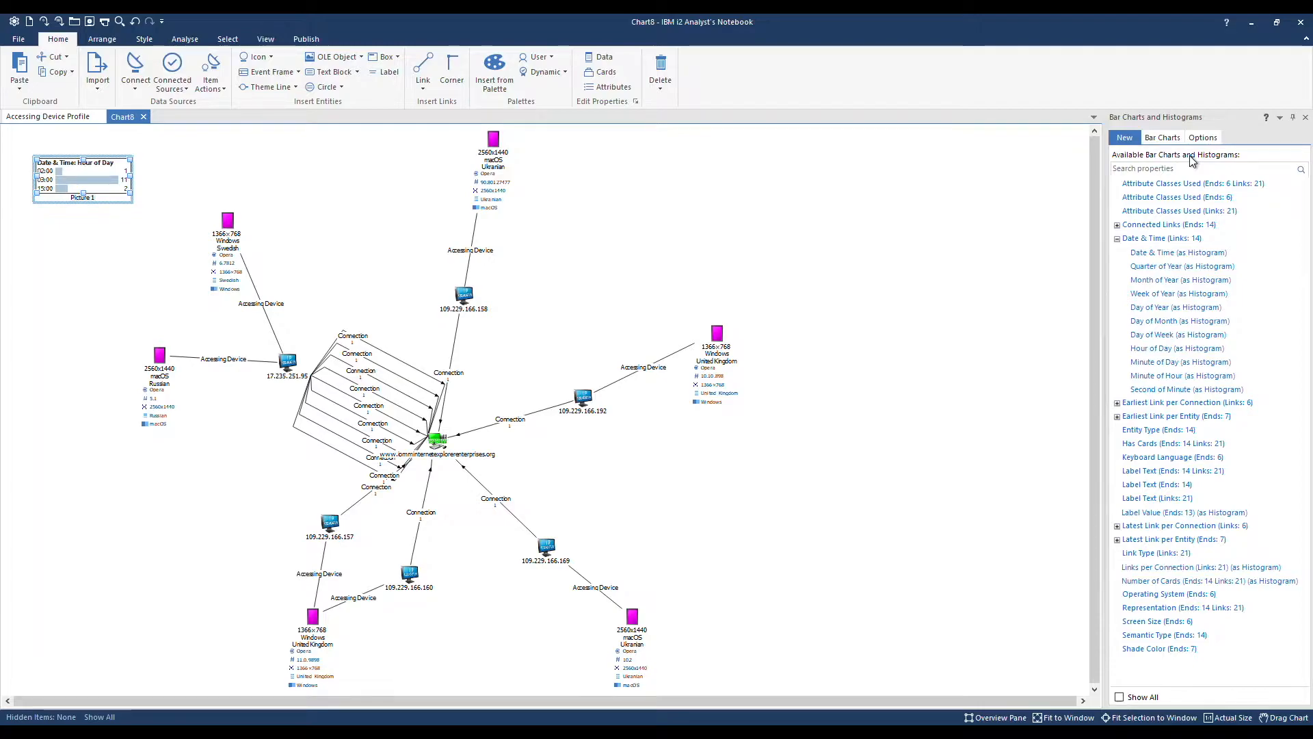
{"action": "mouse_move", "coordinate": [1172, 451]}
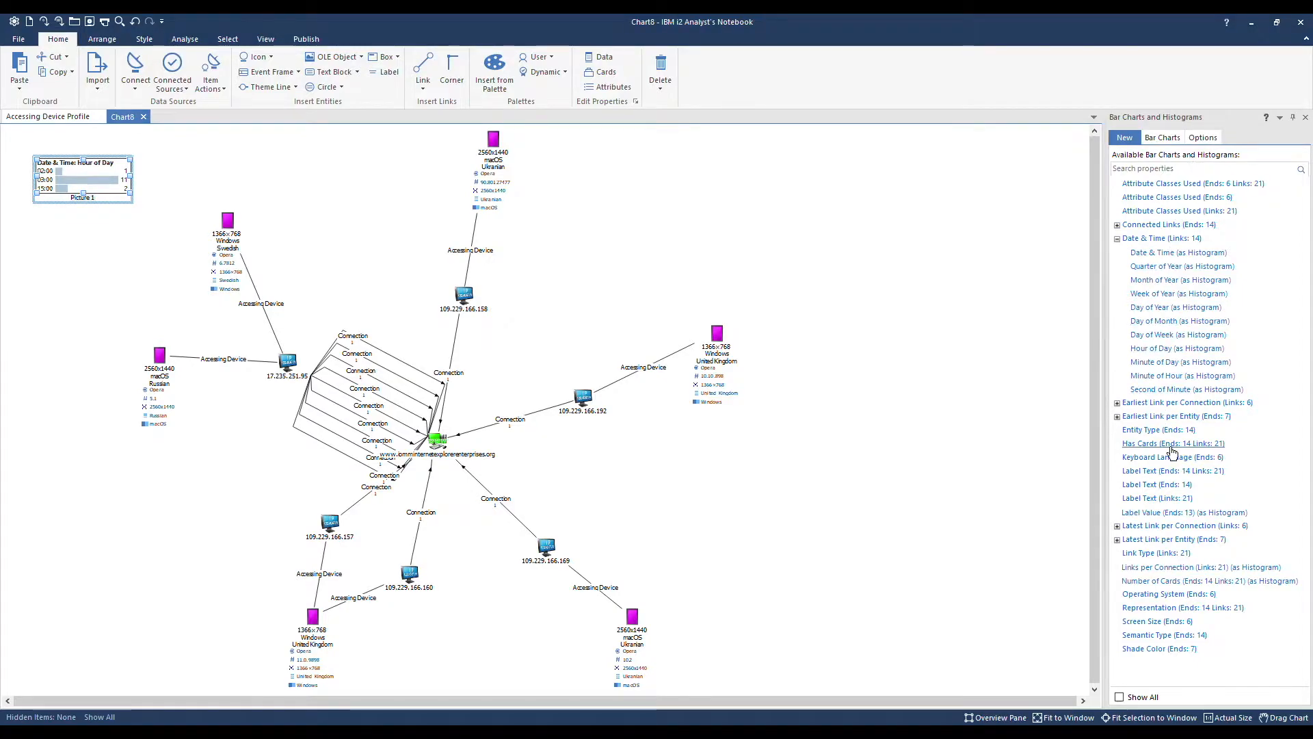
{"action": "left_click", "coordinate": [1172, 456]}
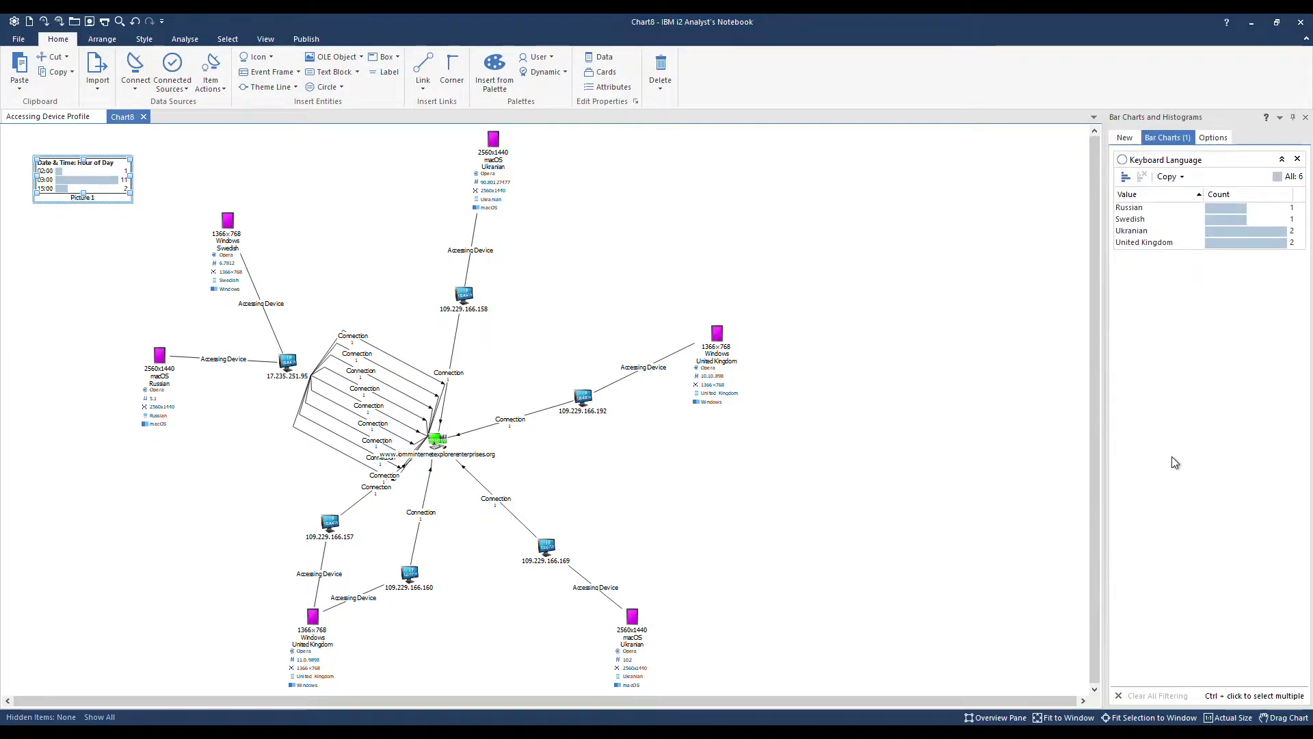
{"action": "mouse_move", "coordinate": [1168, 293]}
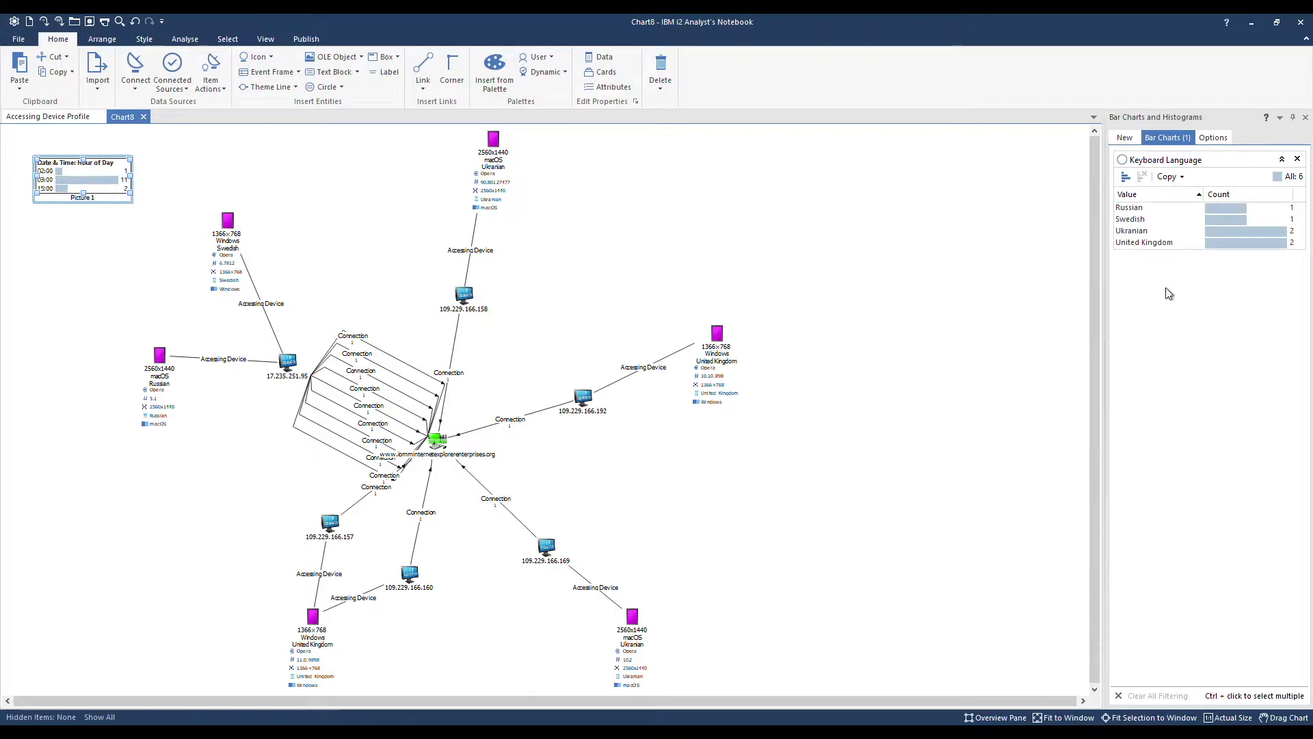
{"action": "mouse_move", "coordinate": [1206, 194]}
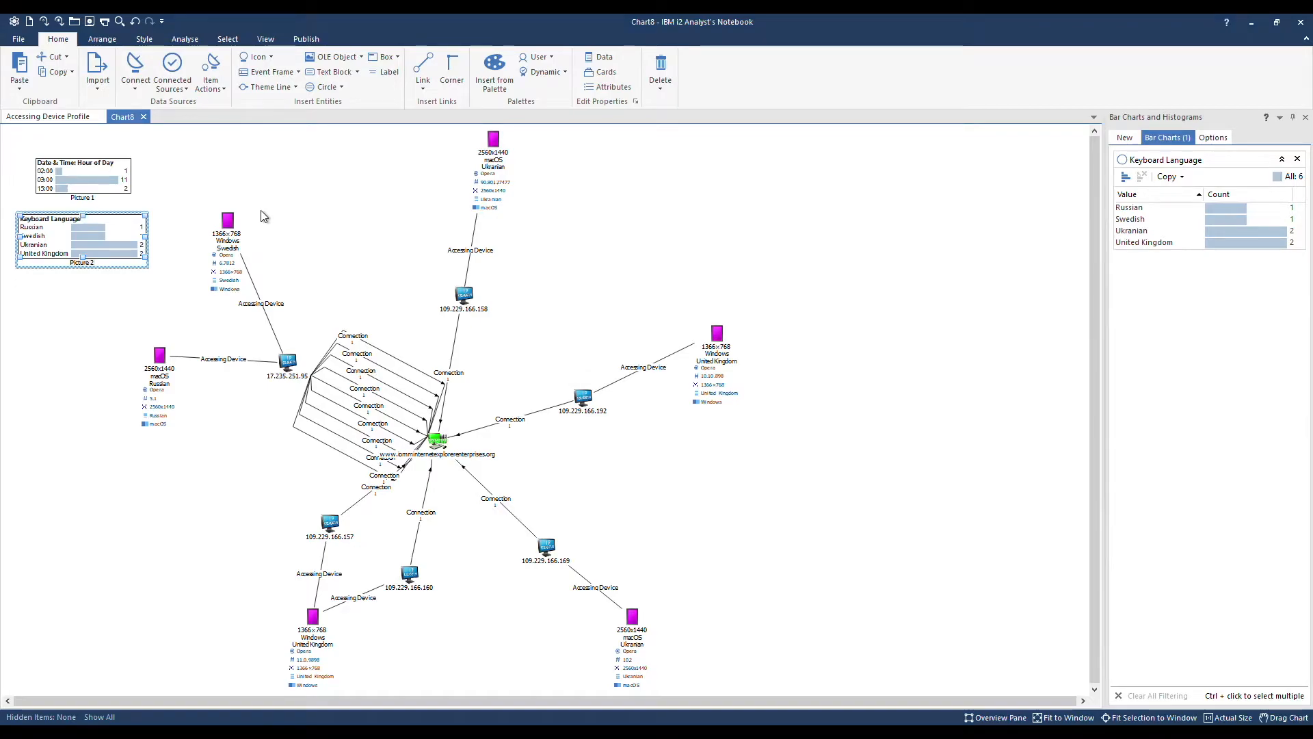
{"action": "mouse_move", "coordinate": [119, 178]}
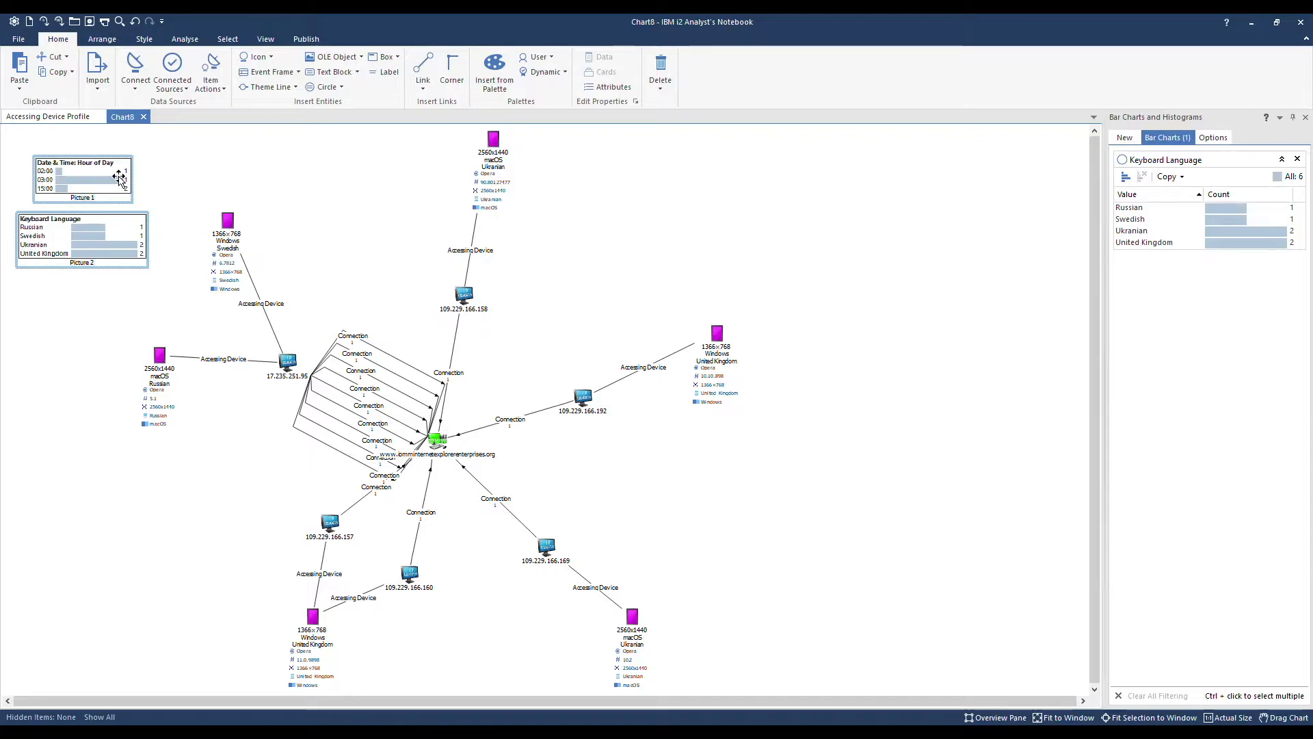
- Set a frame line width on both chart pictures and hide their Picture labels
{"action": "left_click", "coordinate": [143, 38]}
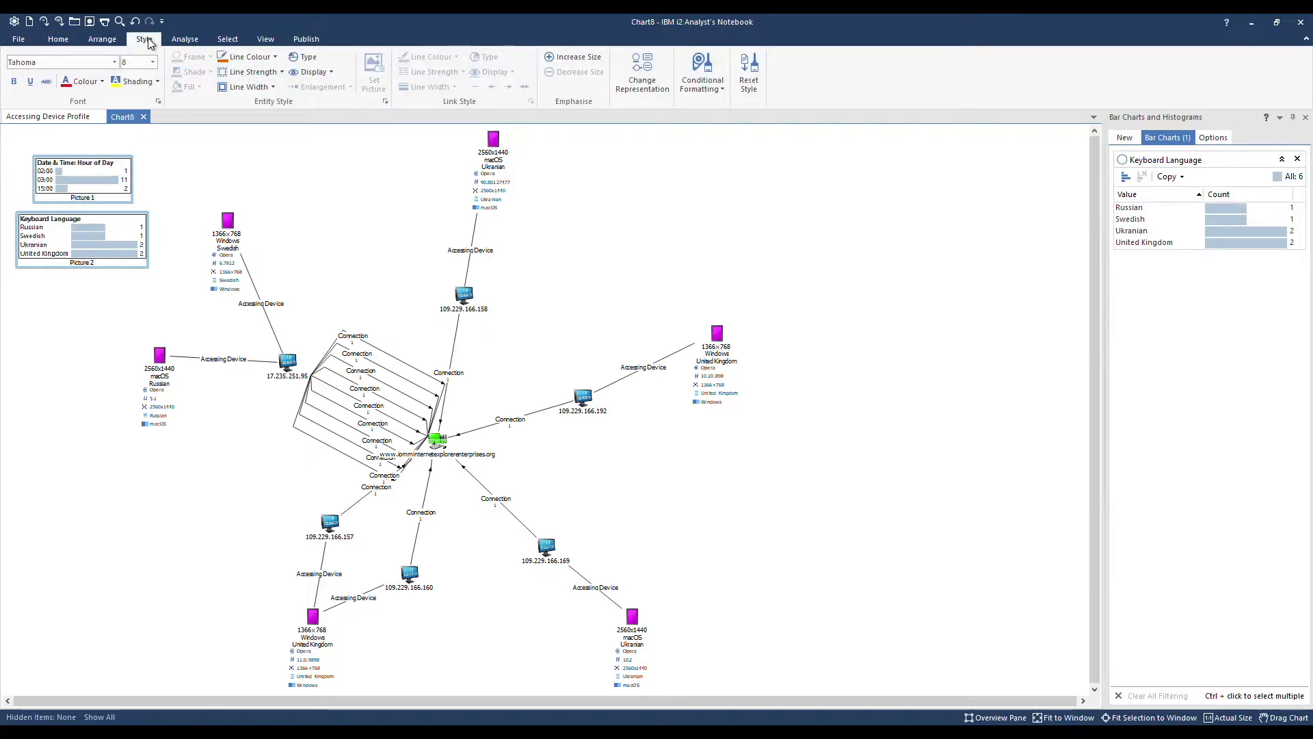
{"action": "left_click", "coordinate": [246, 56]}
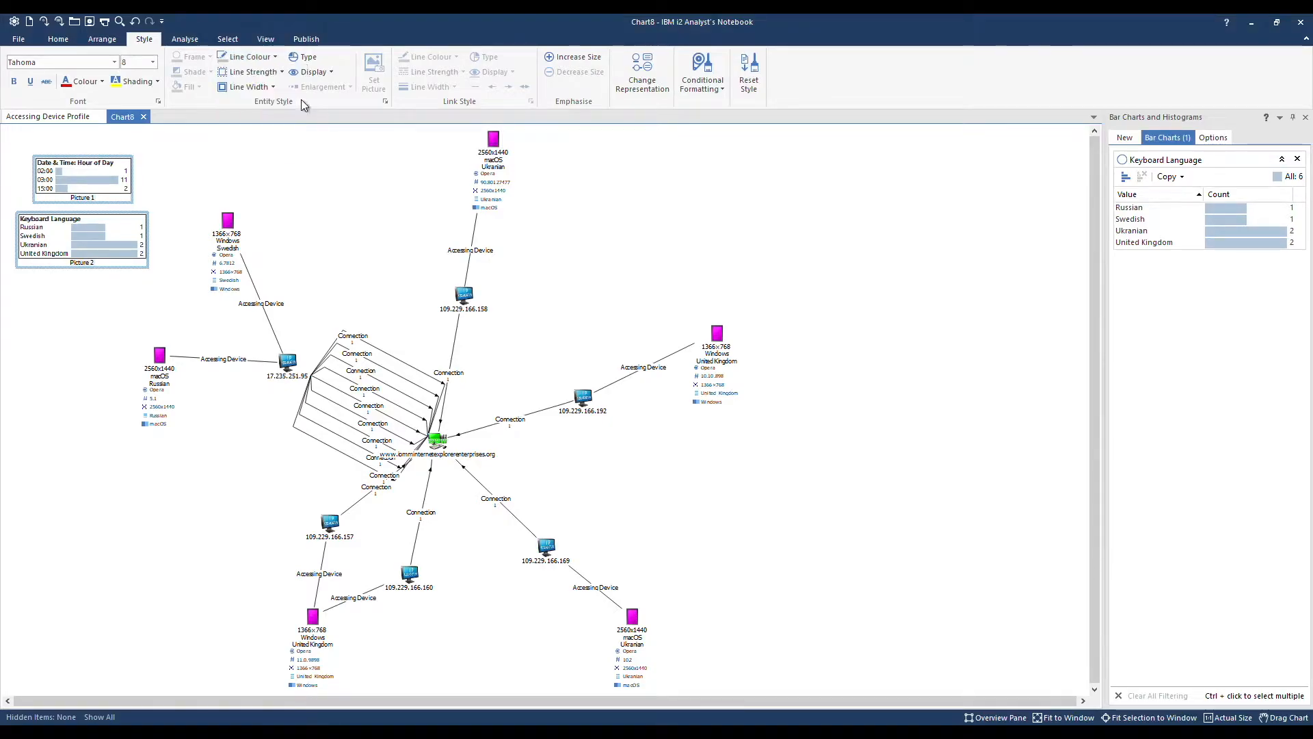
{"action": "left_click", "coordinate": [247, 87]}
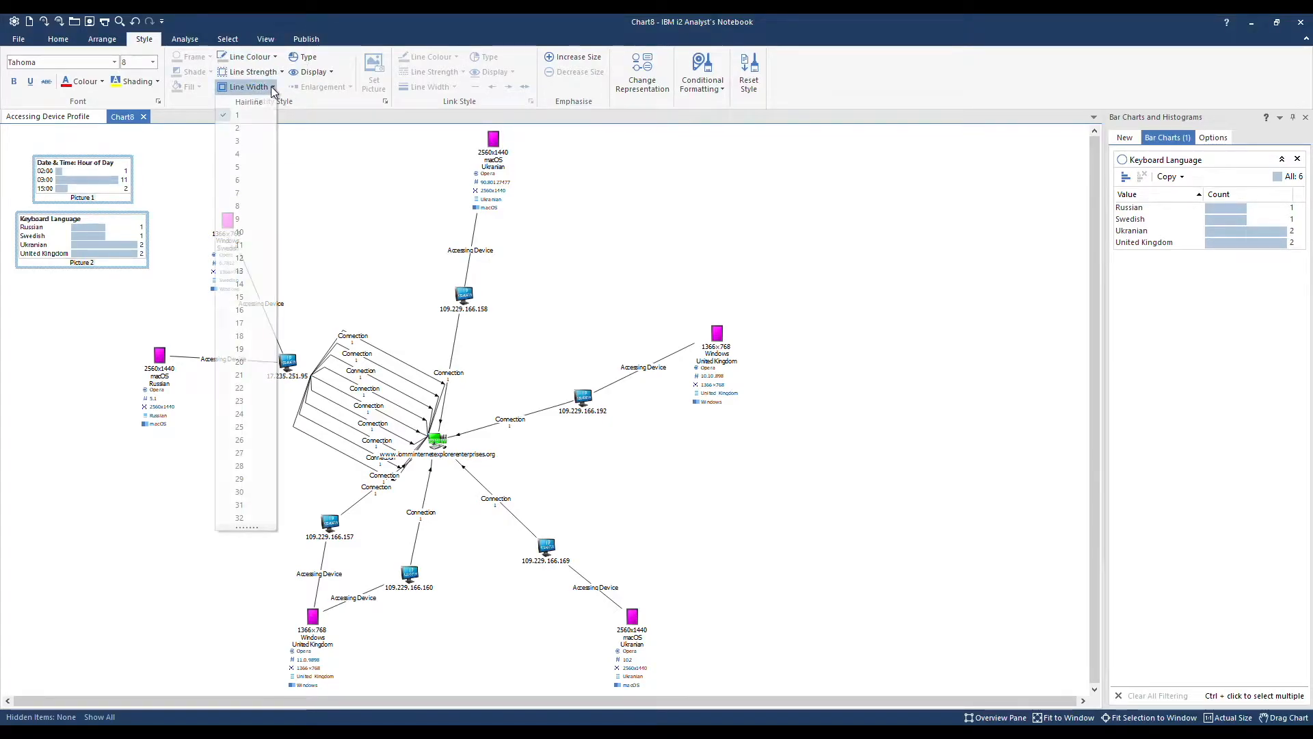
{"action": "left_click", "coordinate": [247, 145]}
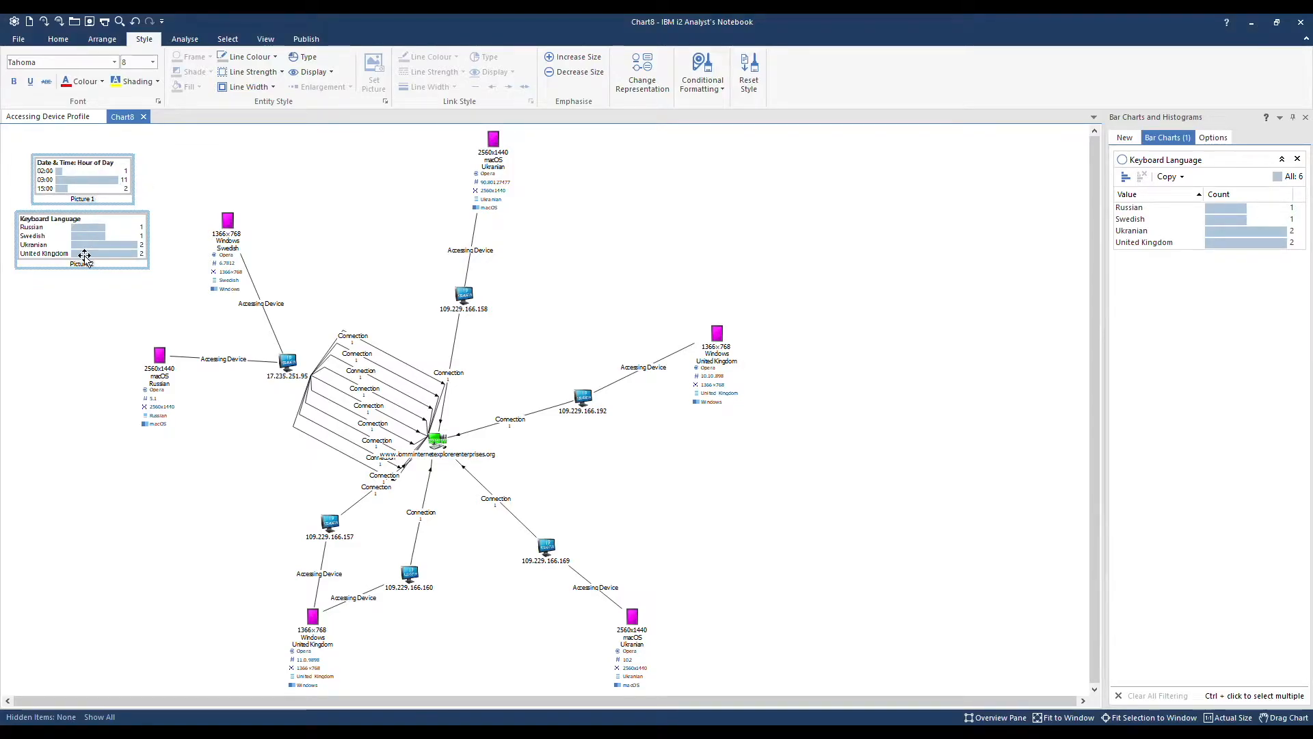
{"action": "left_click", "coordinate": [312, 71]}
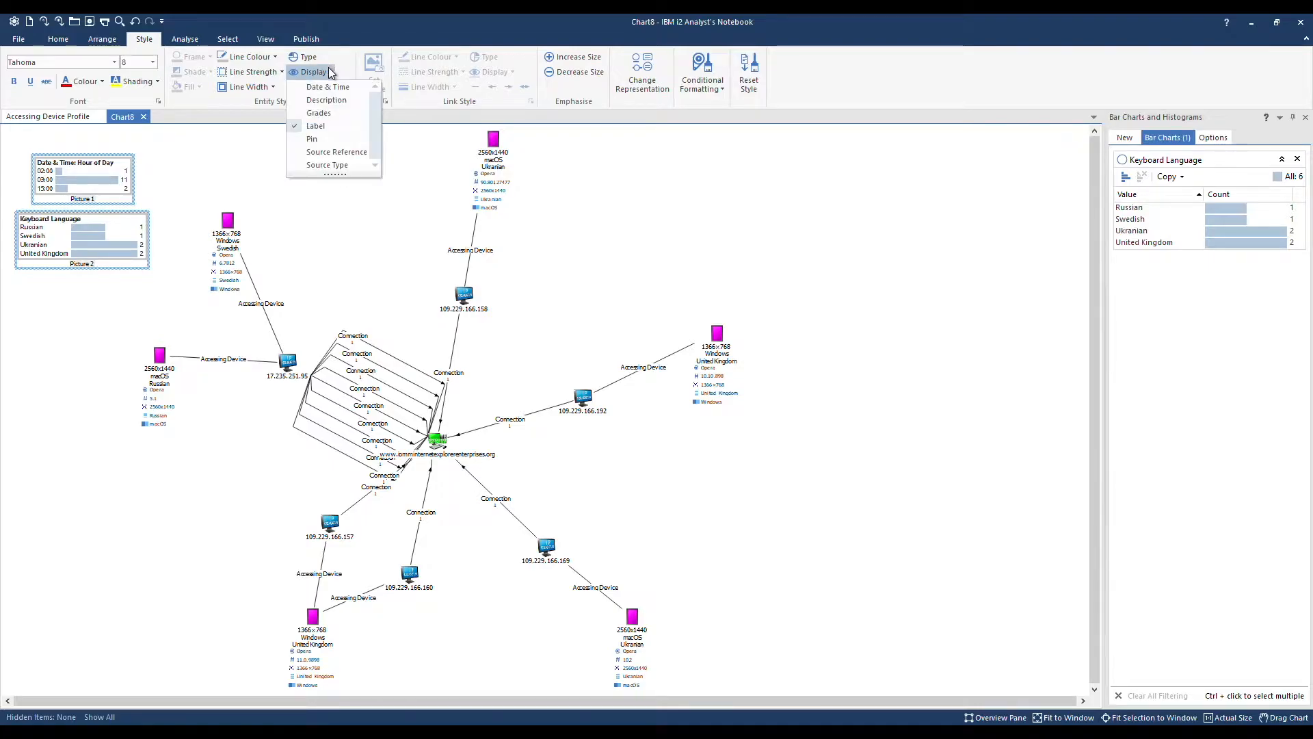
{"action": "left_click", "coordinate": [304, 127]}
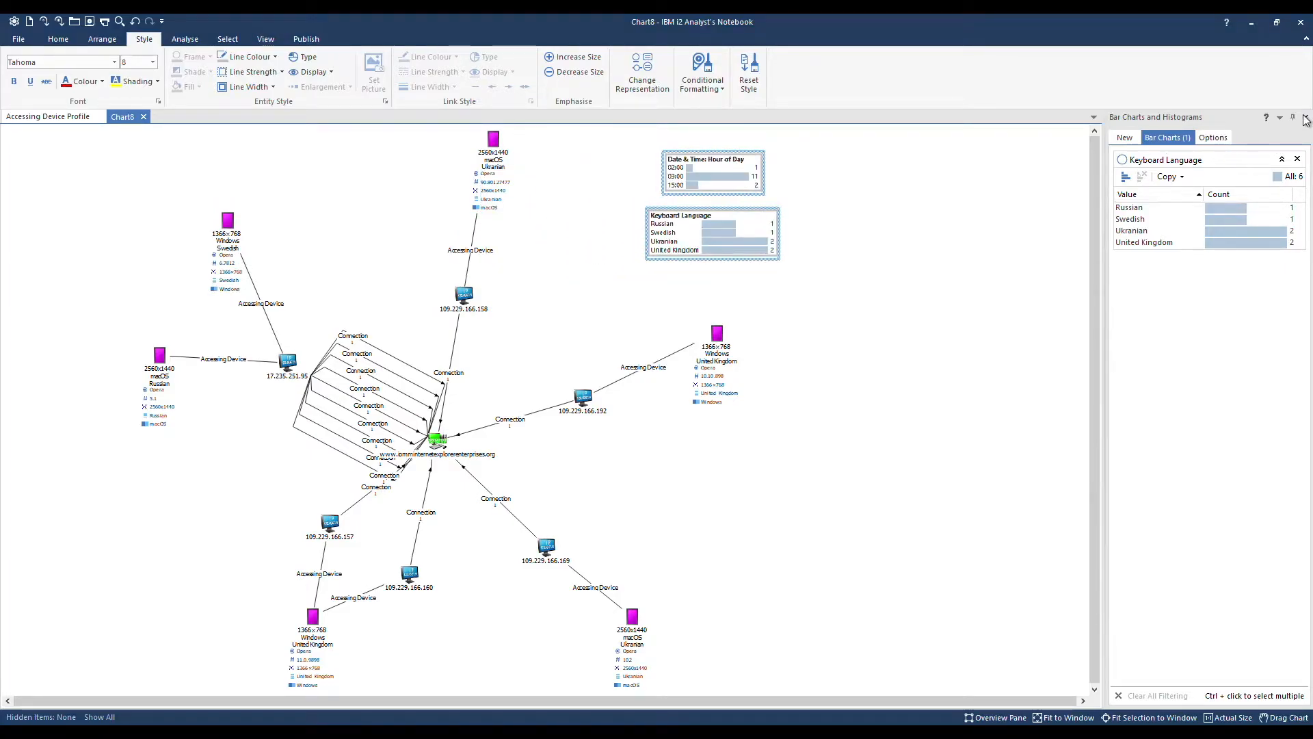
- Close the Bar Charts and Histograms pane
{"action": "left_click", "coordinate": [1305, 117]}
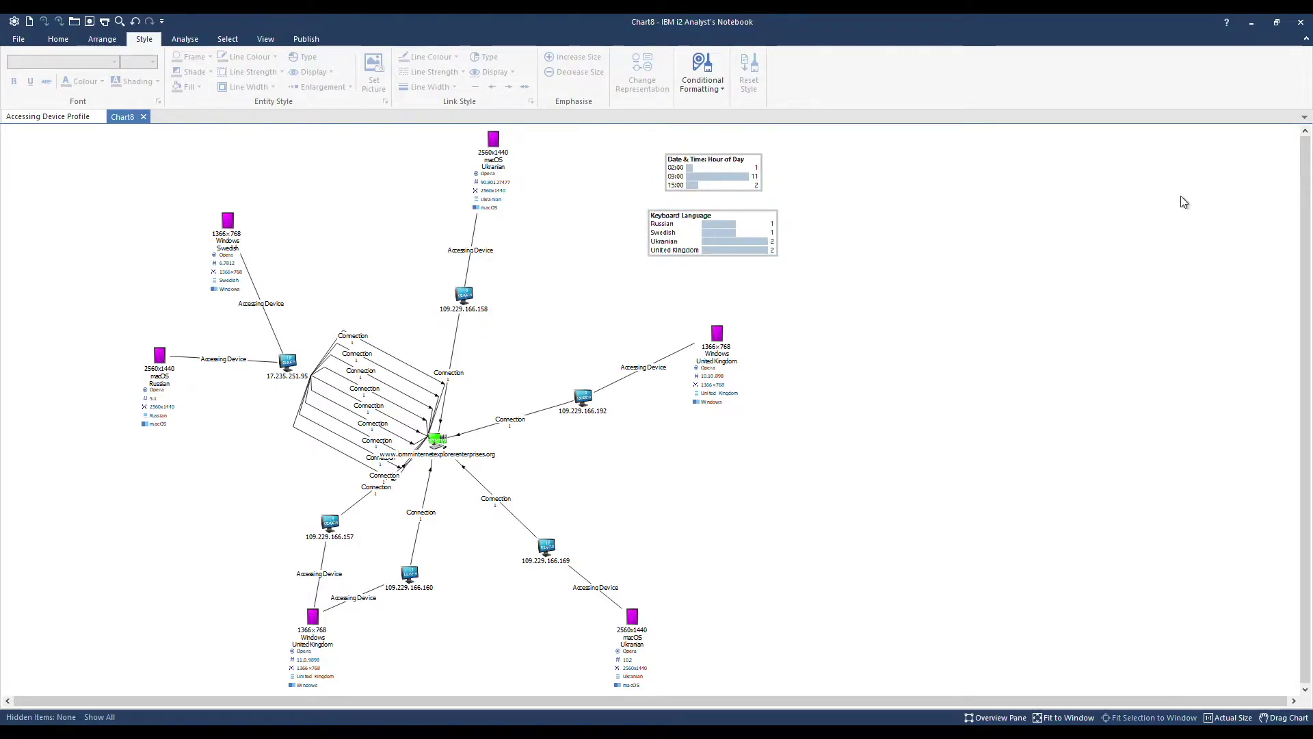
{"action": "mouse_move", "coordinate": [1177, 201]}
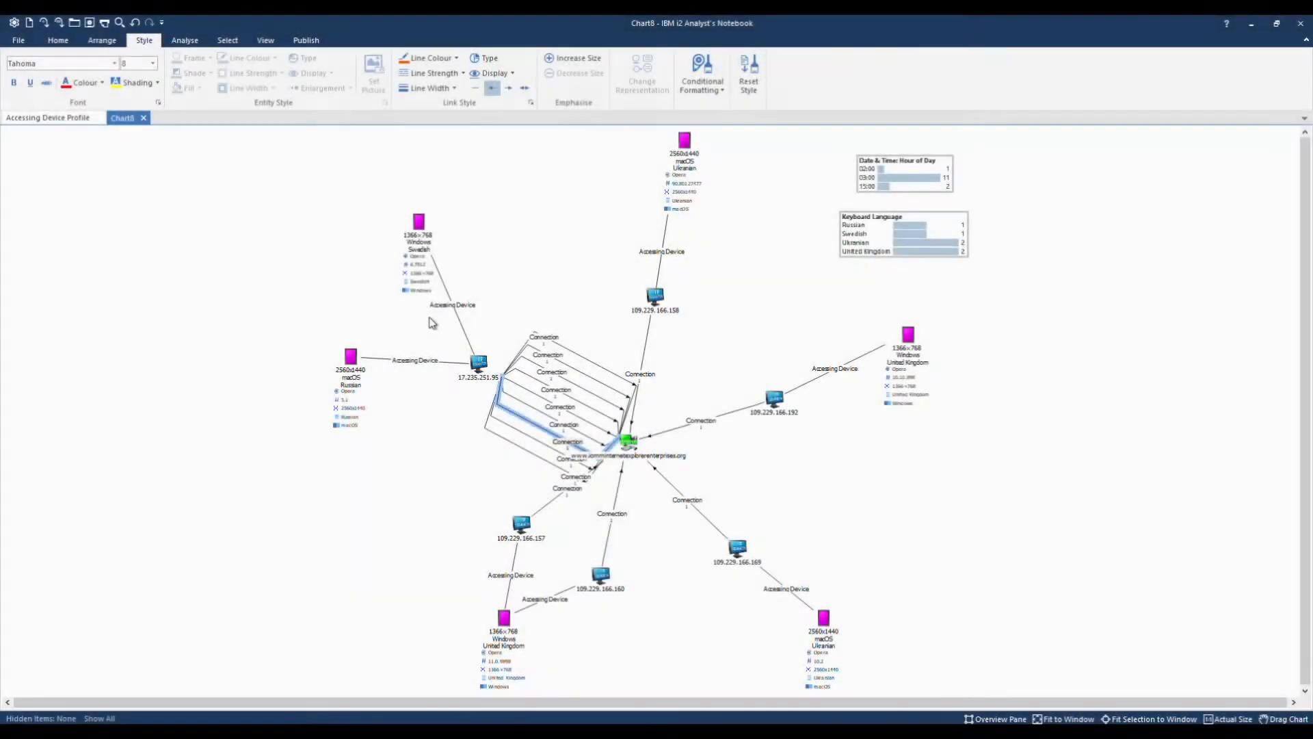
{"action": "mouse_move", "coordinate": [459, 284]}
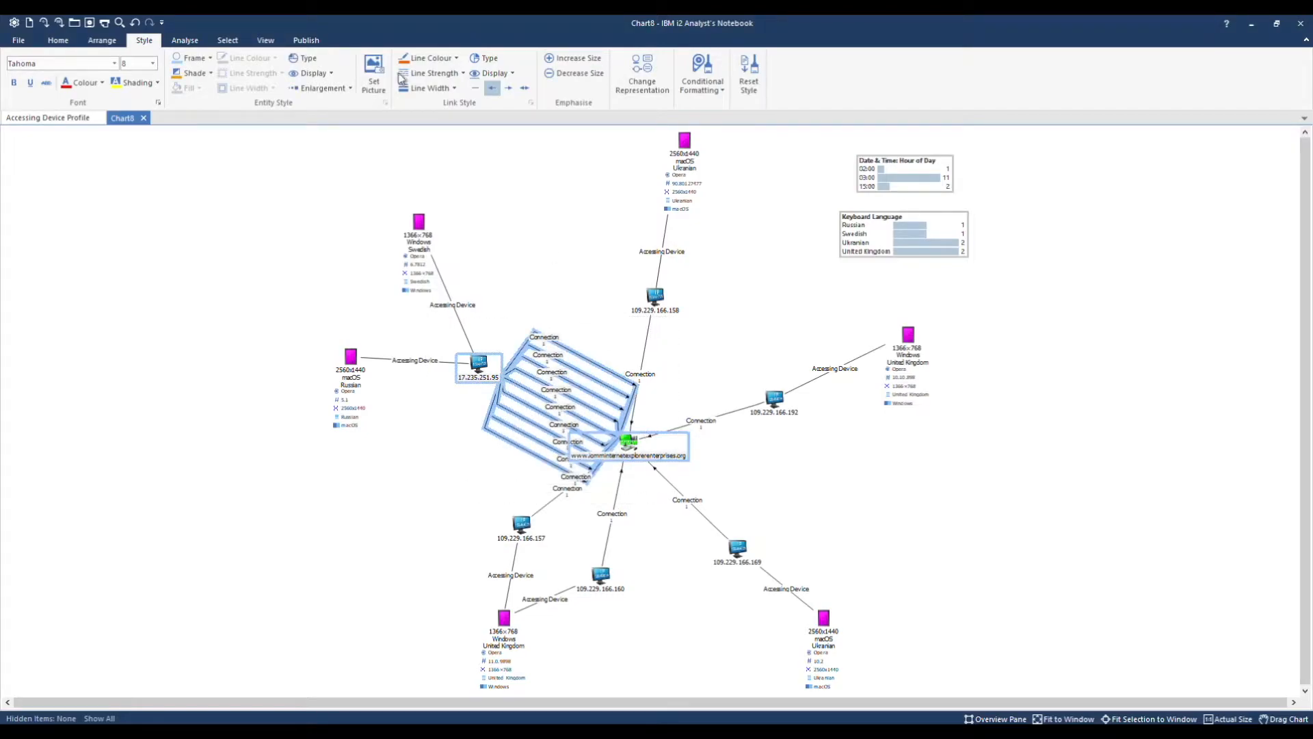
- Merge each IP's parallel Connection links into one, giving 17.235.251.95's link a count of 9
{"action": "left_click", "coordinate": [184, 40]}
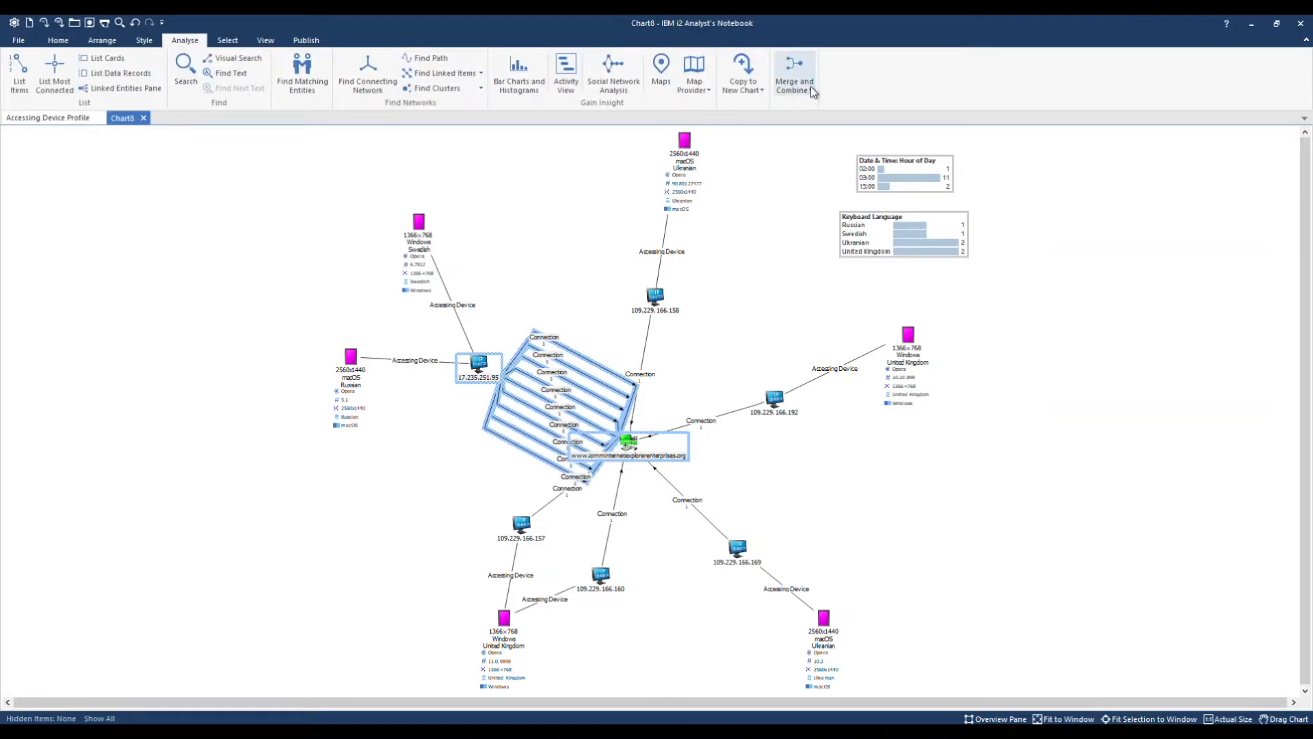
{"action": "mouse_move", "coordinate": [793, 74]}
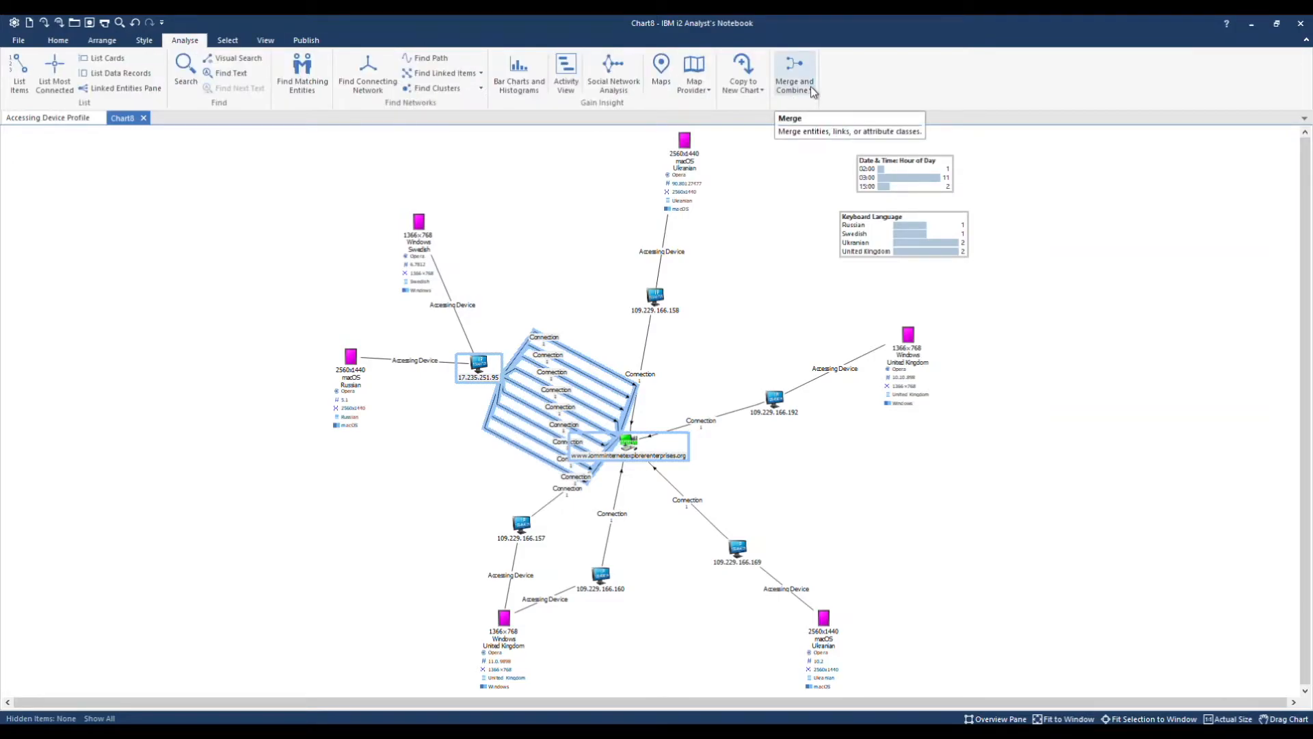
{"action": "mouse_move", "coordinate": [811, 92]}
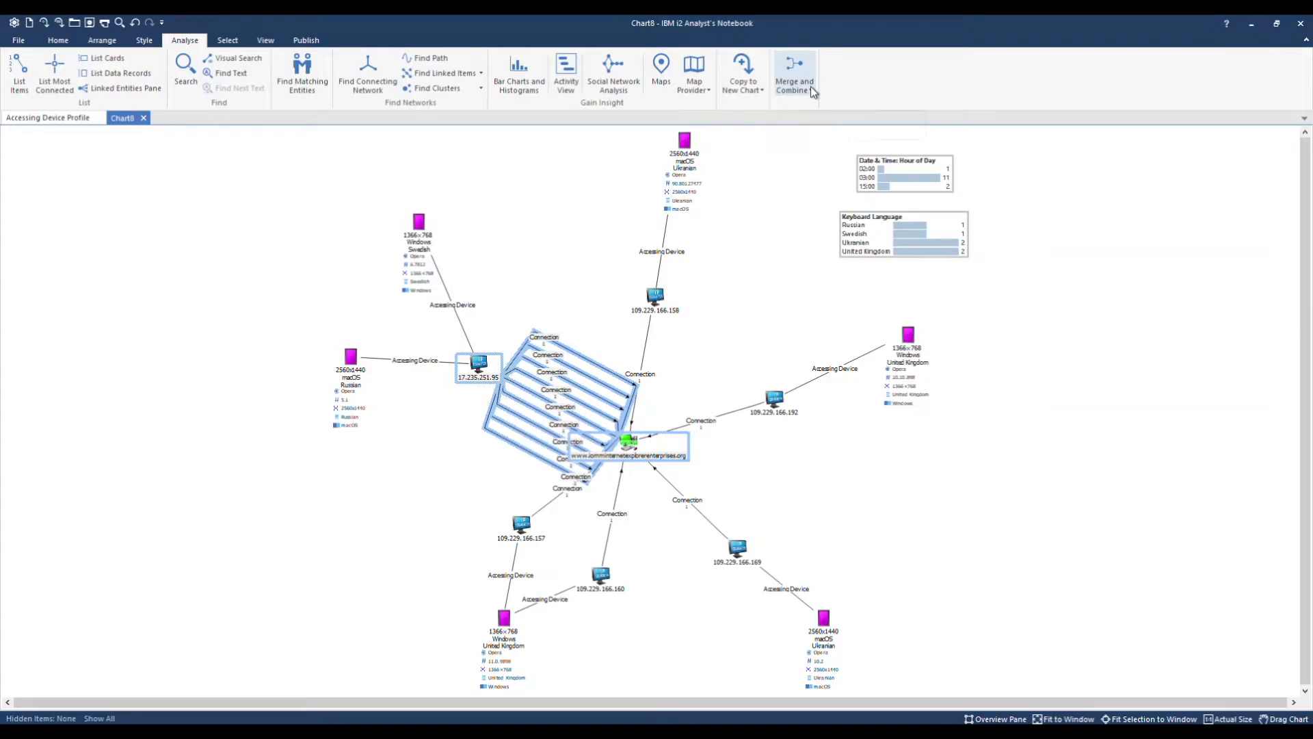
{"action": "left_click", "coordinate": [793, 73]}
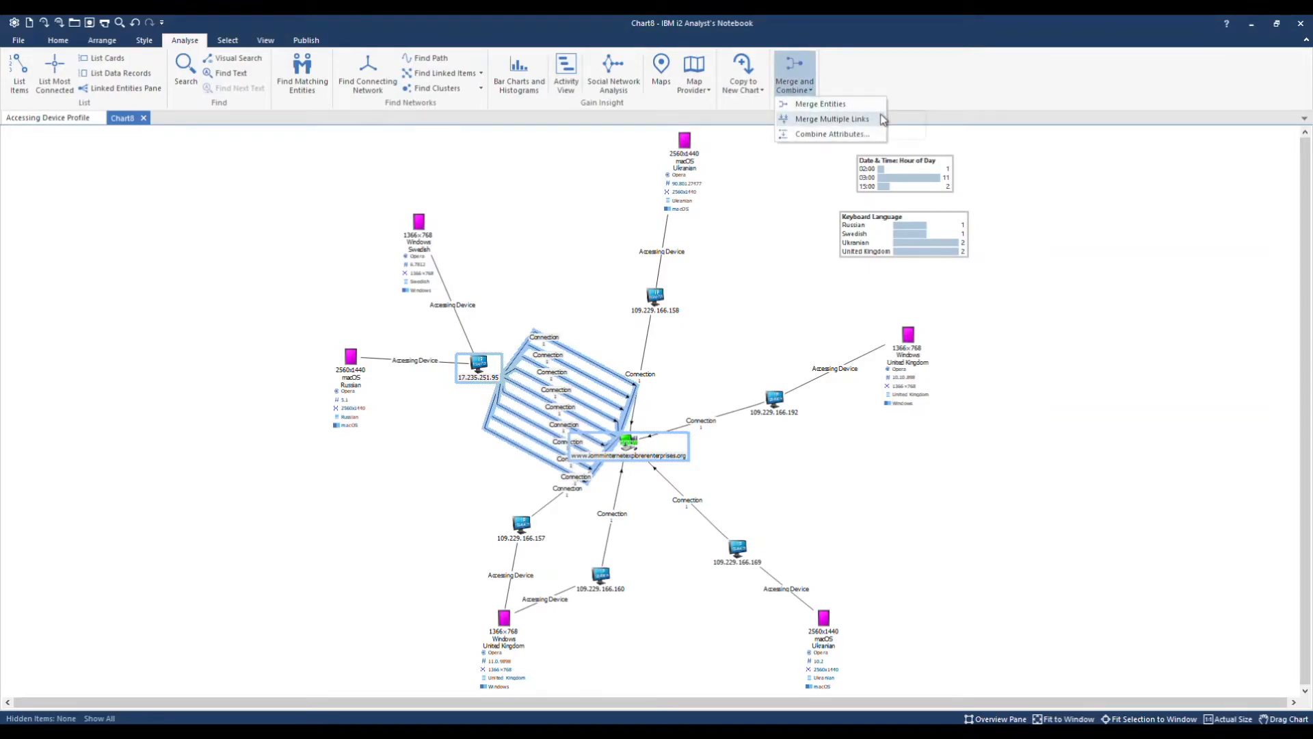
{"action": "left_click", "coordinate": [830, 119]}
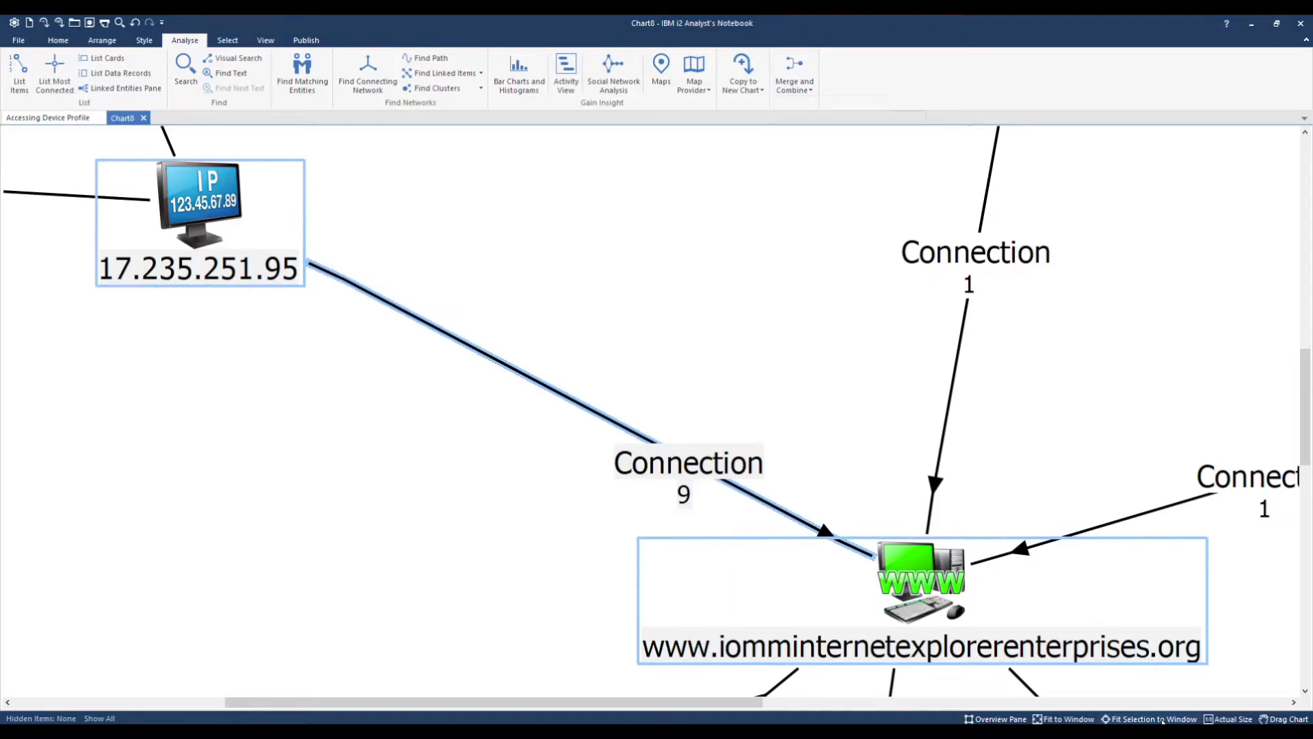
{"action": "left_click", "coordinate": [1063, 722]}
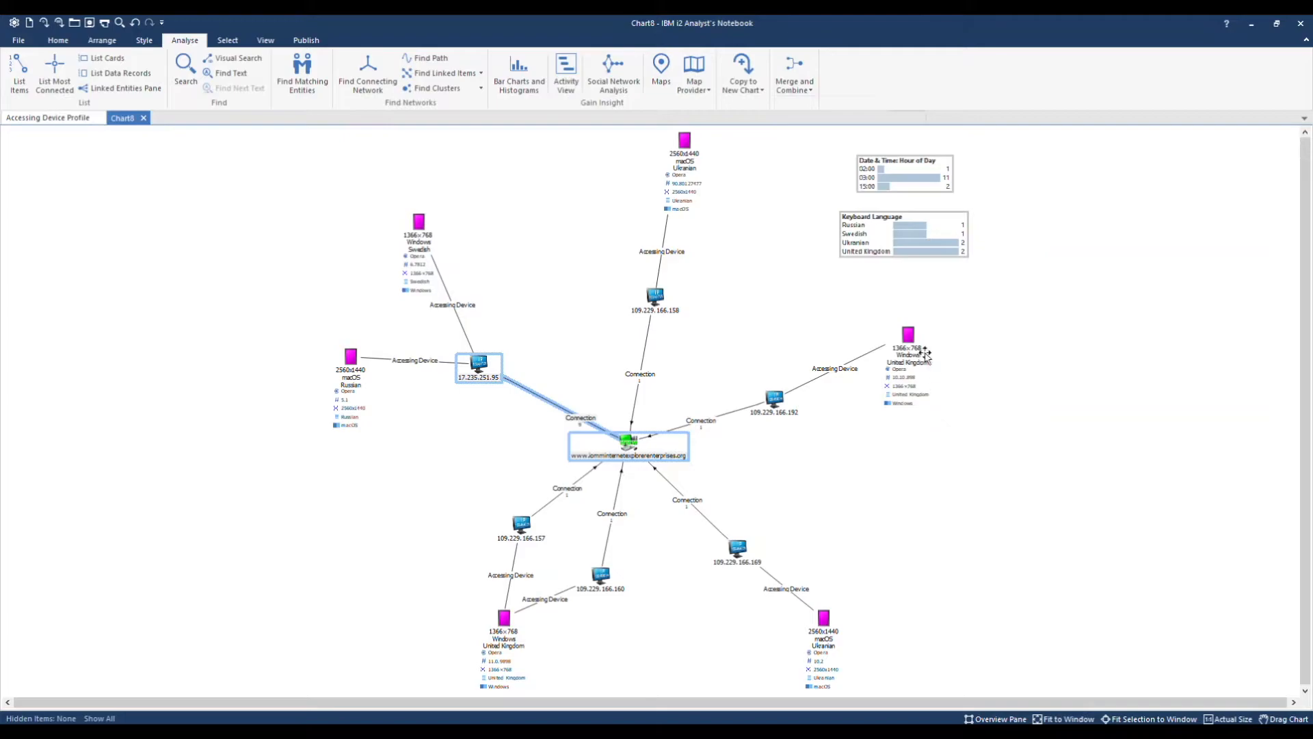
{"action": "mouse_move", "coordinate": [929, 389]}
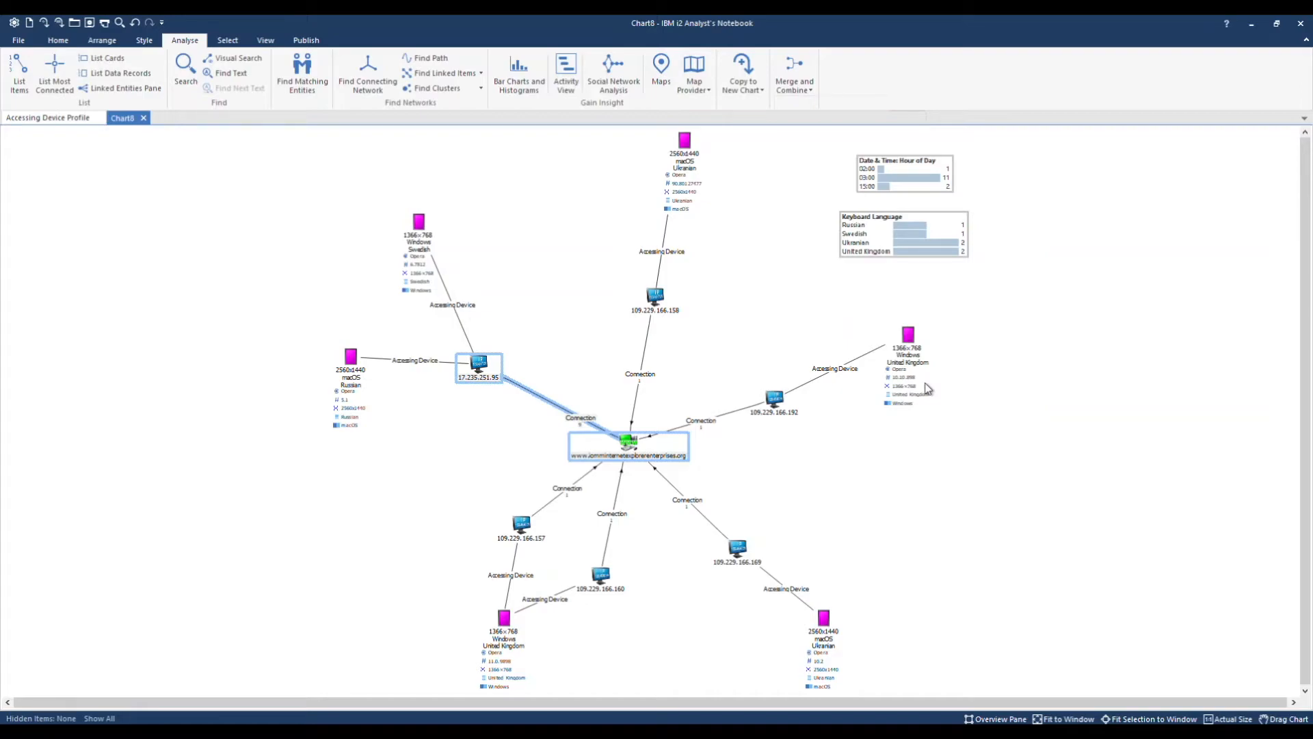
- Open Chart Properties at Definitions > Attribute Classes and select the Count class
{"action": "right_click", "coordinate": [917, 507]}
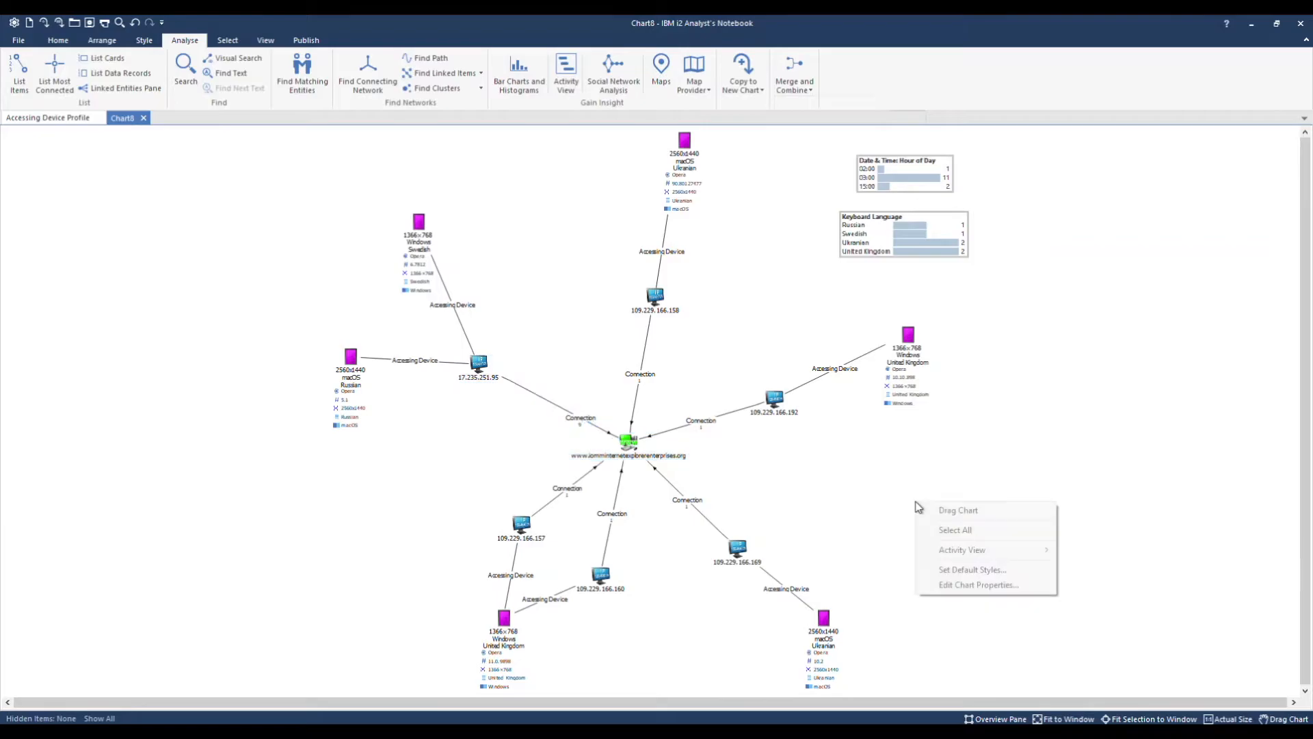
{"action": "mouse_move", "coordinate": [977, 585]}
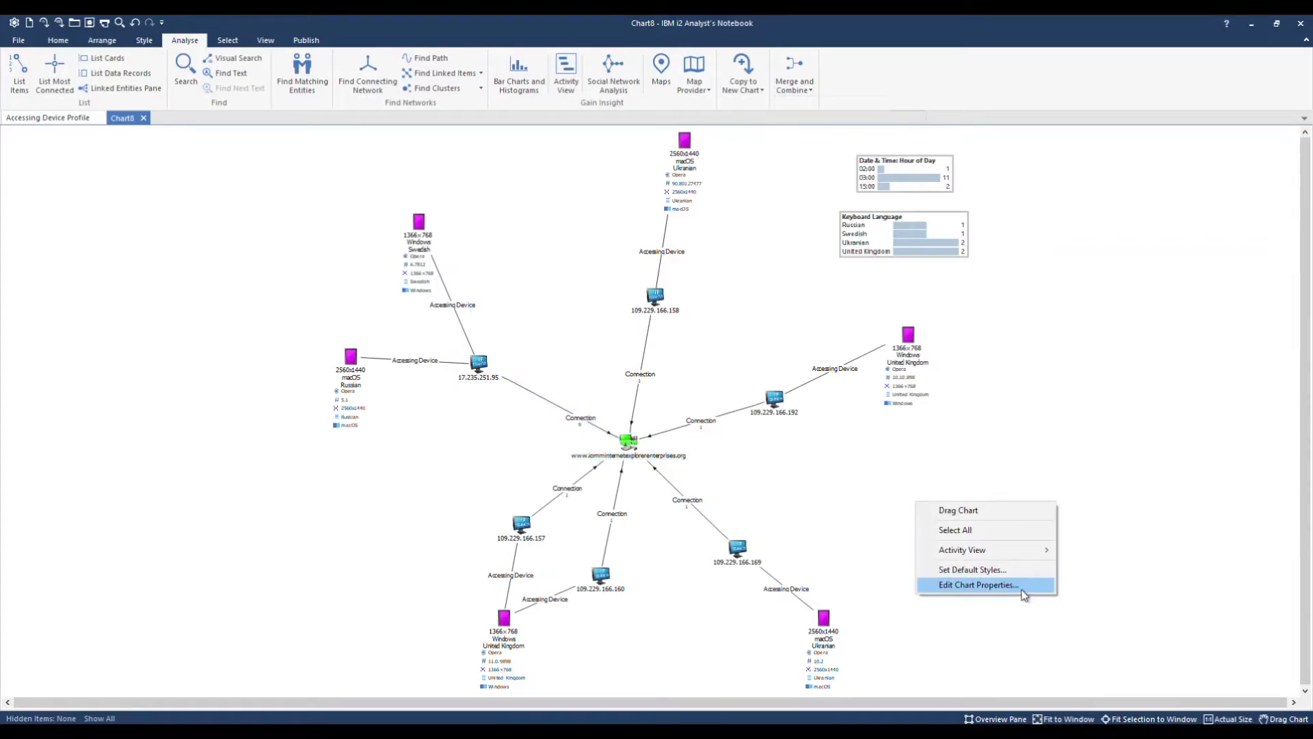
{"action": "left_click", "coordinate": [976, 585]}
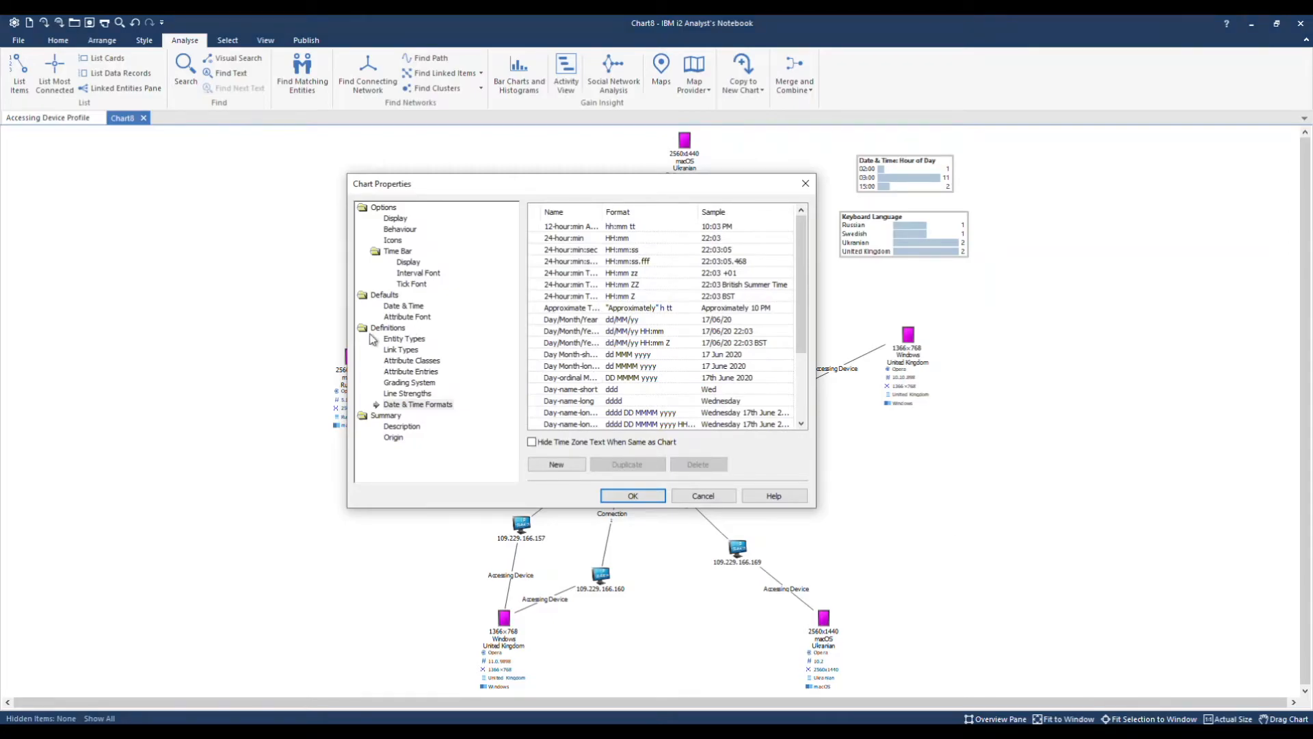
{"action": "left_click", "coordinate": [412, 361]}
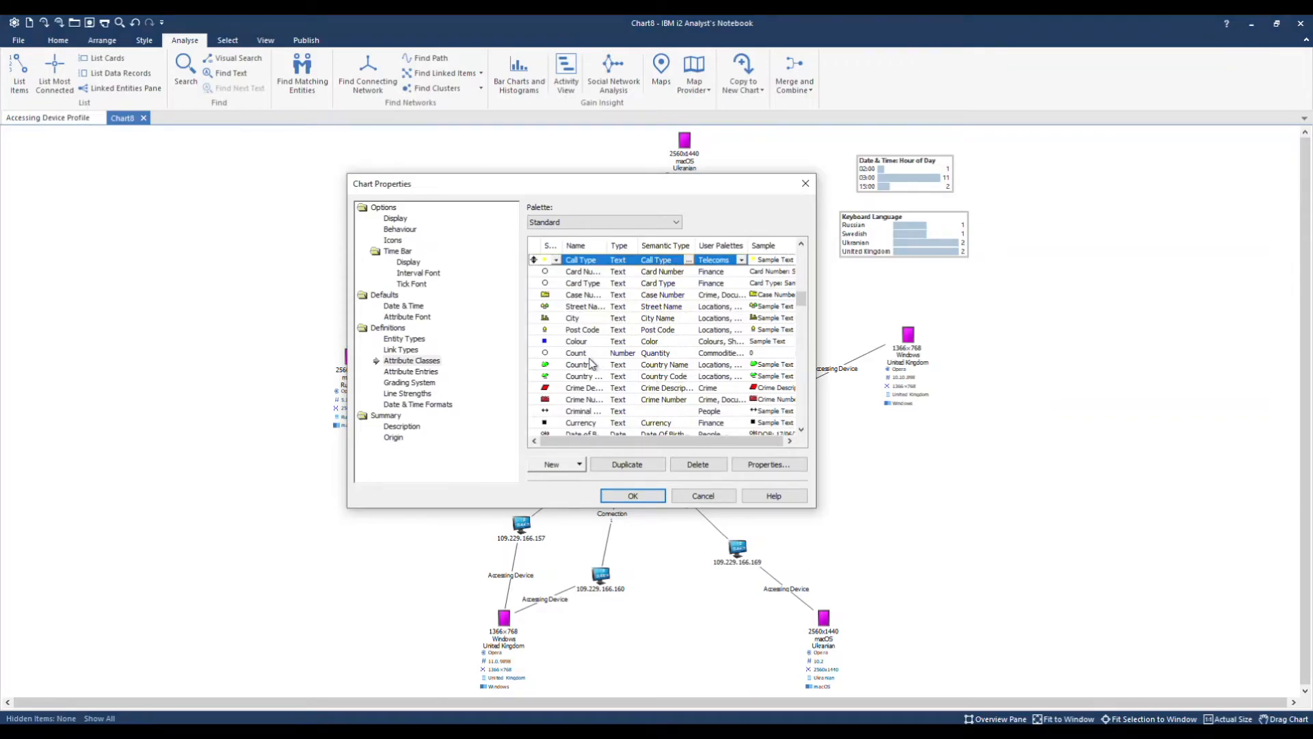
{"action": "left_click", "coordinate": [576, 353]}
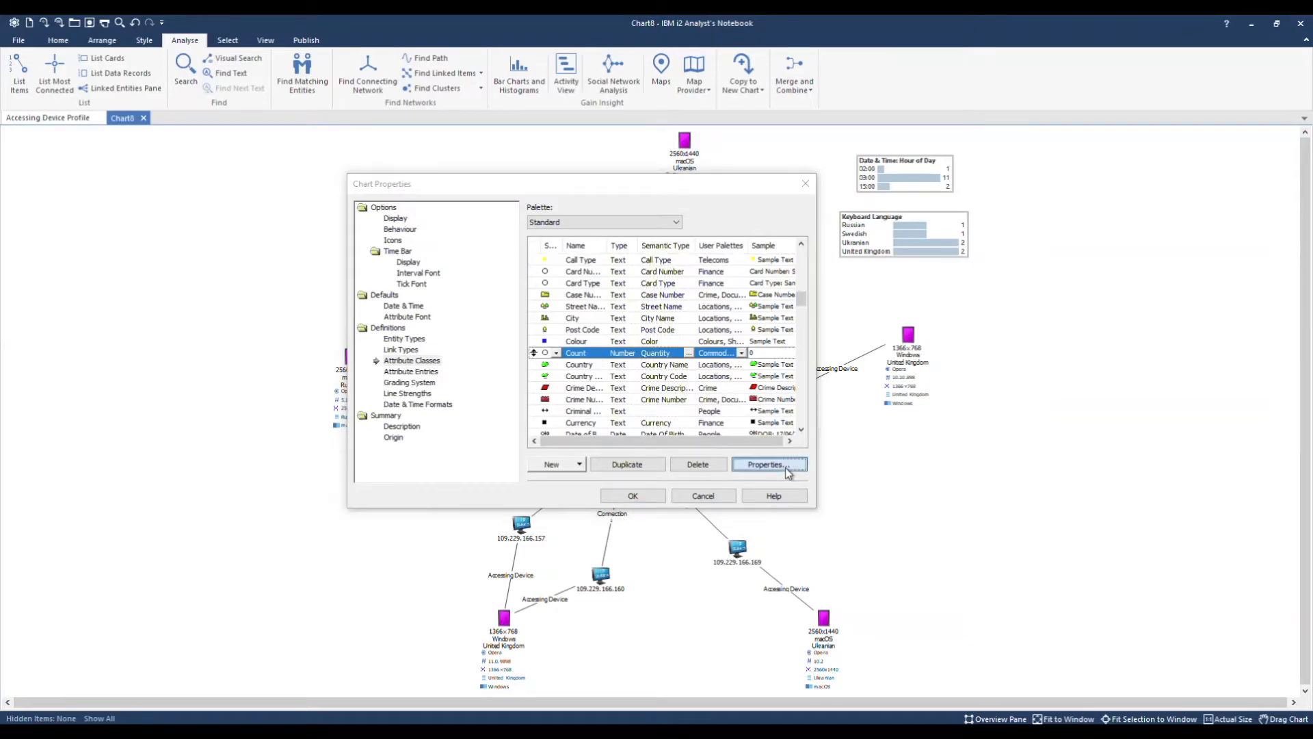
- Change the Count attribute's value font to bold 10-point and save the attribute settings
{"action": "left_click", "coordinate": [765, 464]}
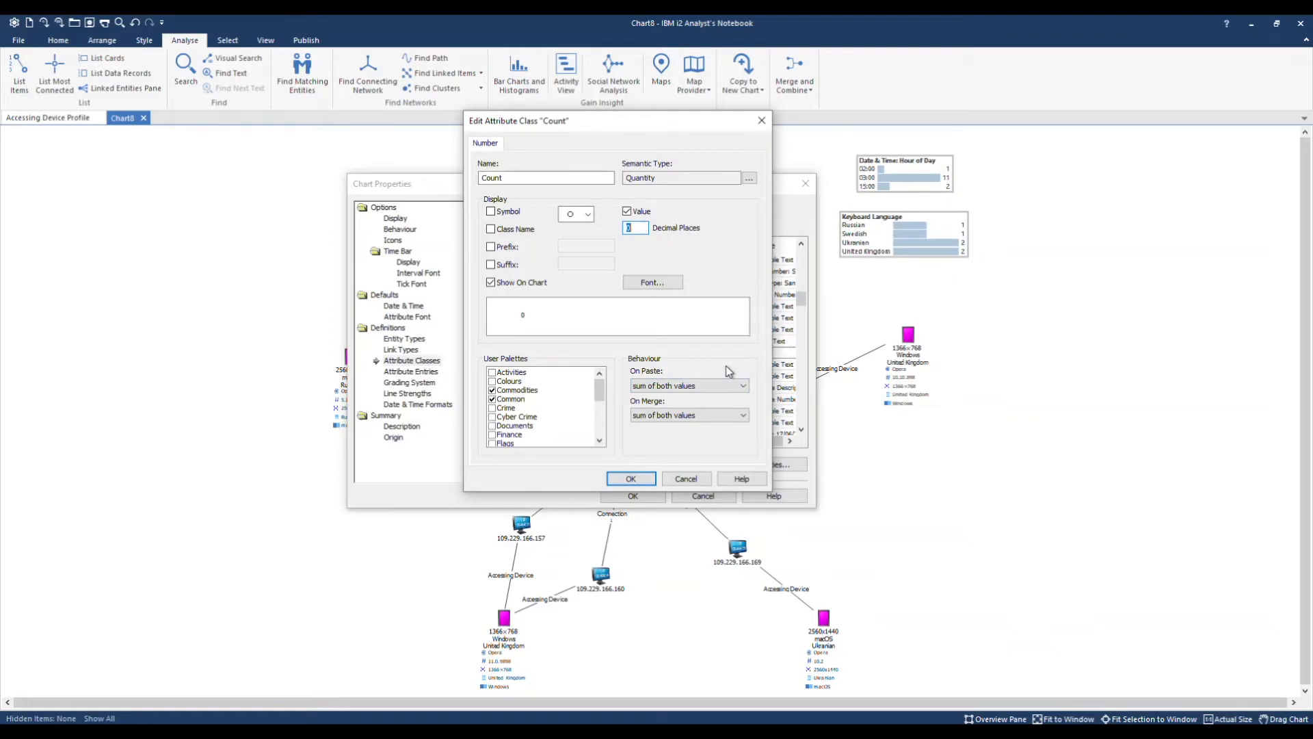
{"action": "mouse_move", "coordinate": [566, 242]}
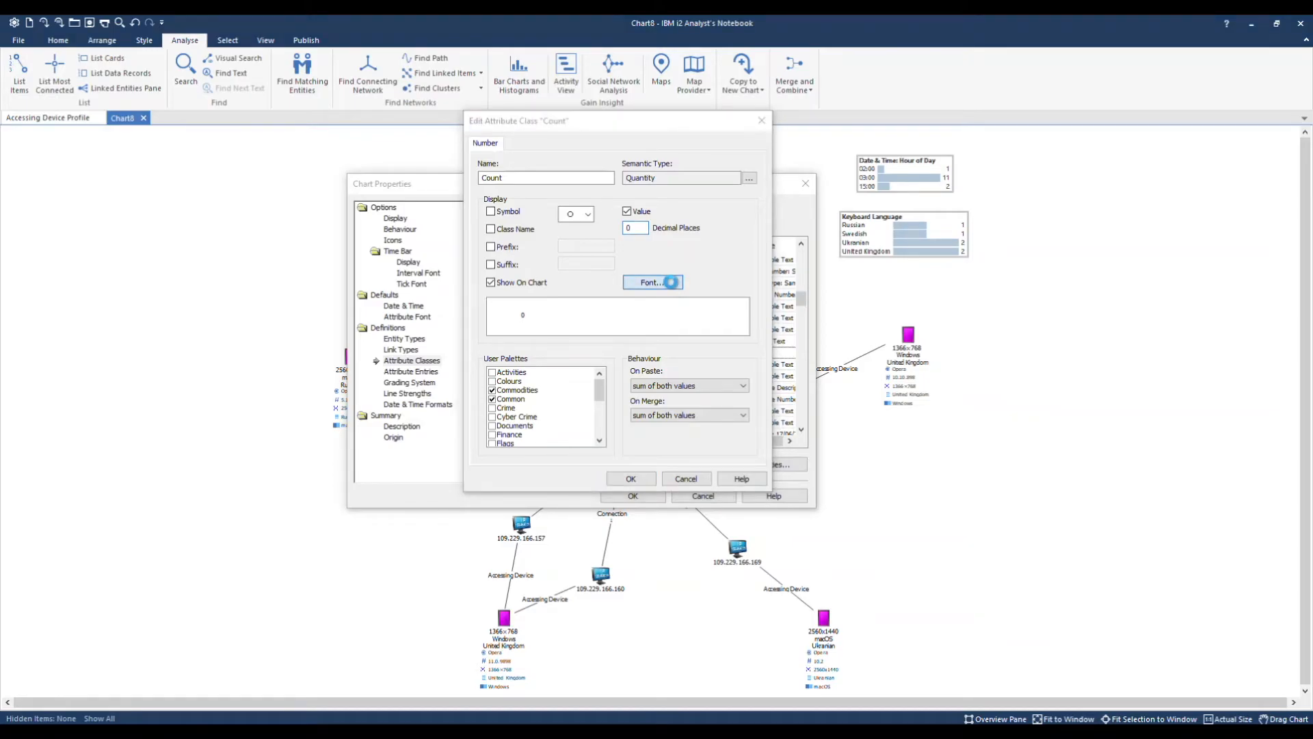
{"action": "left_click", "coordinate": [652, 283]}
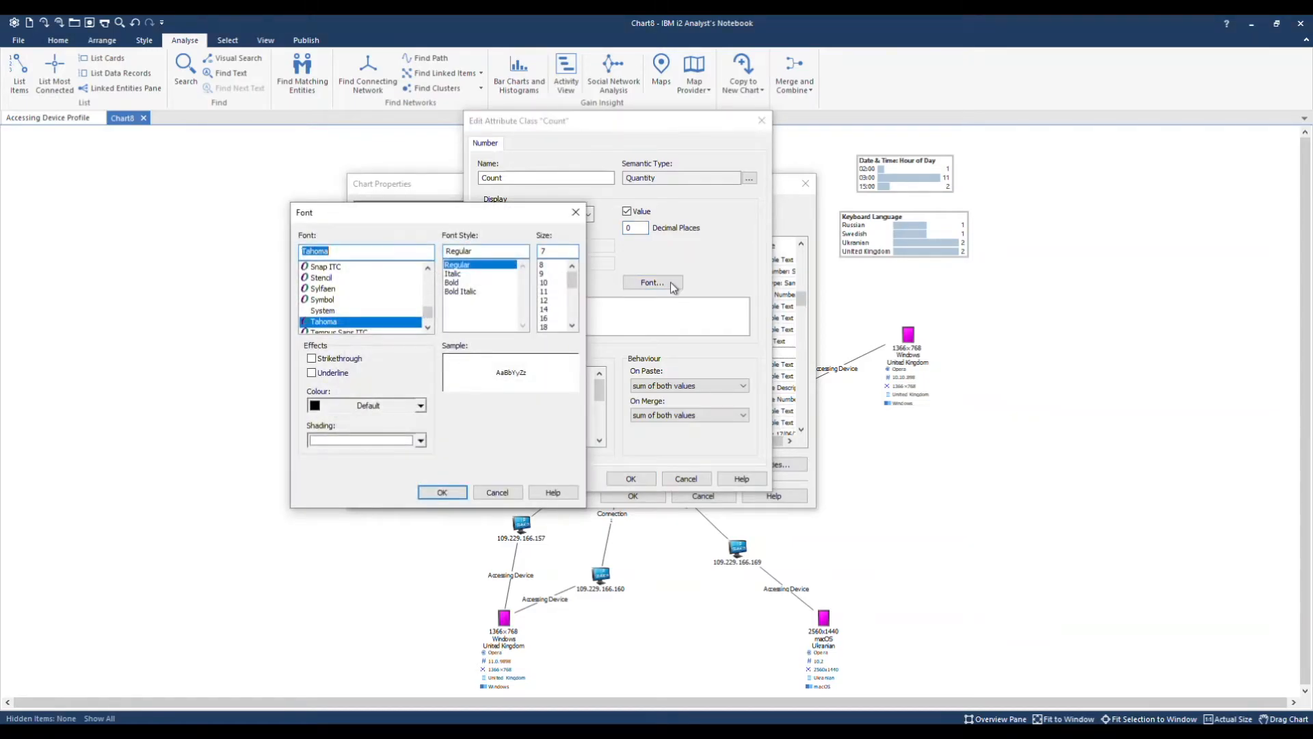
{"action": "left_click", "coordinate": [543, 283]}
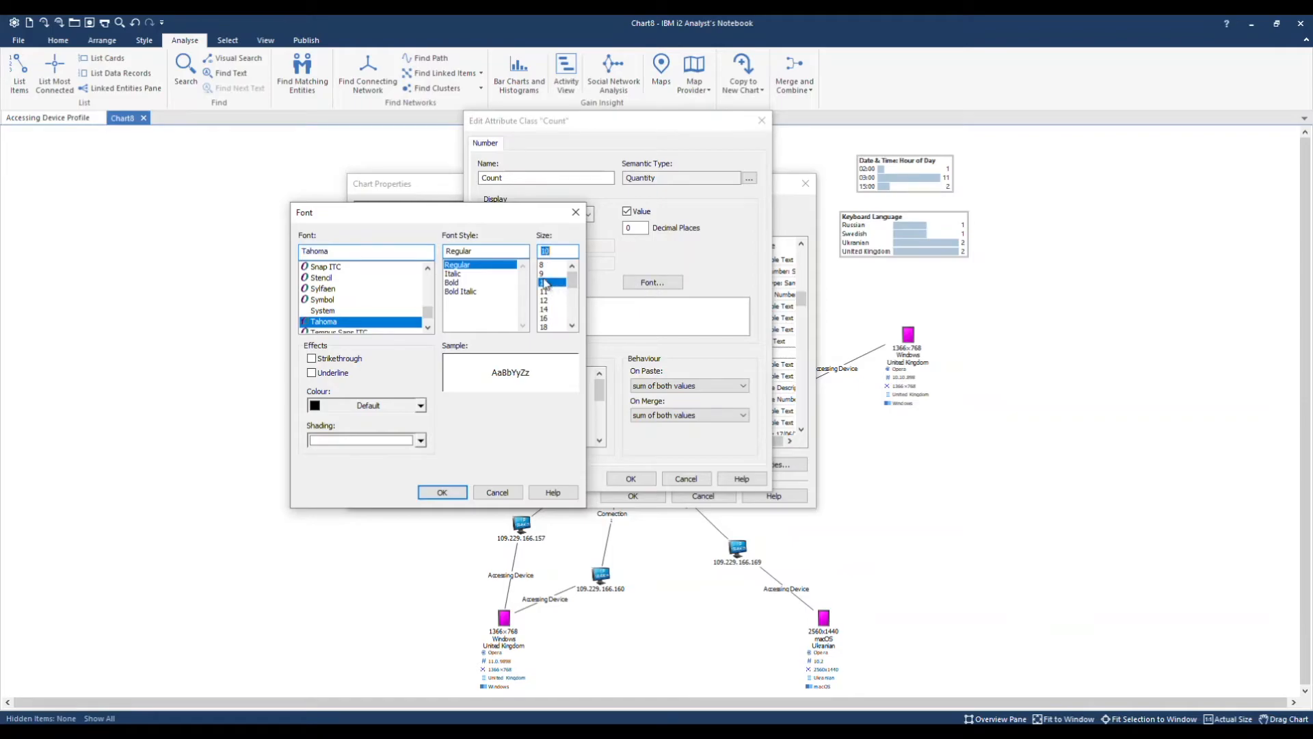
{"action": "left_click", "coordinate": [452, 282]}
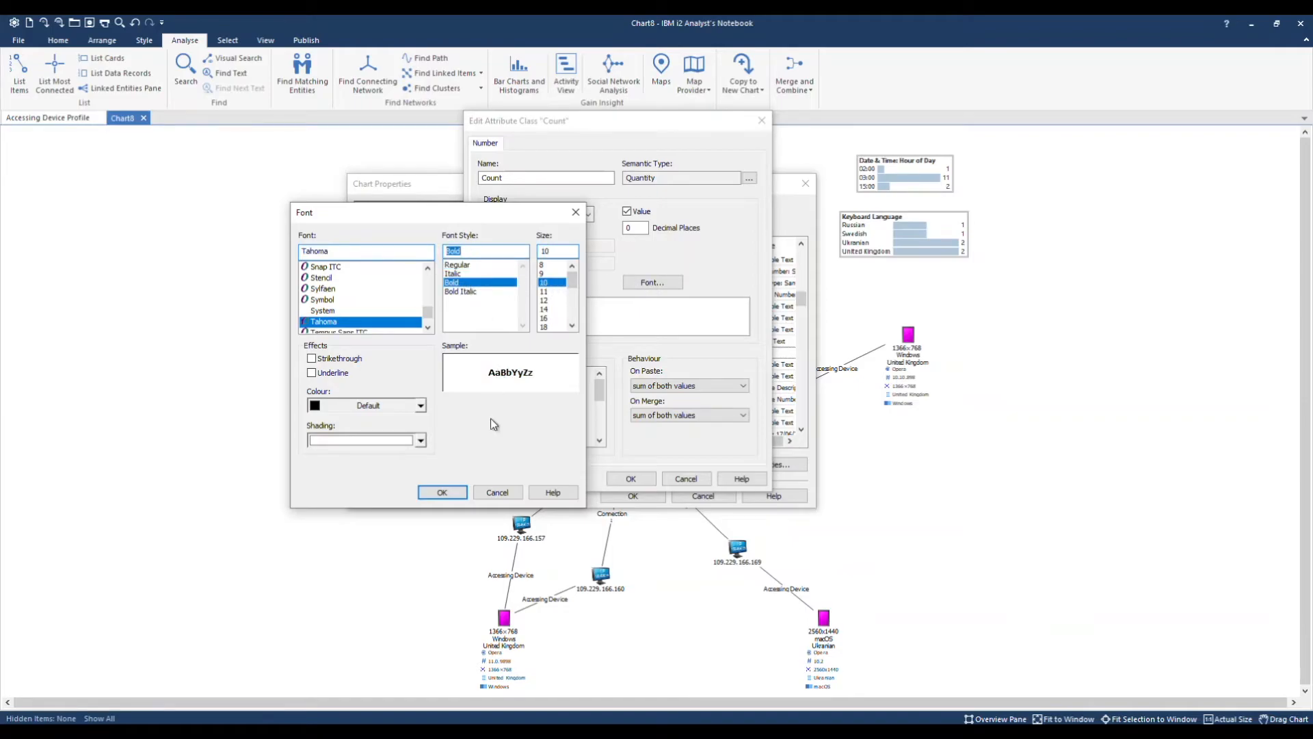
{"action": "left_click", "coordinate": [443, 492]}
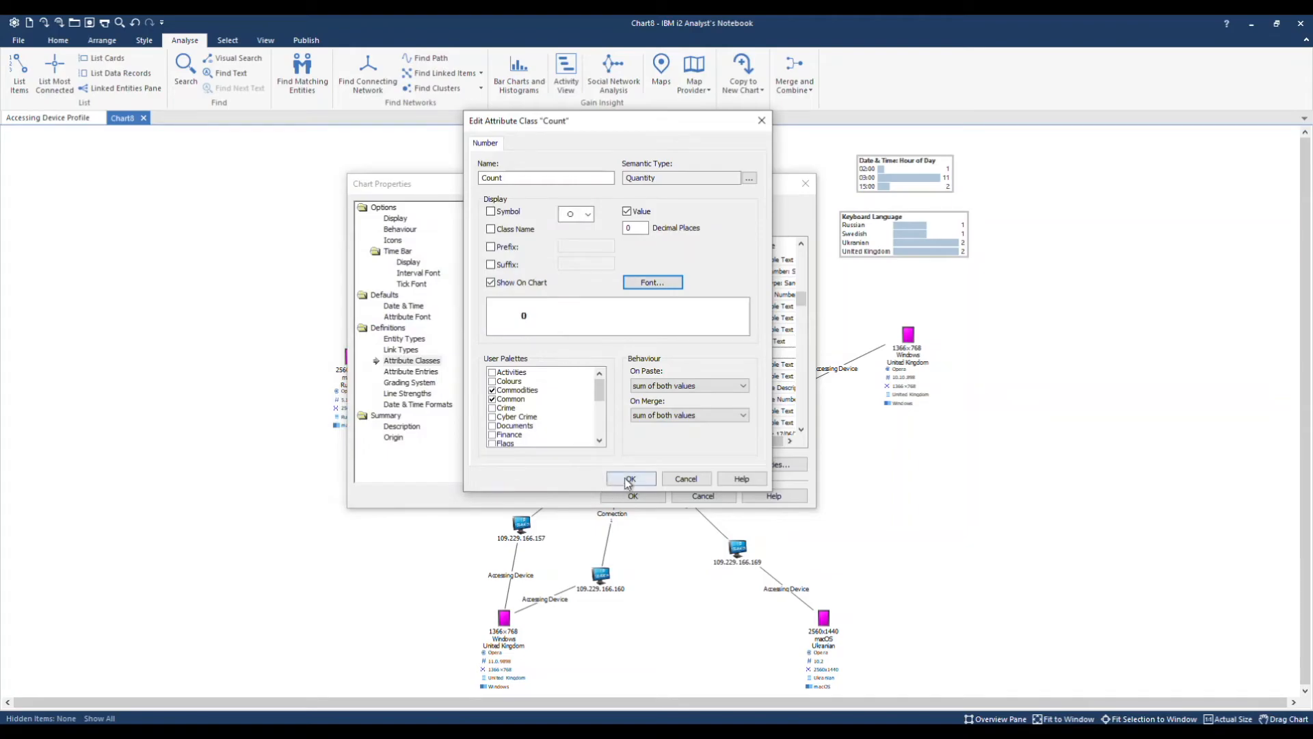
{"action": "left_click", "coordinate": [630, 479]}
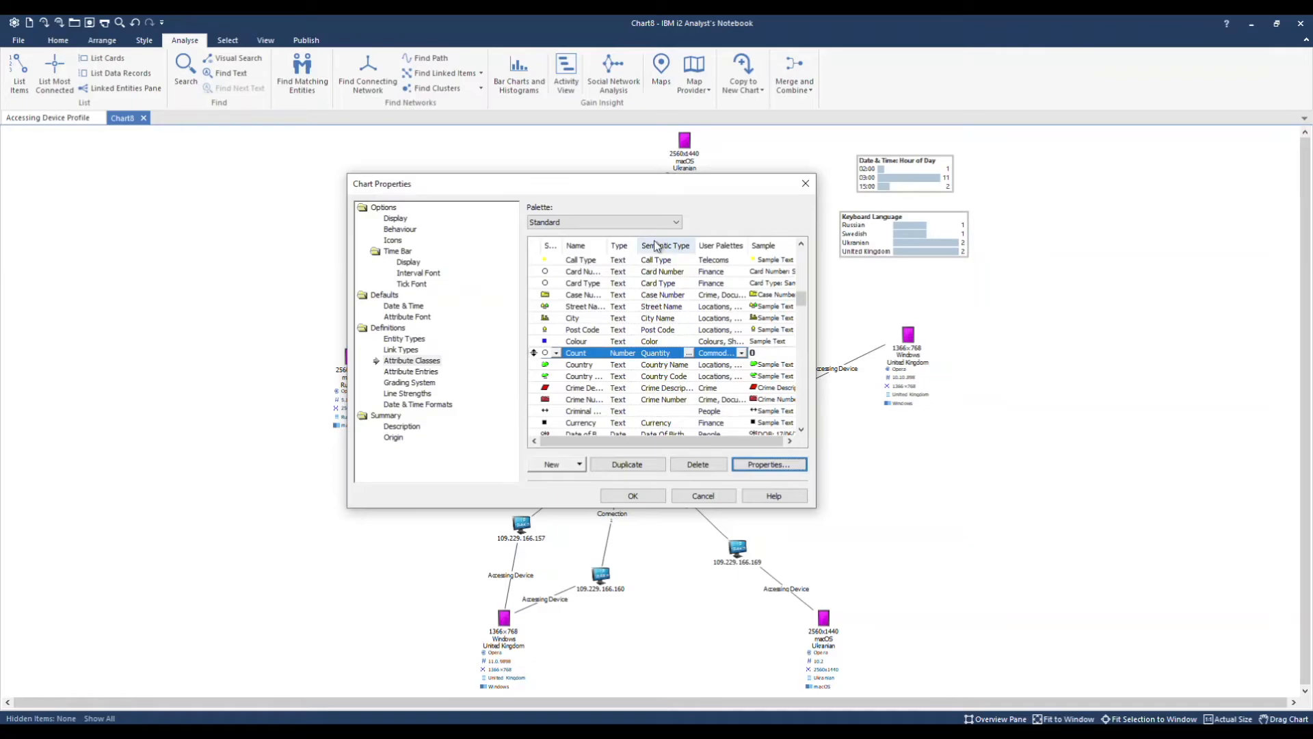
- Switch to the Cyber Crime palette and turn off Show On Chart for all its attribute classes
{"action": "left_click", "coordinate": [674, 222]}
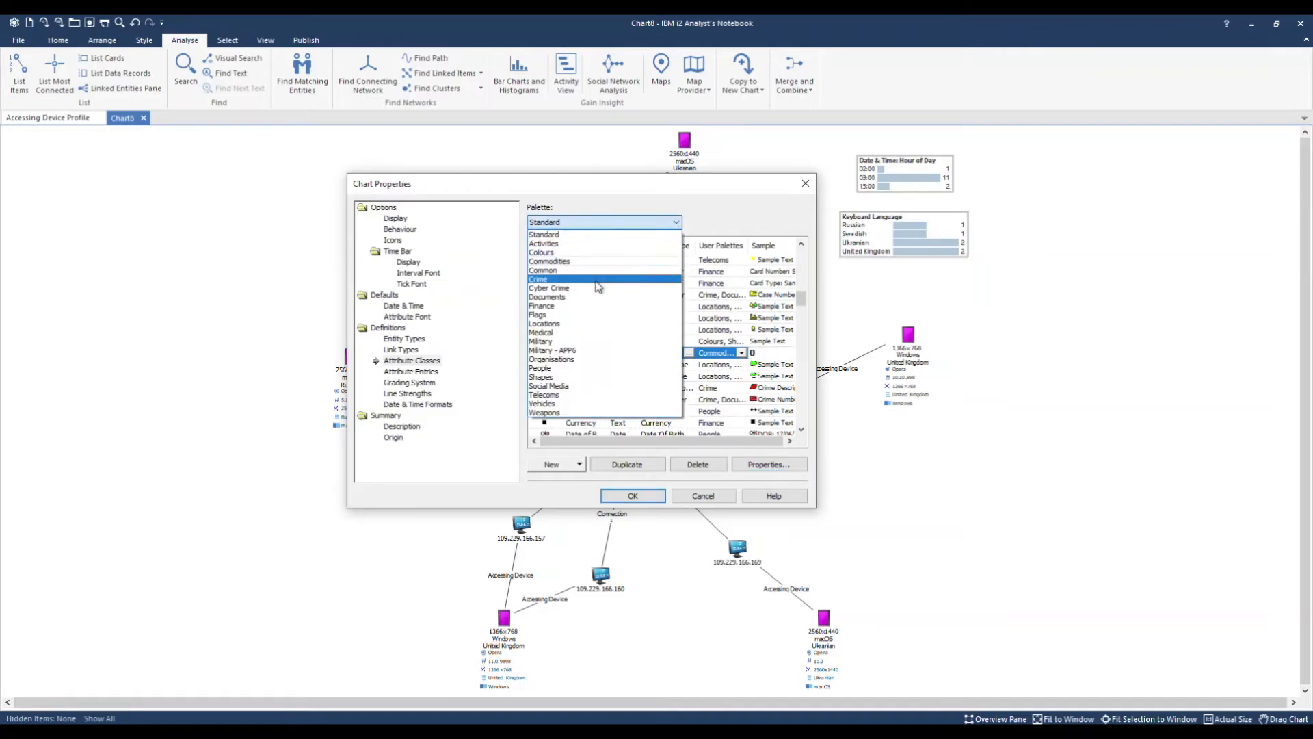
{"action": "left_click", "coordinate": [549, 288]}
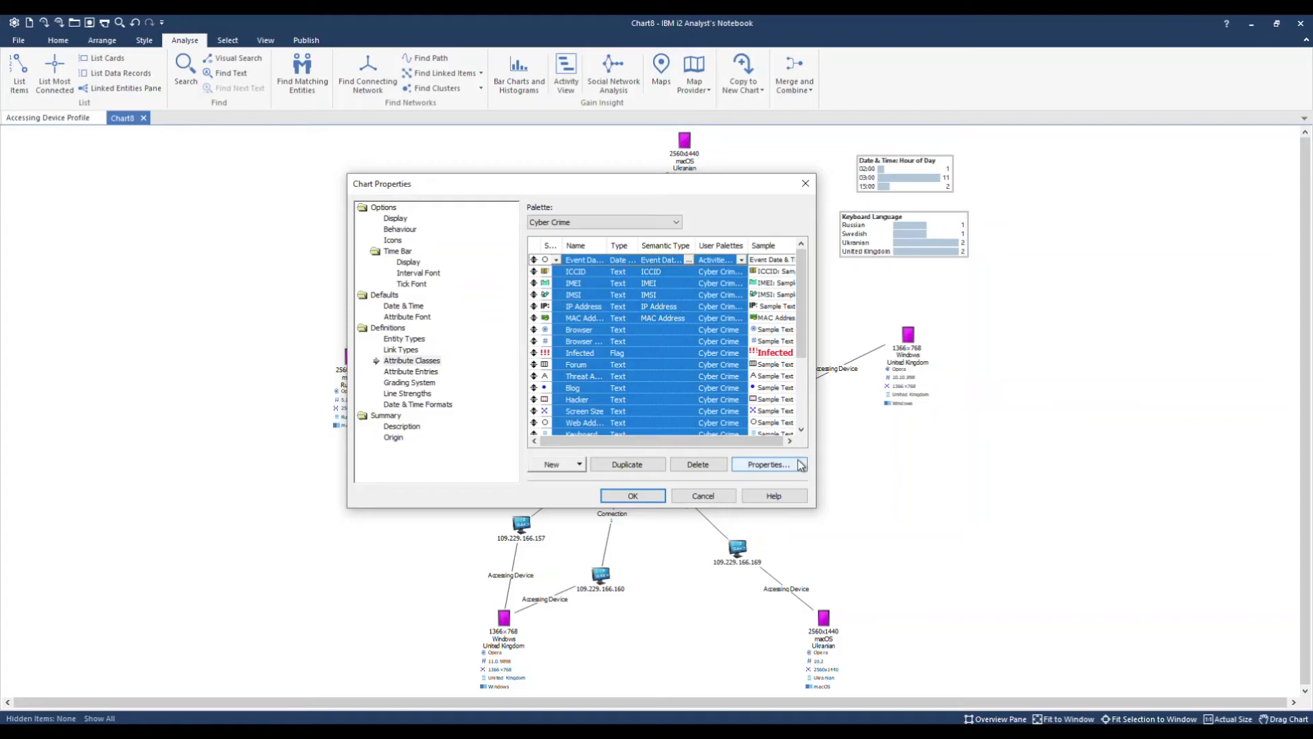
{"action": "left_click", "coordinate": [765, 464]}
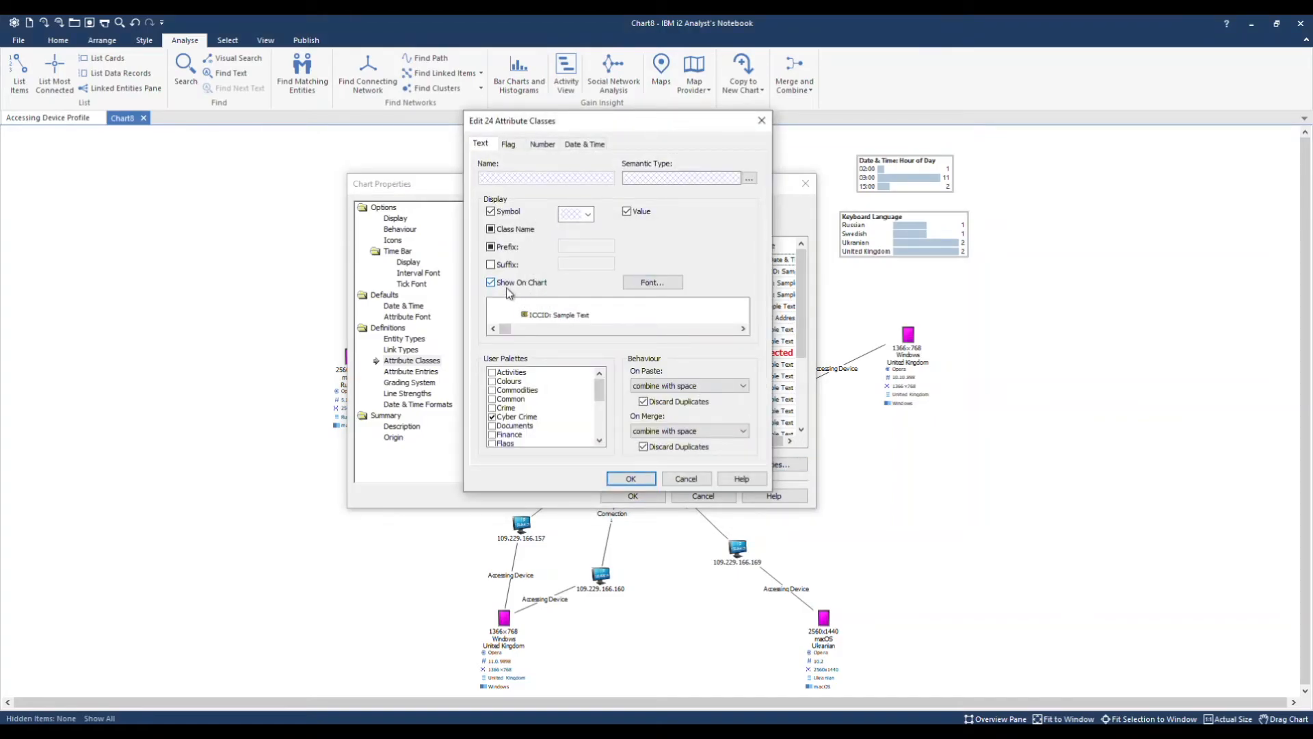
{"action": "left_click", "coordinate": [491, 283]}
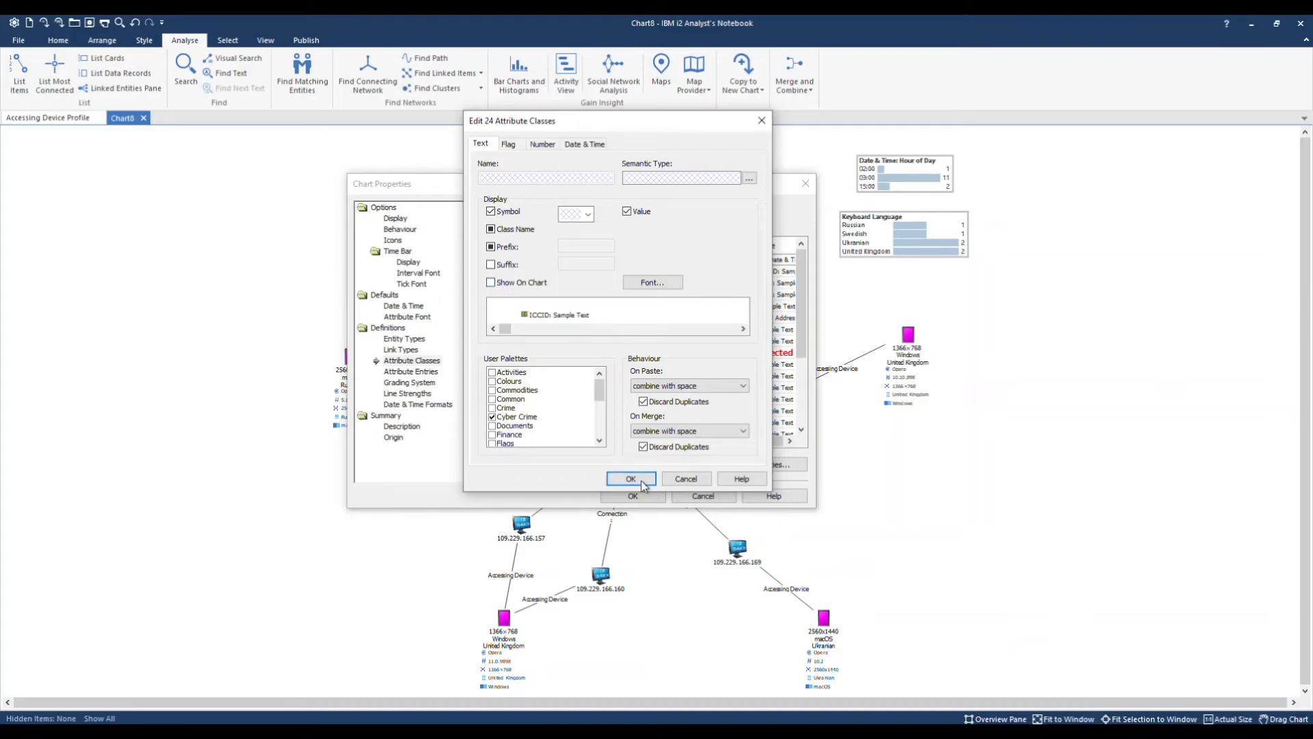
{"action": "left_click", "coordinate": [630, 478]}
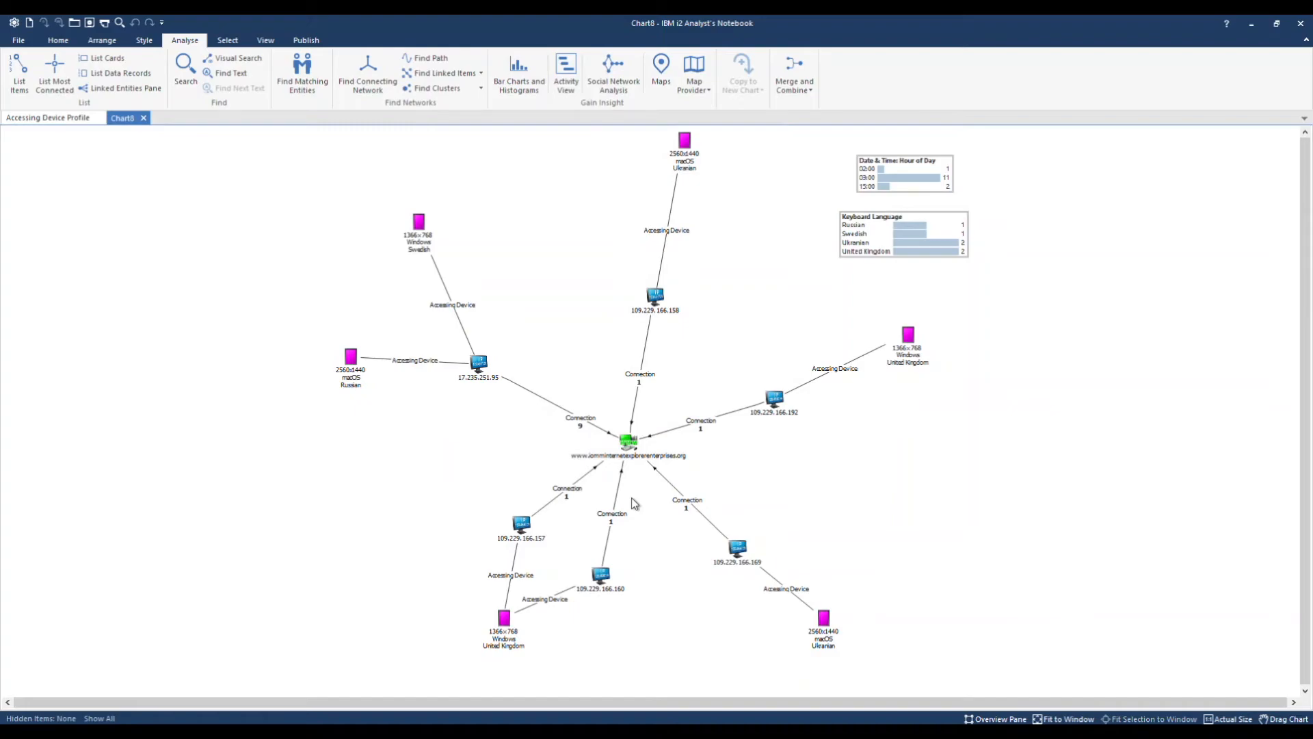
- Select the 1366×768 Windows United Kingdom device and apply the Minimize Crossed Links layout
{"action": "left_click", "coordinate": [504, 617]}
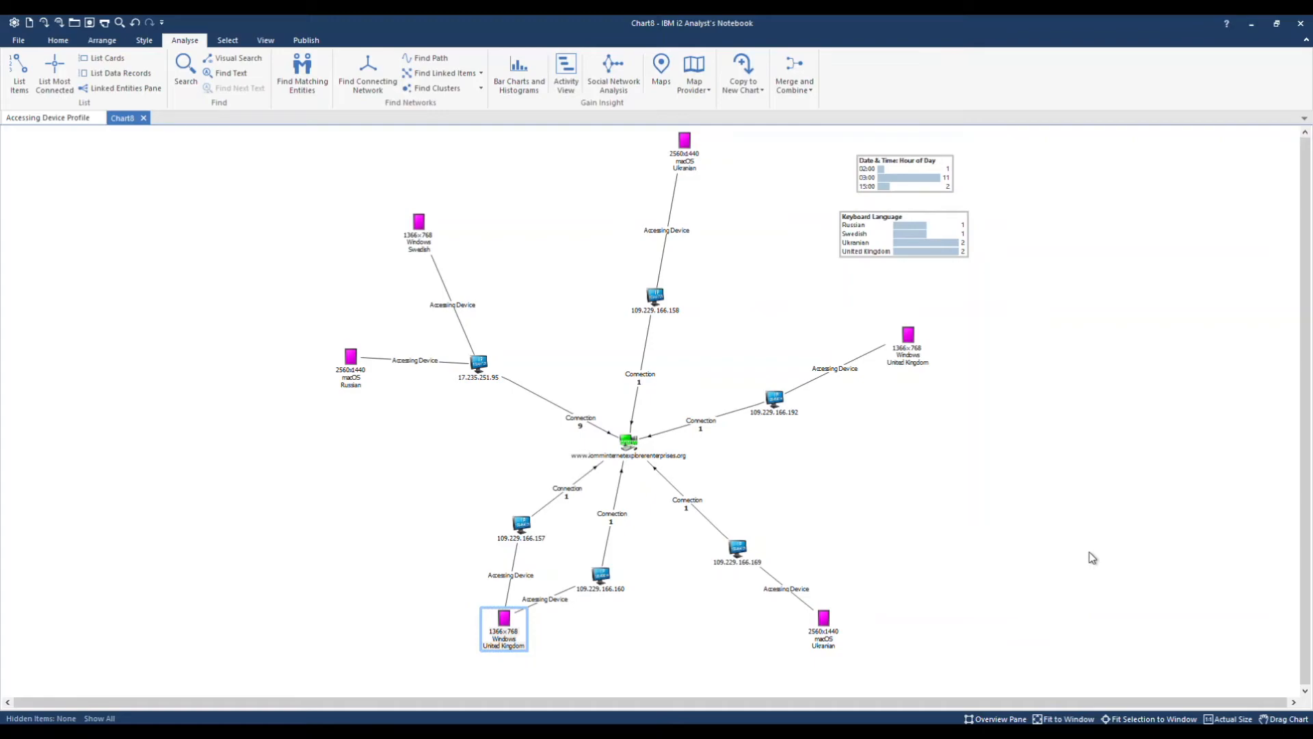
{"action": "left_click", "coordinate": [101, 39]}
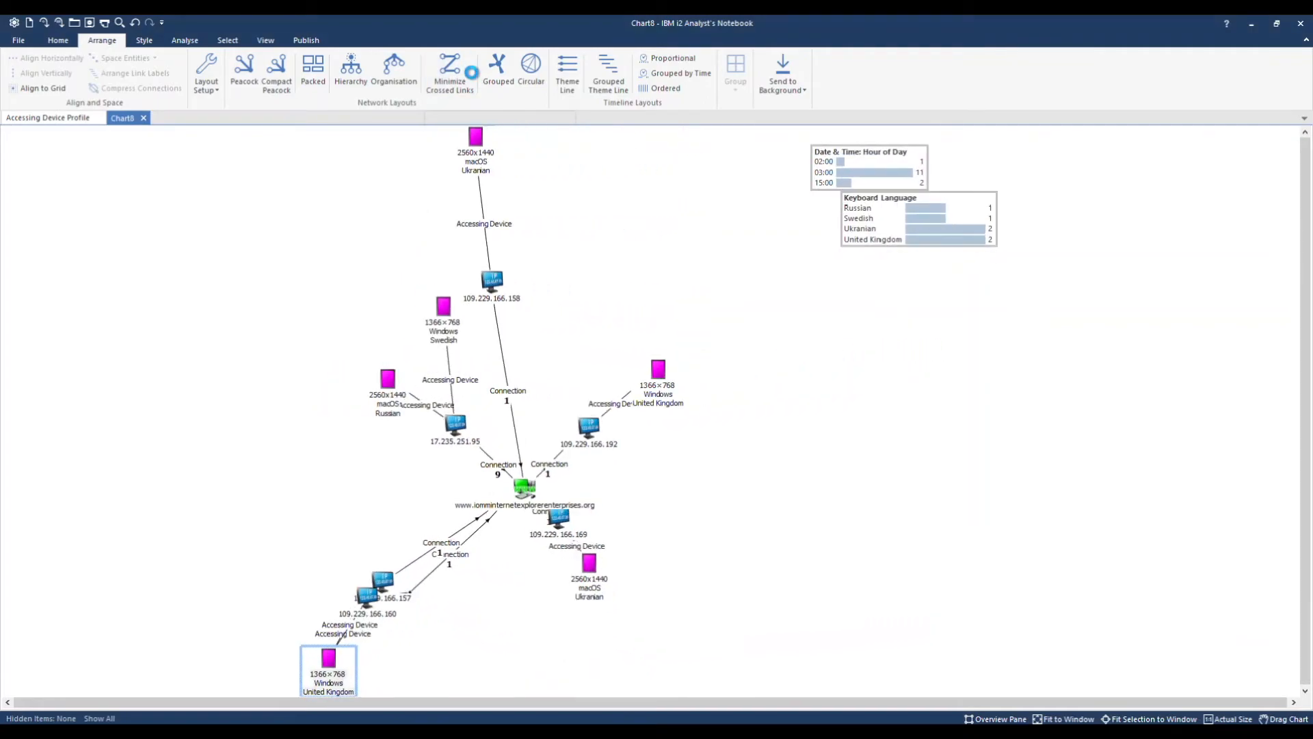
{"action": "left_click", "coordinate": [448, 71]}
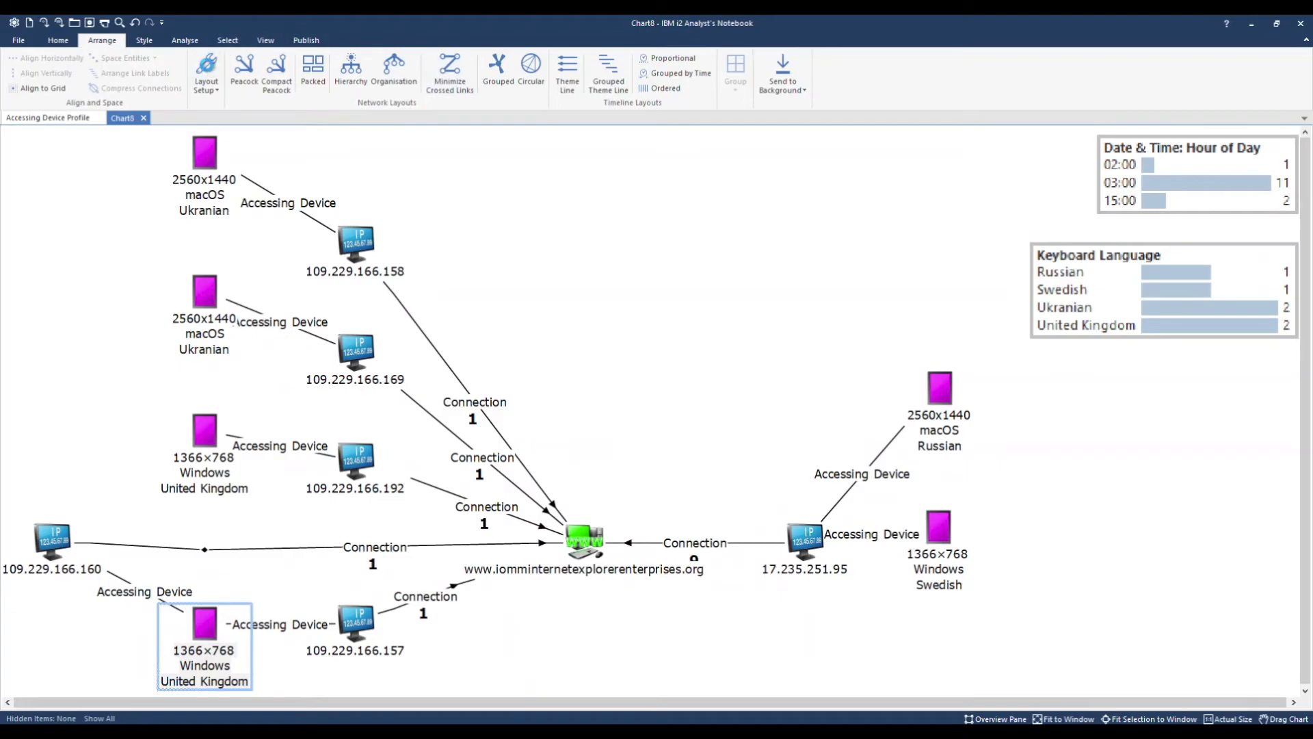
- Set Minimize Crossed Links to 3 cm separation rotated top-down, then reapply it
{"action": "left_click", "coordinate": [205, 71]}
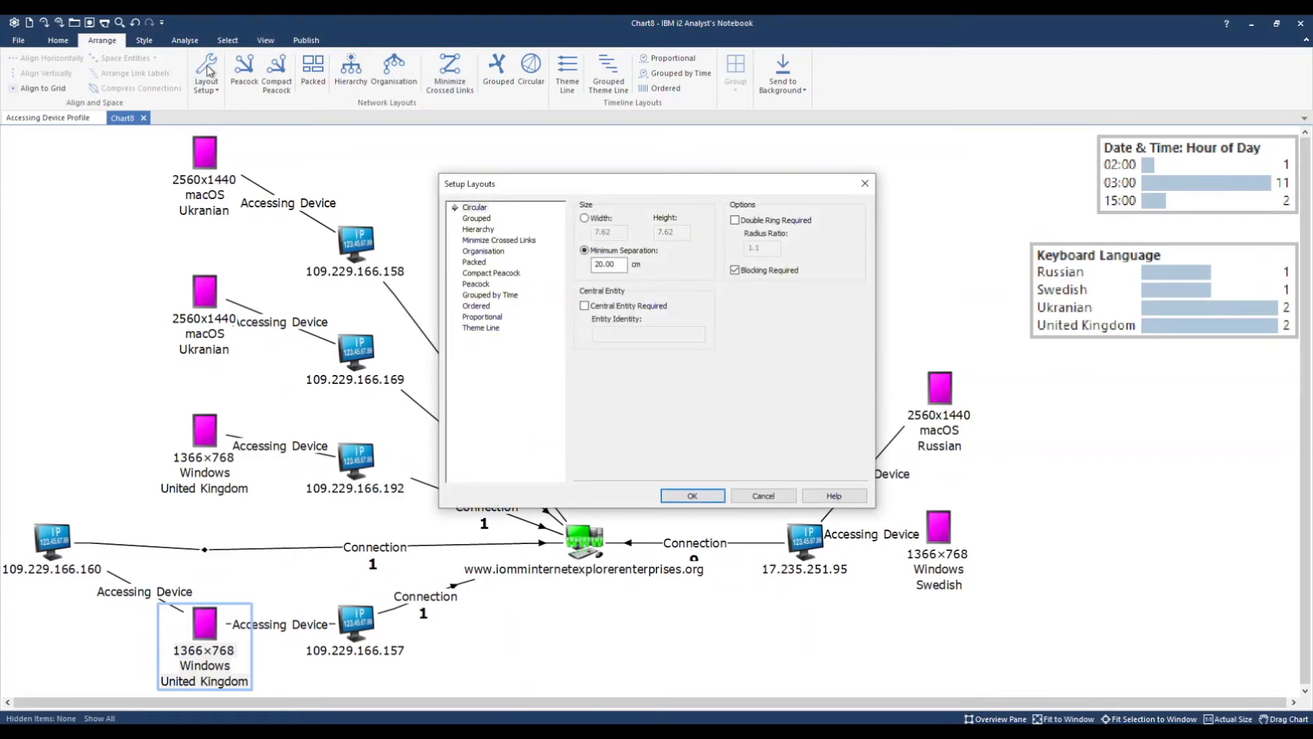
{"action": "left_click", "coordinate": [498, 240]}
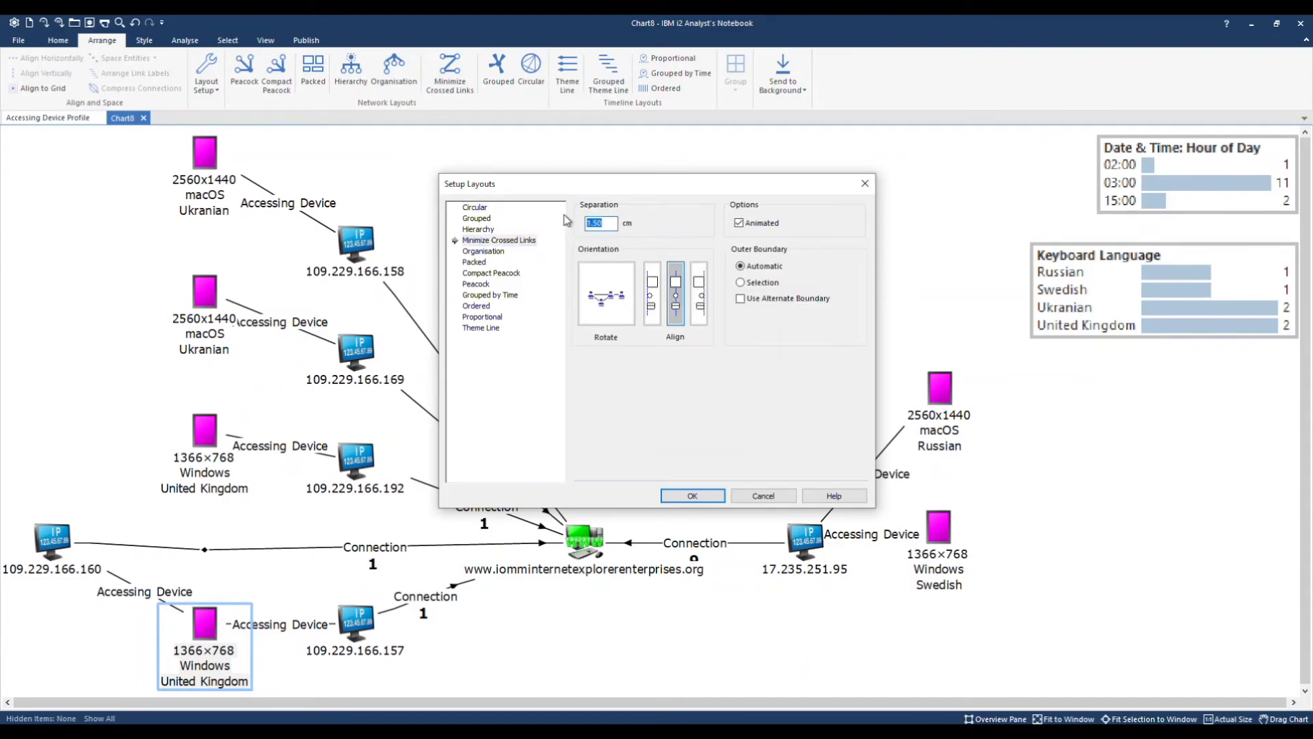
{"action": "type", "text": "3"}
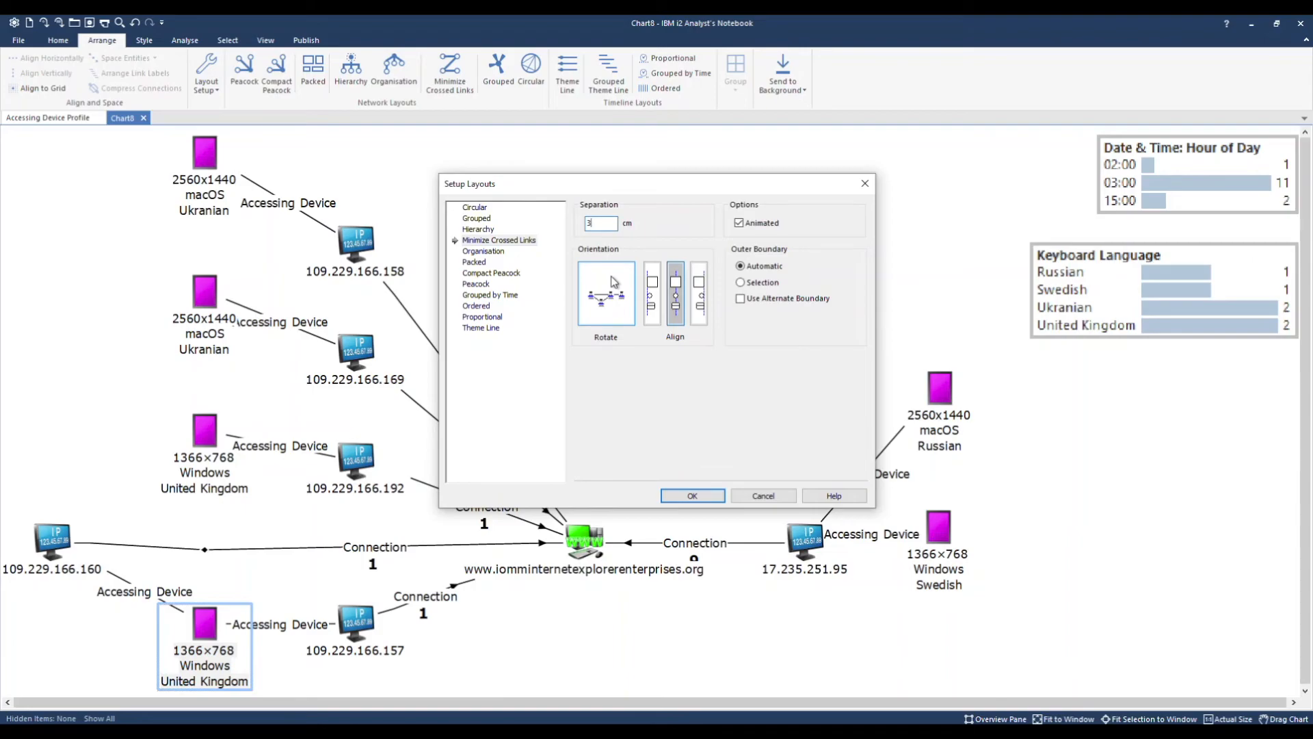
{"action": "left_click", "coordinate": [606, 292]}
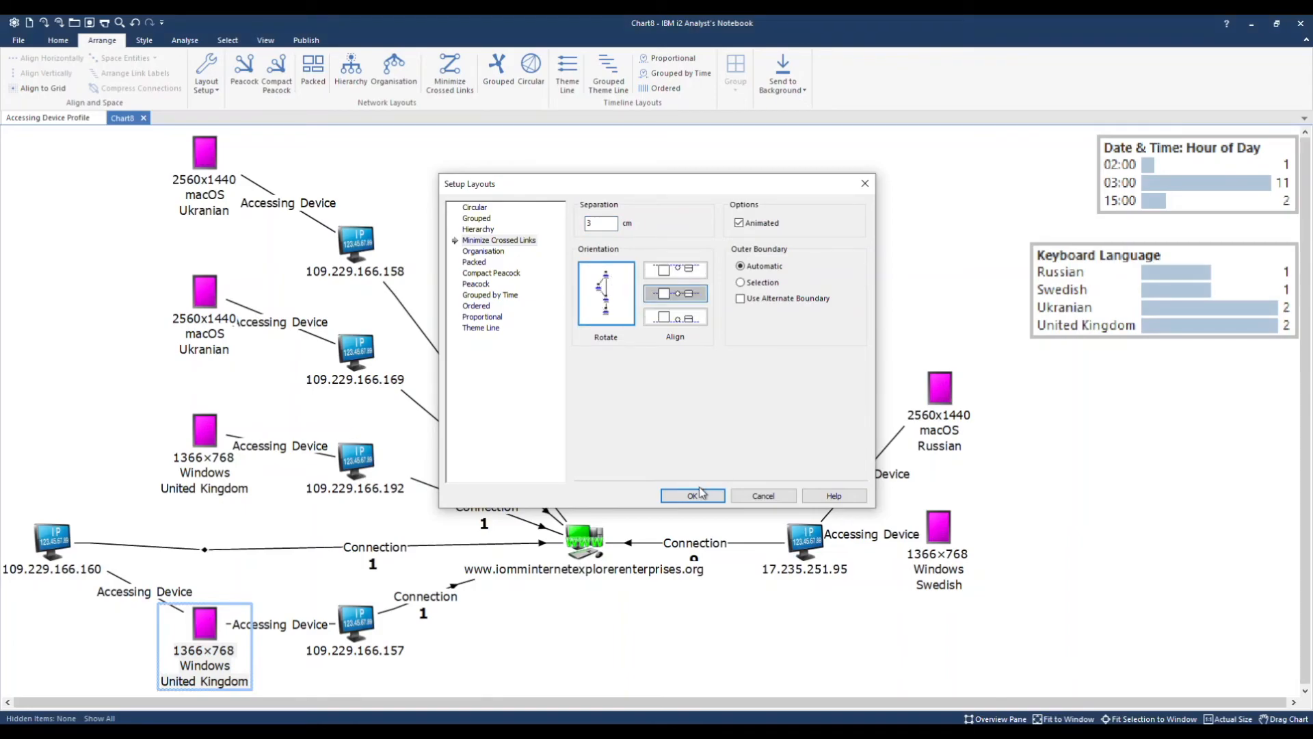
{"action": "left_click", "coordinate": [691, 495]}
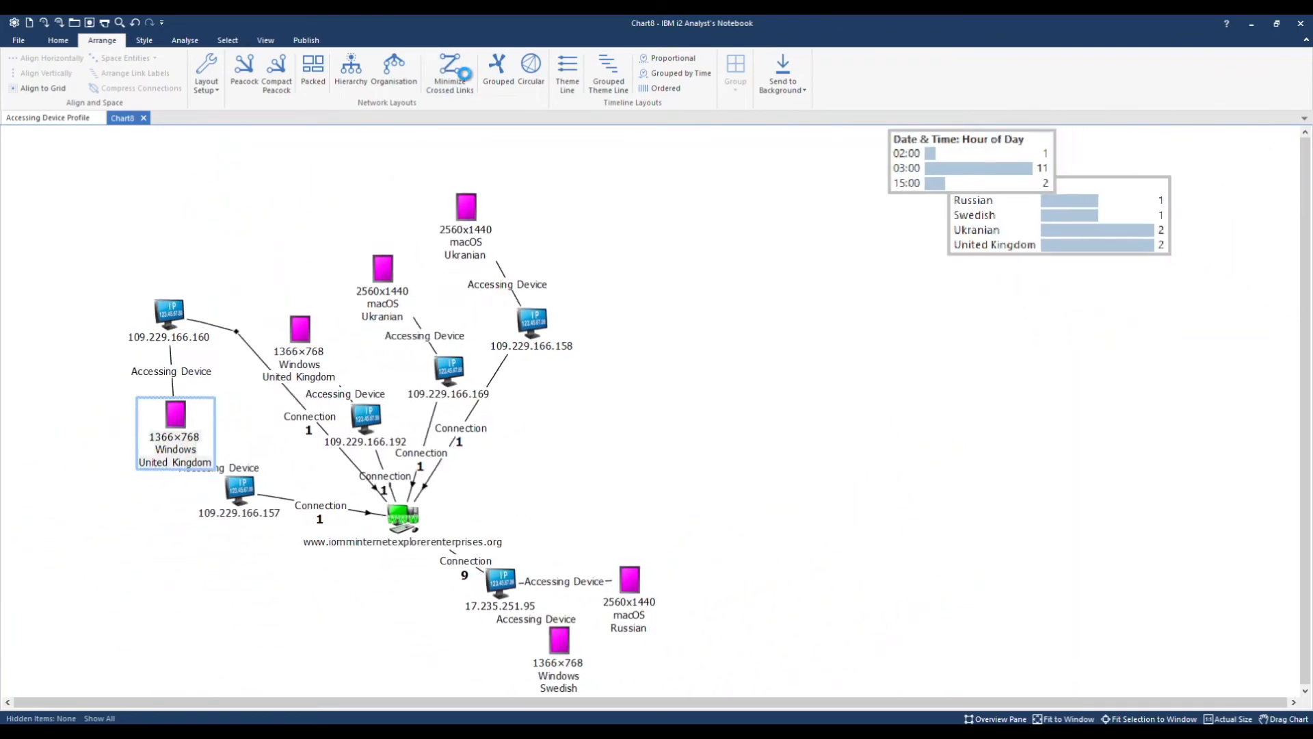
{"action": "left_click", "coordinate": [450, 70]}
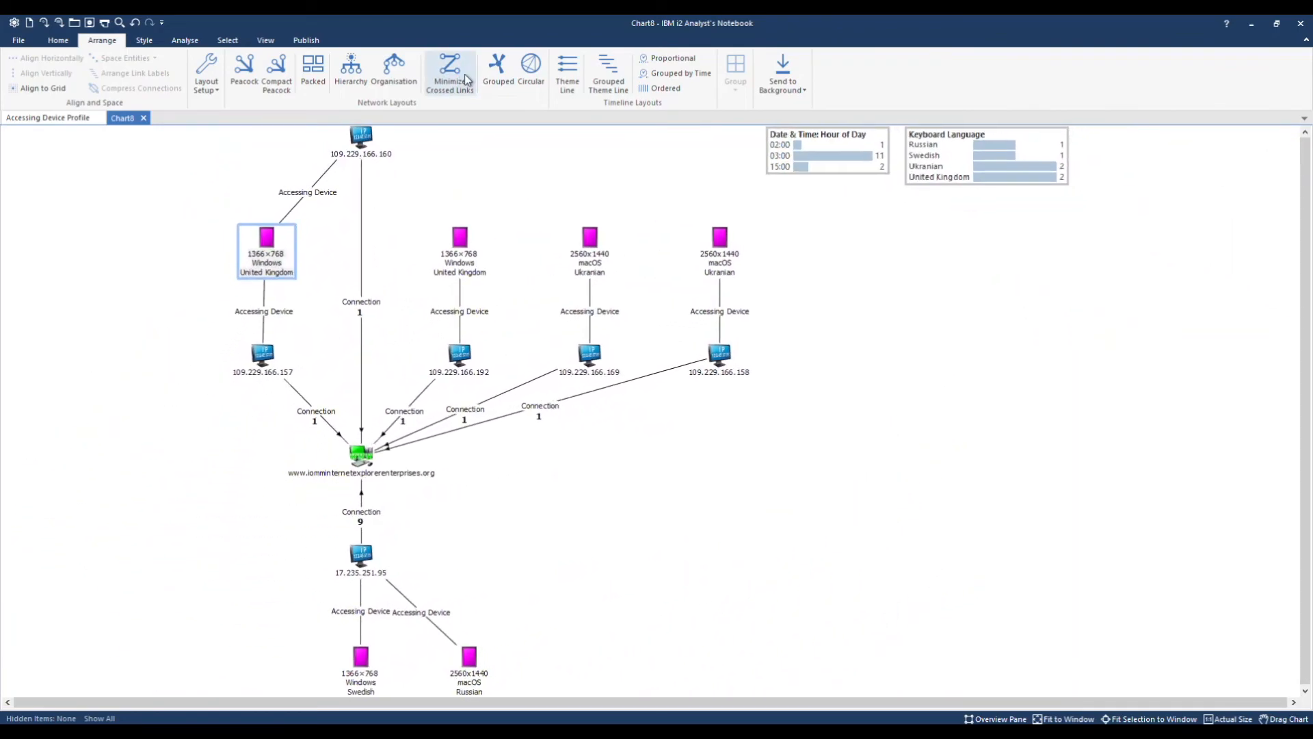